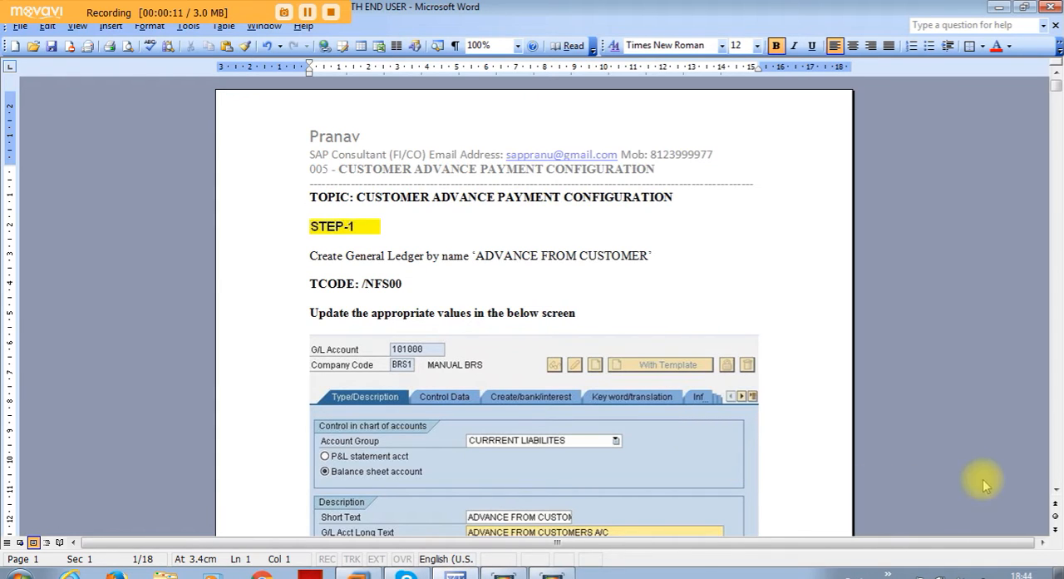
- Open G/L account 101000 CUSTOMER ADVANCE A/C via FS00 search for changing
scroll("down", 3)
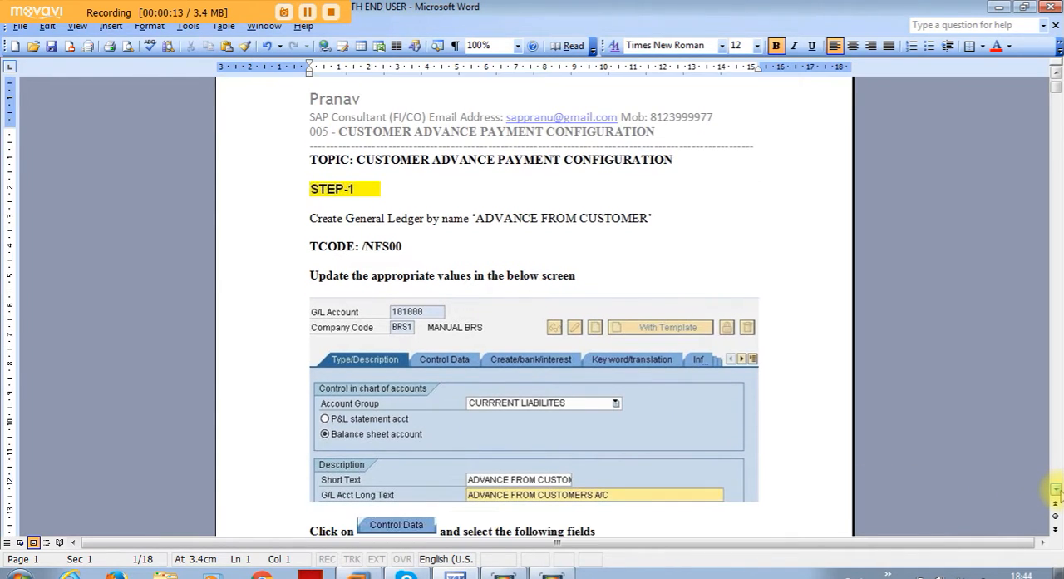
scroll("up", 3)
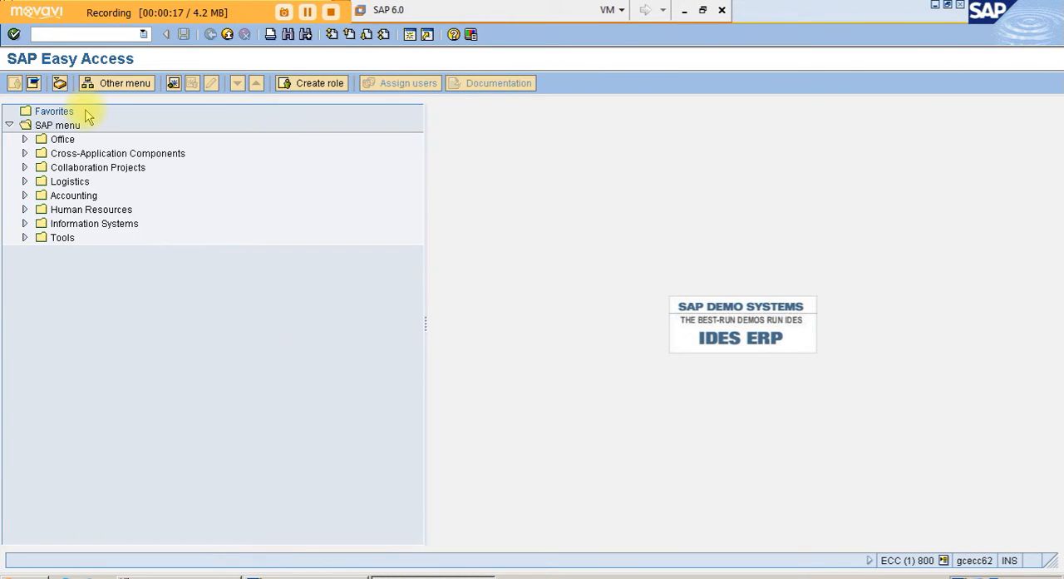
type("/NFS")
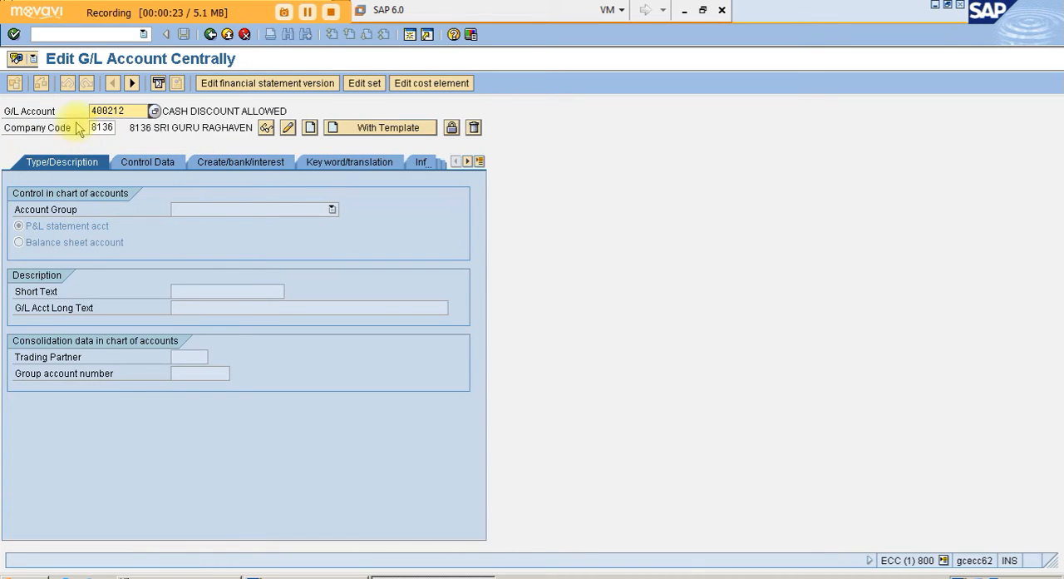
left_click(153, 109)
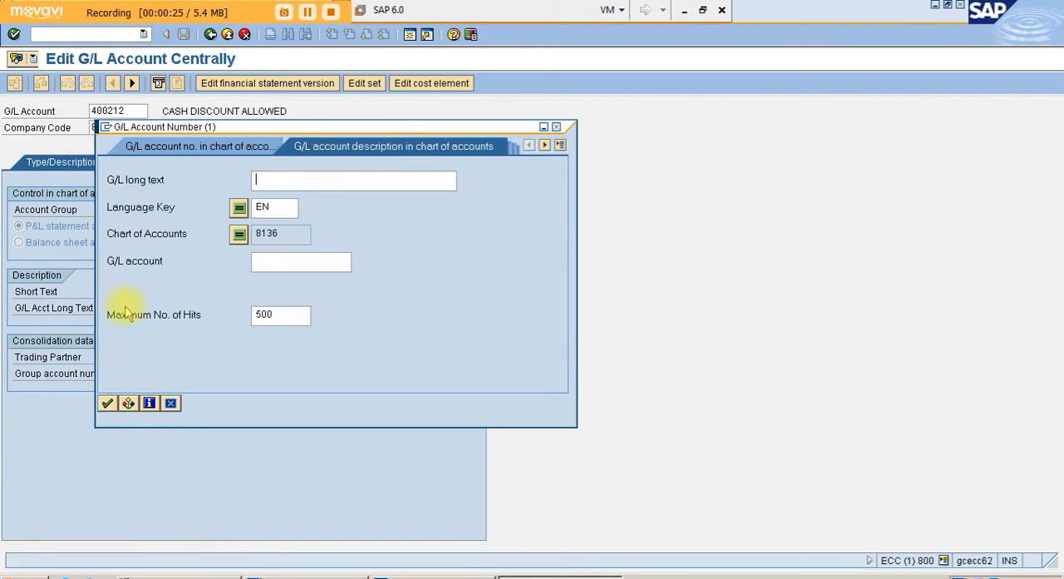
left_click(106, 402)
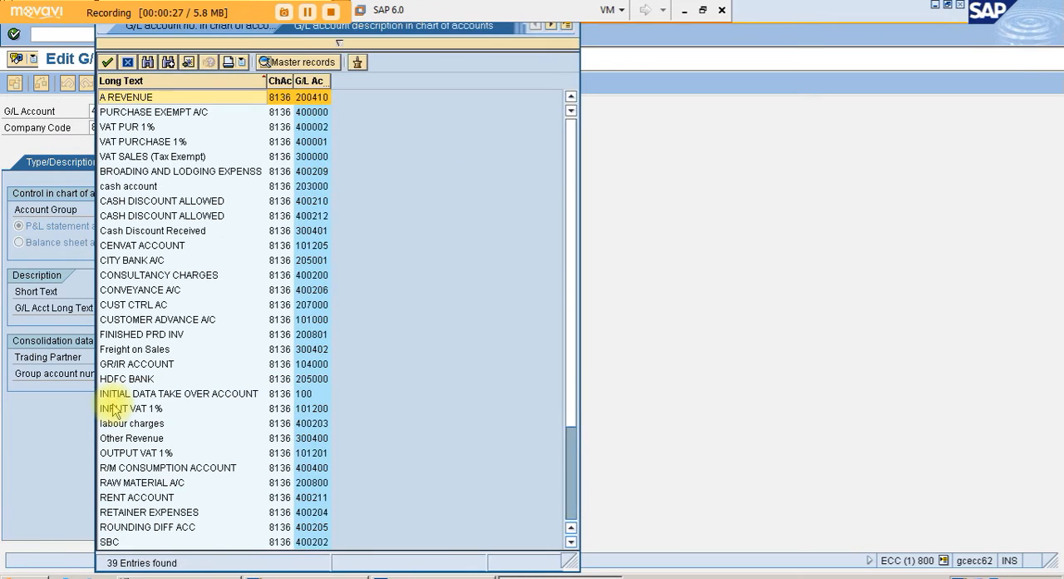
double_click(162, 200)
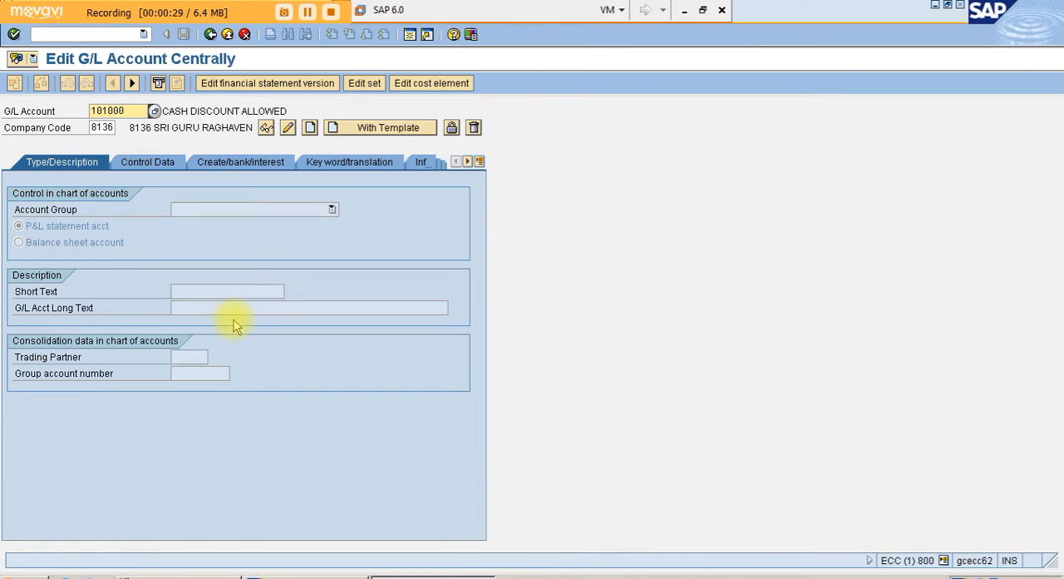
left_click(289, 127)
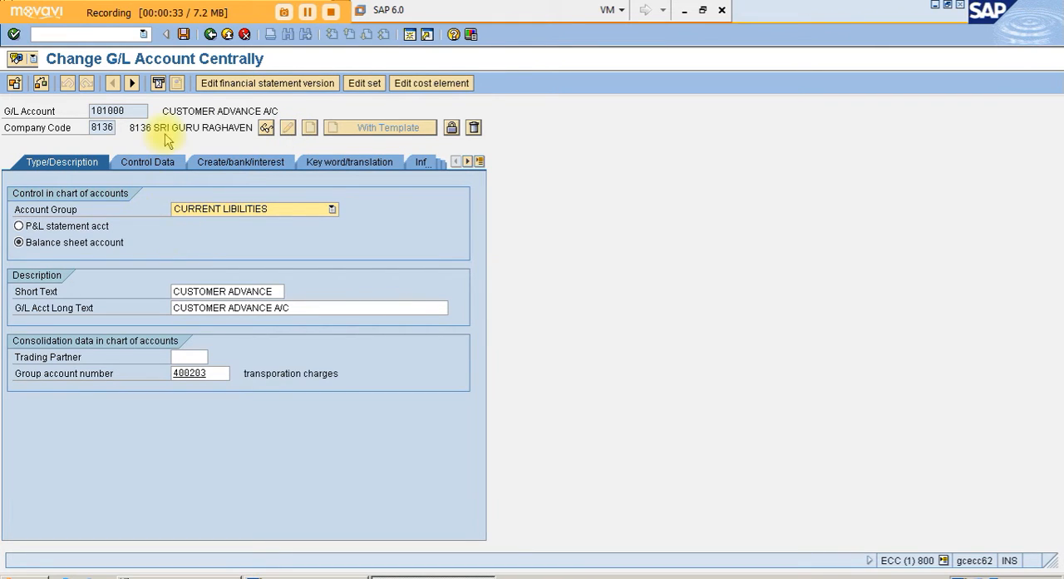
mouse_move(236, 233)
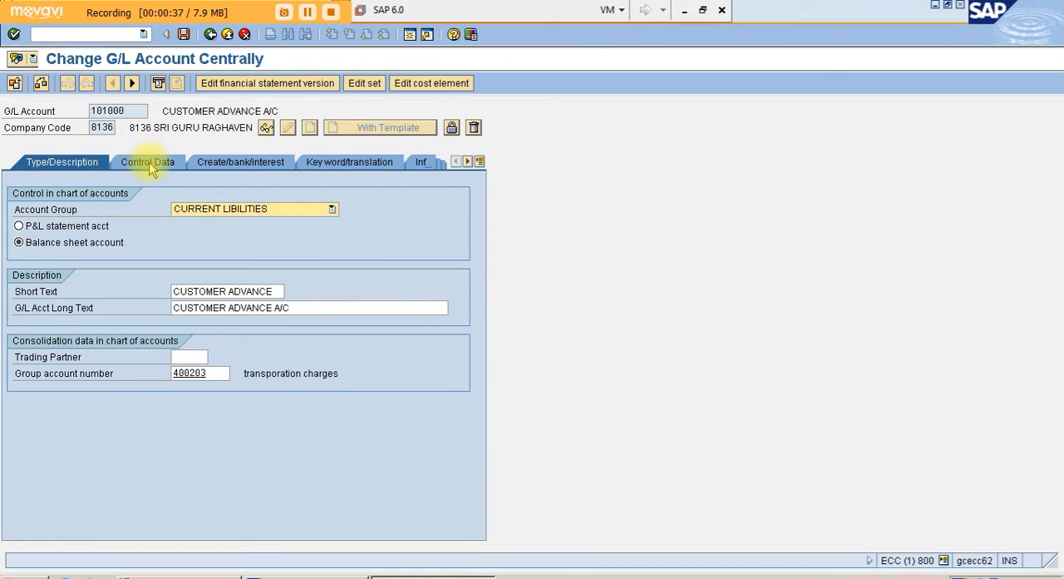
- Review the account's Control Data and Create/bank/interest settings, then its Type/Description
left_click(146, 161)
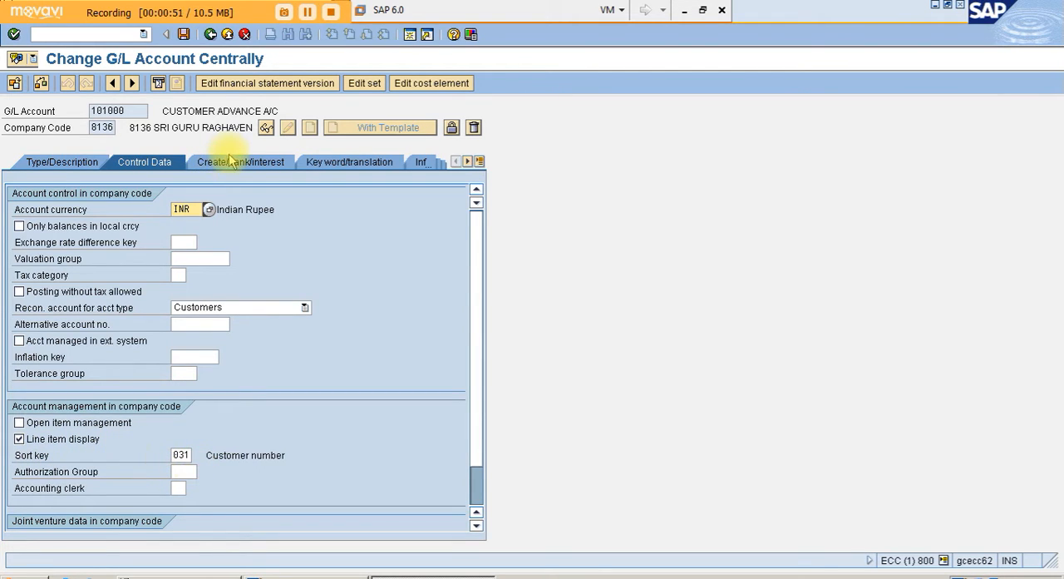
left_click(238, 161)
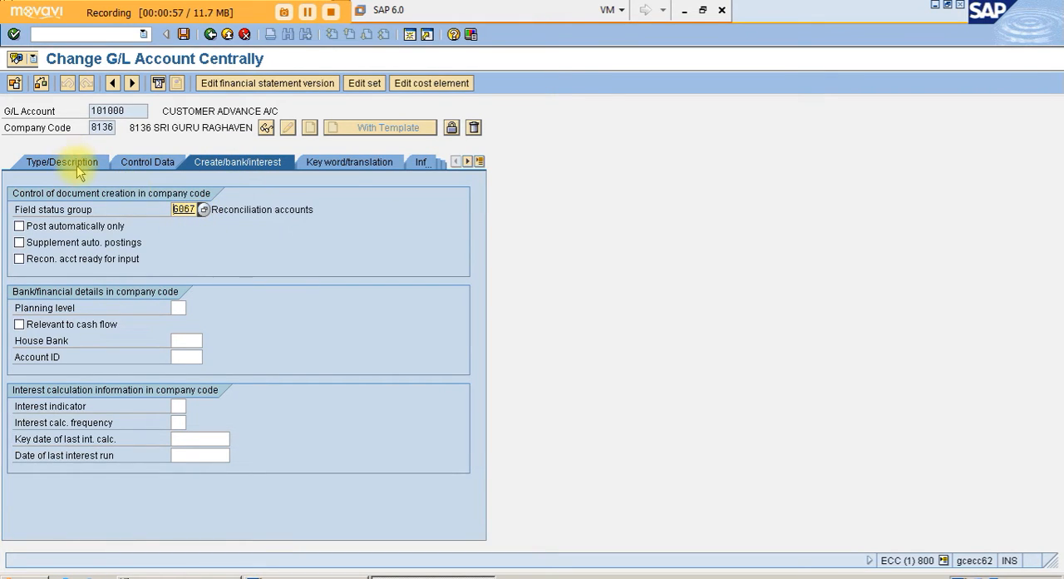
left_click(61, 161)
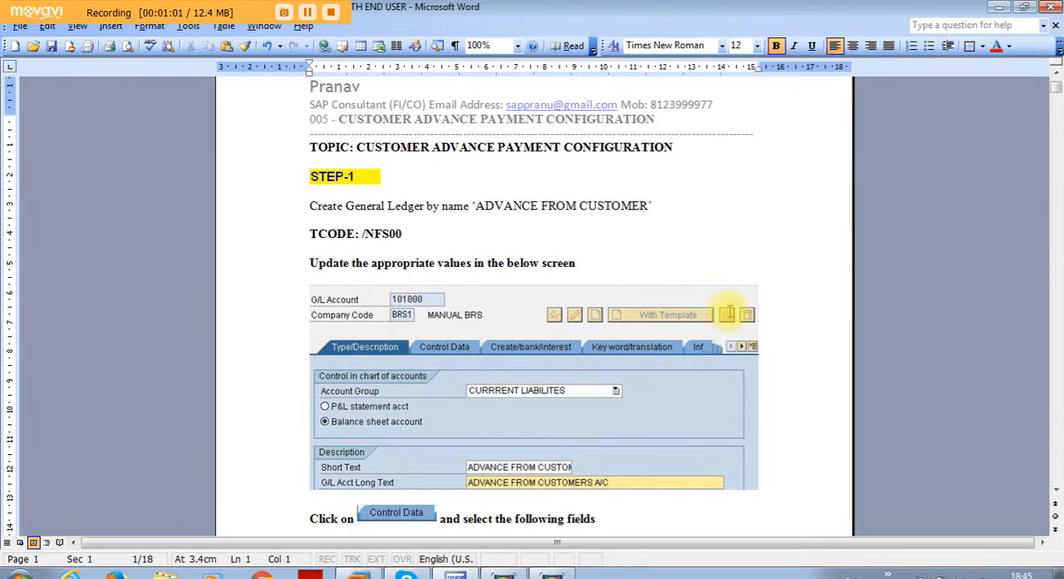
- Scroll the Word guide down to Step 2, defining the reconciliation account (TCODE /NOBXR)
scroll("down", 3)
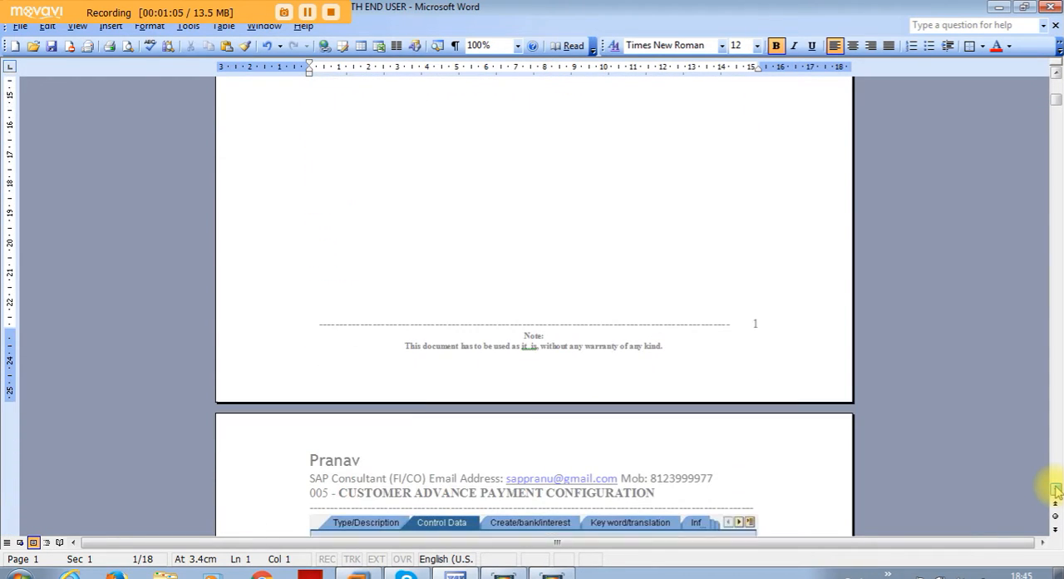
scroll("down", 3)
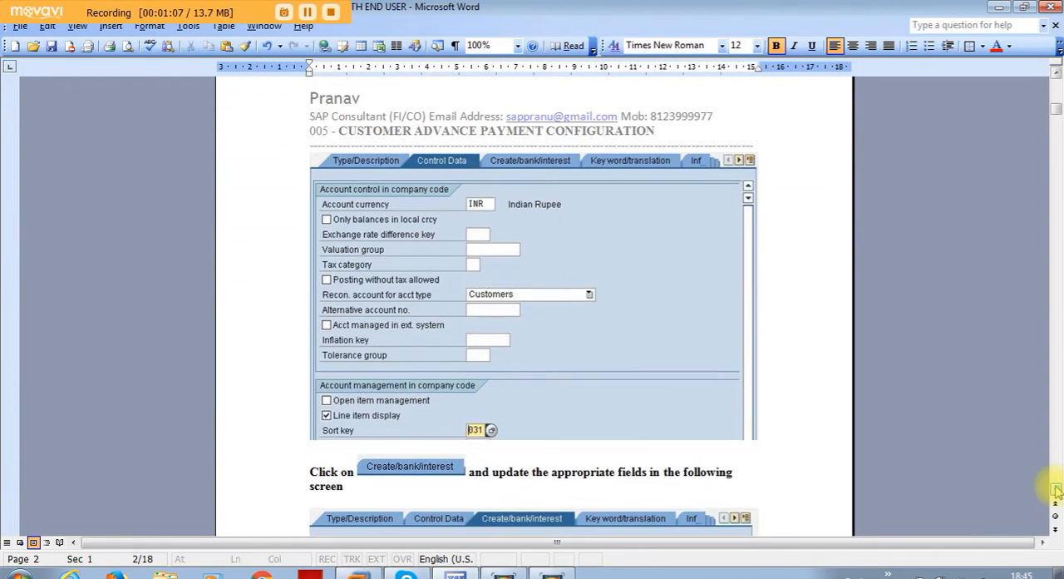
scroll("down", 3)
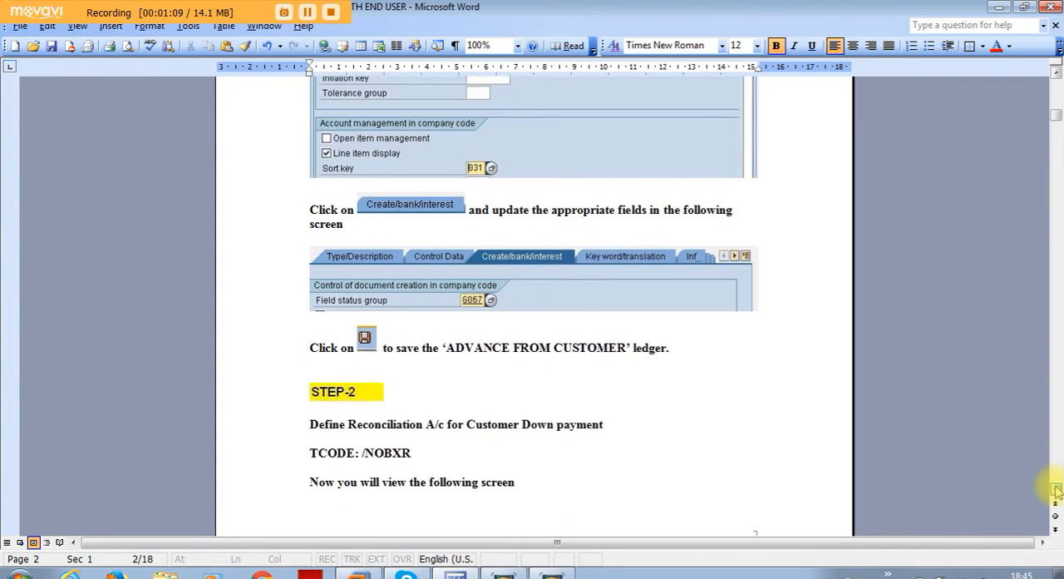
scroll("down", 3)
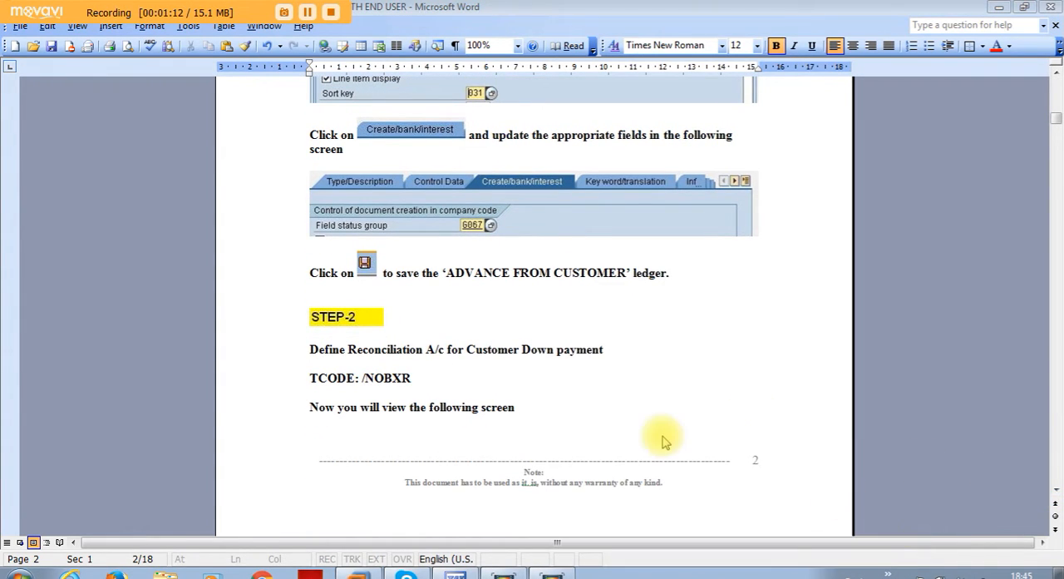
mouse_move(378, 406)
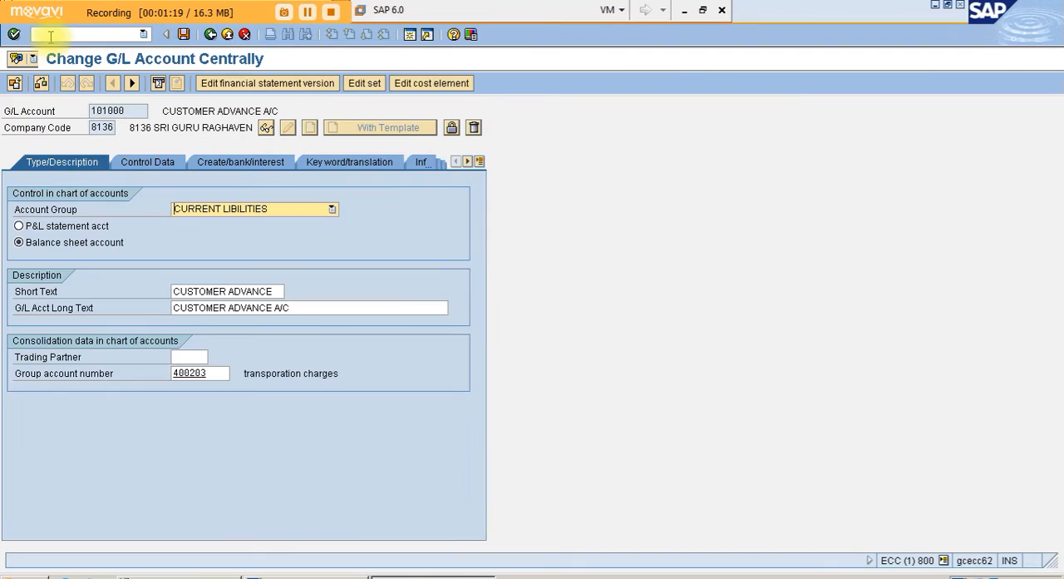
- Run OBXR and choose Down payment indicator A for chart of accounts 8136
type("/NOB")
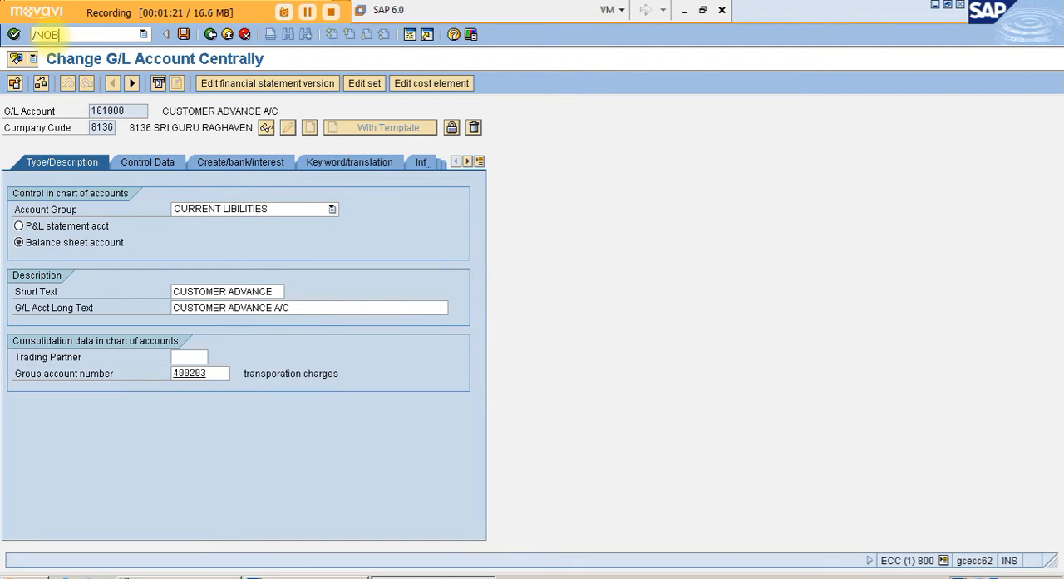
type("XR")
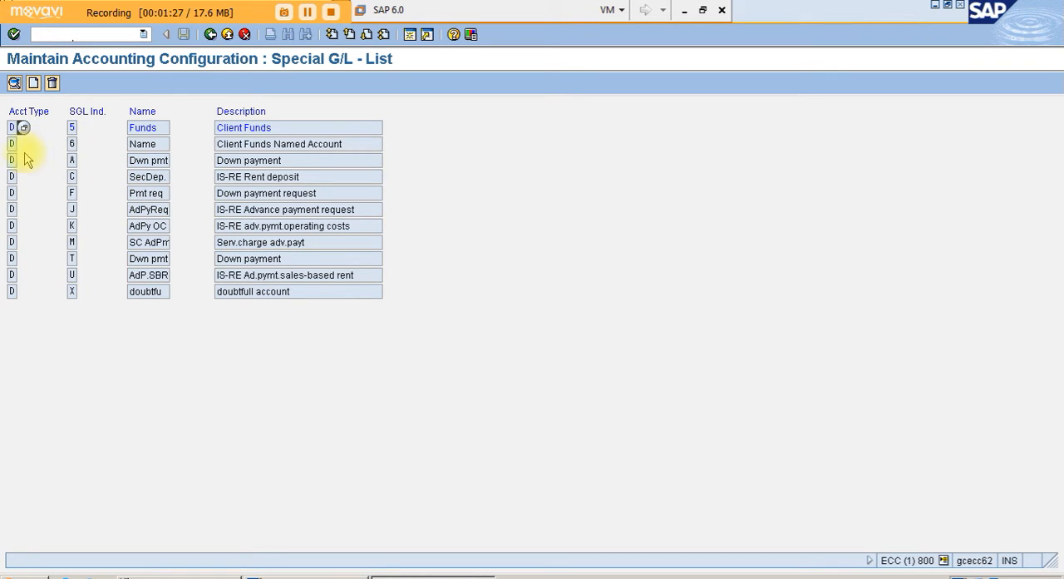
mouse_move(213, 181)
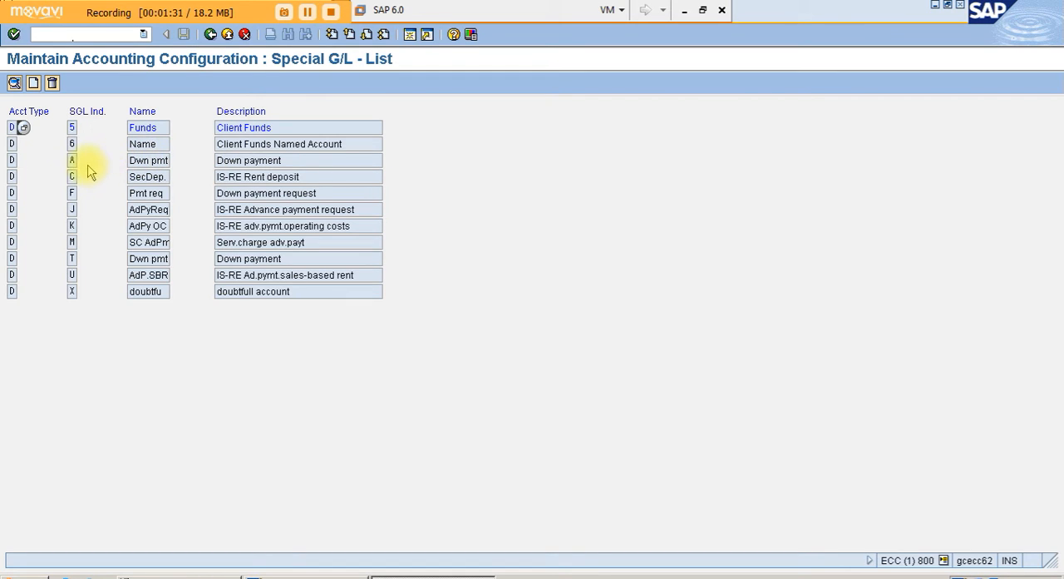
left_click(71, 160)
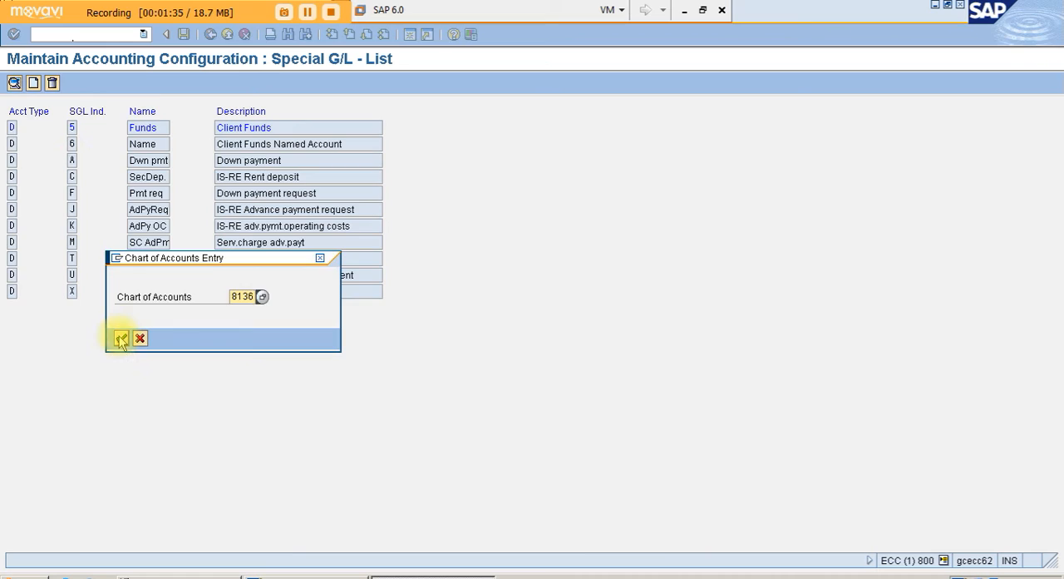
left_click(119, 339)
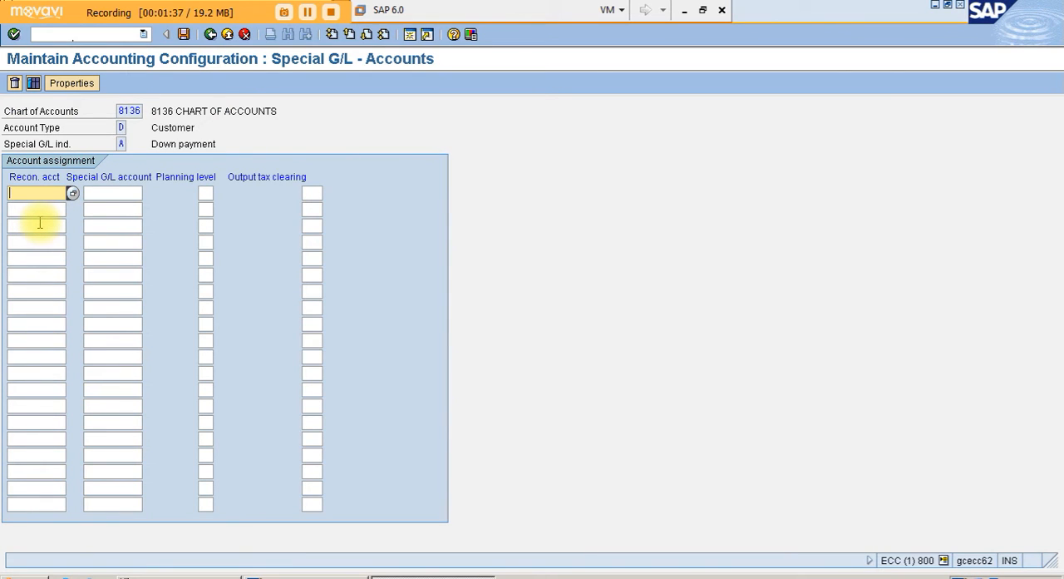
- Set reconciliation account 207000 CUST CTRL AC and special G/L account 101000 CUSTOMER ADVANCE A/C
left_click(73, 193)
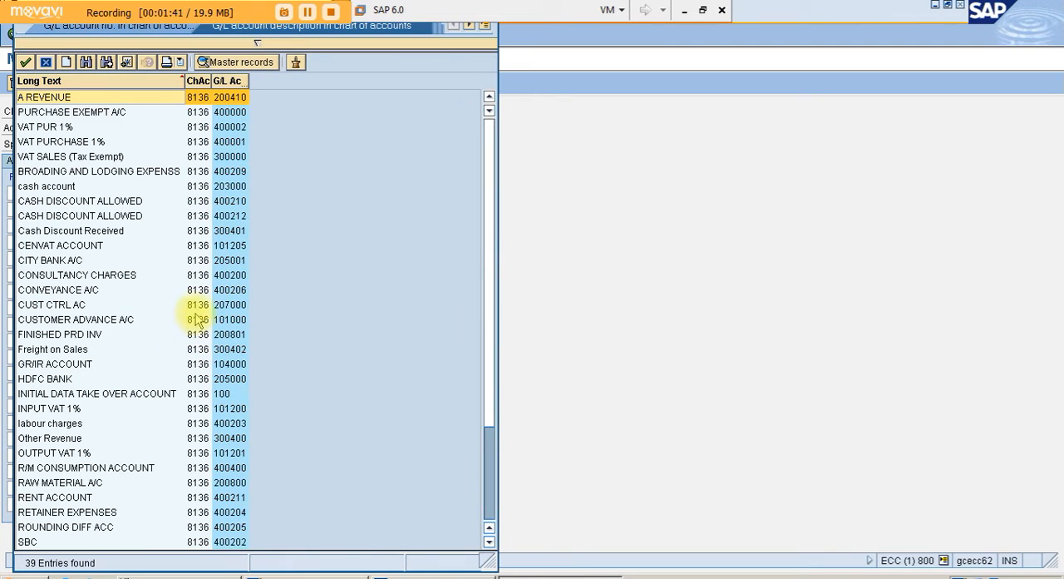
double_click(52, 304)
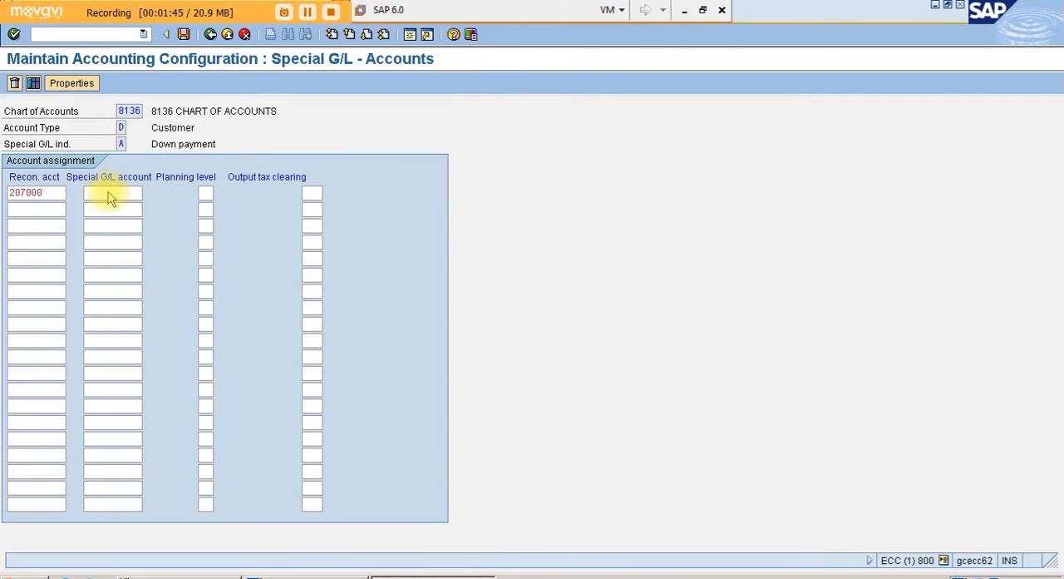
left_click(111, 193)
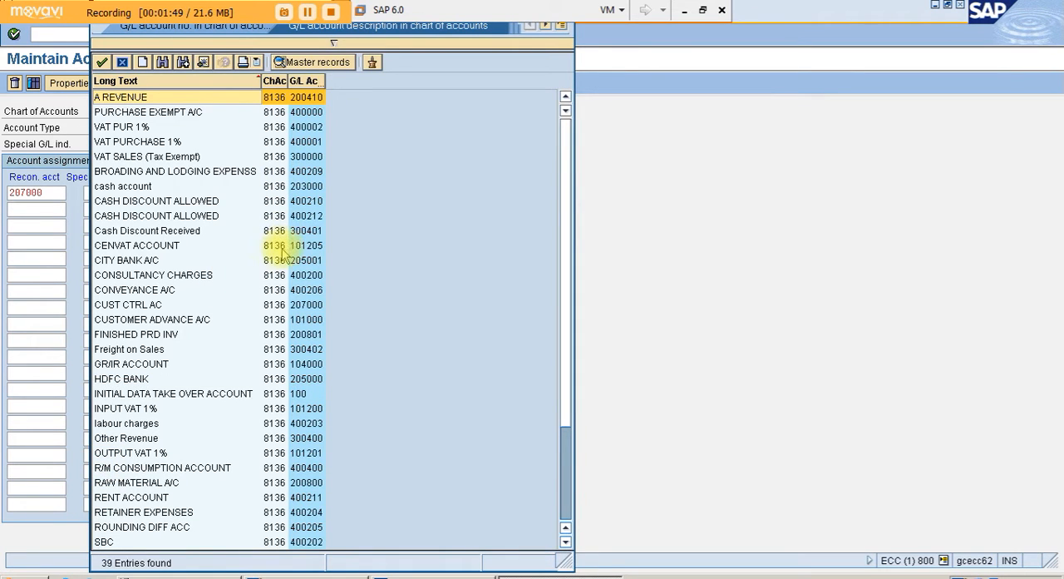
left_click(153, 319)
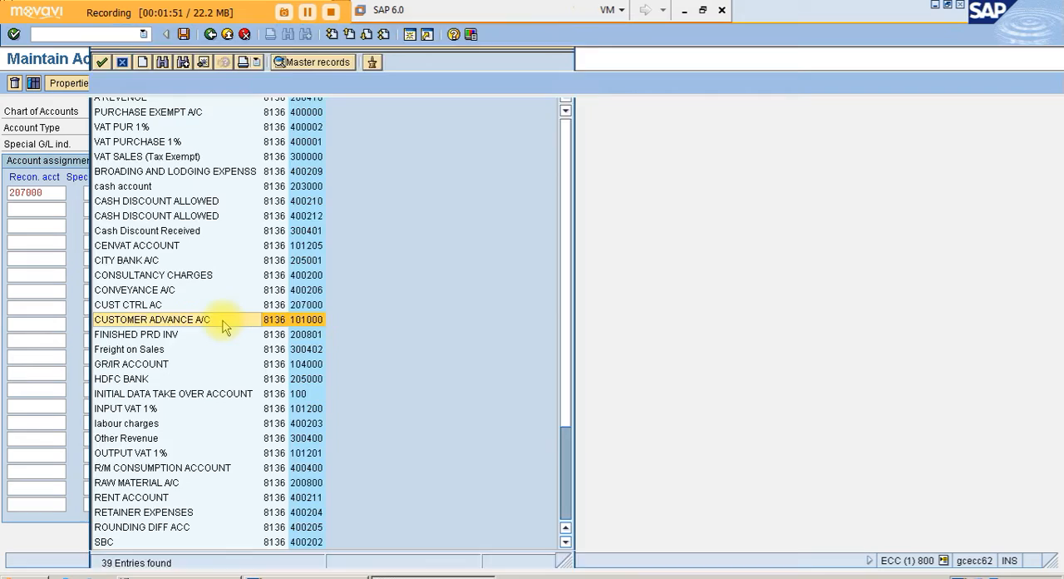
double_click(153, 319)
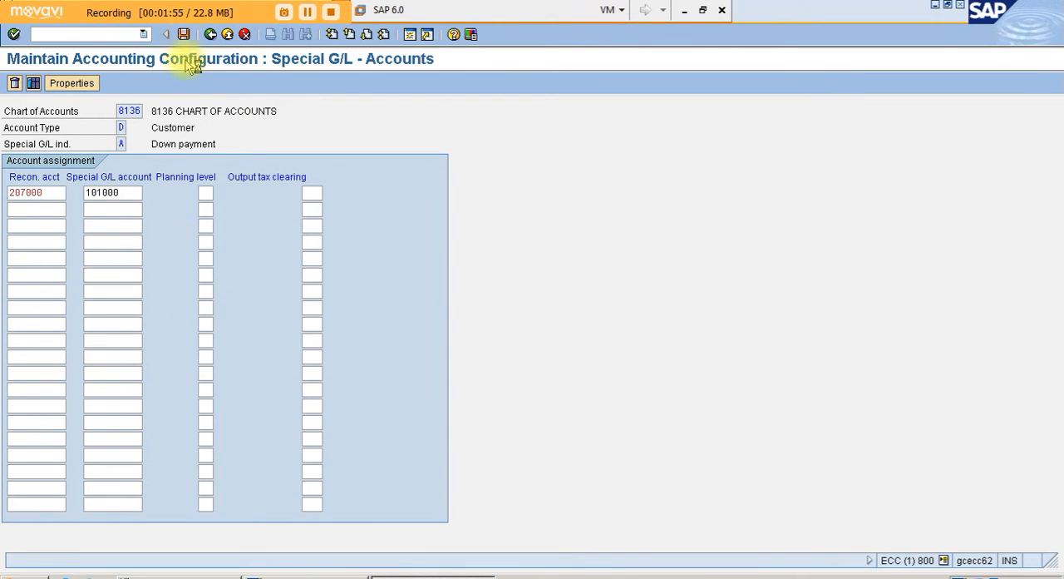
- Save the assignment and confirm the customizing request ECCK908818
left_click(183, 33)
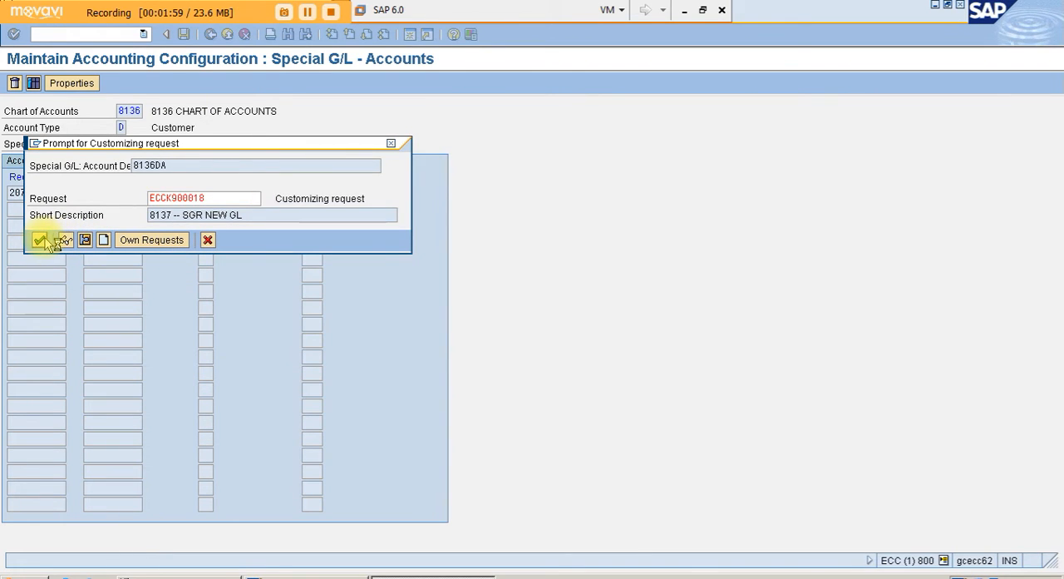
mouse_move(306, 319)
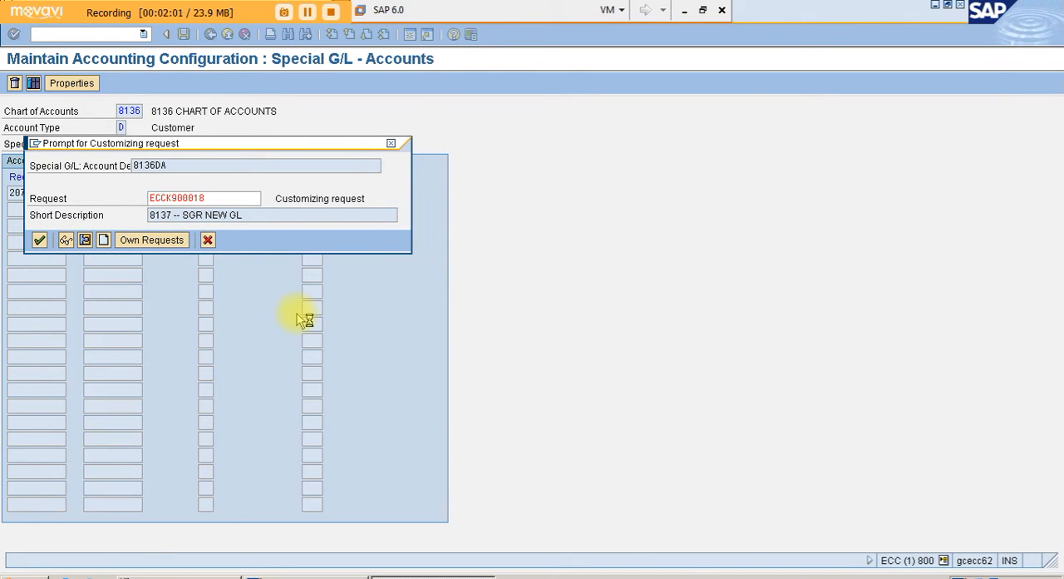
left_click(40, 240)
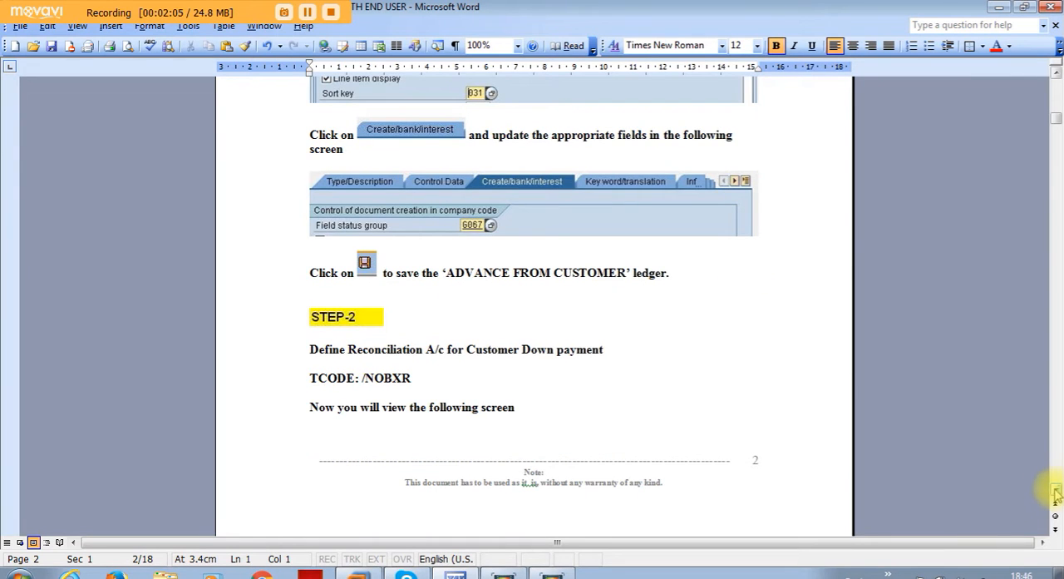
- Scroll the Word guide down to the End User section, Step 1 Post Customer Down Payment (/NF-29)
scroll("down", 3)
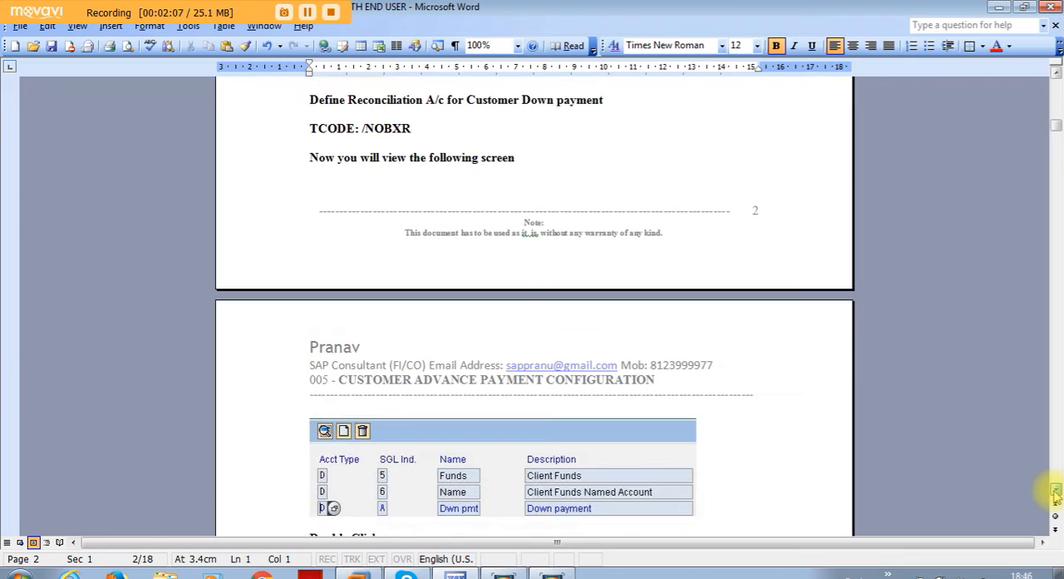
scroll("down", 3)
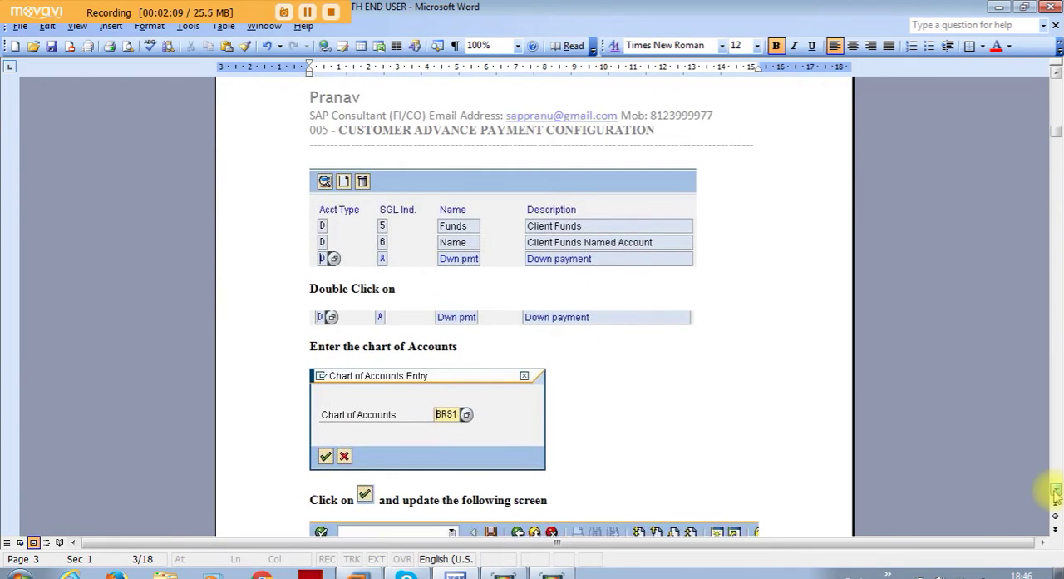
scroll("down", 3)
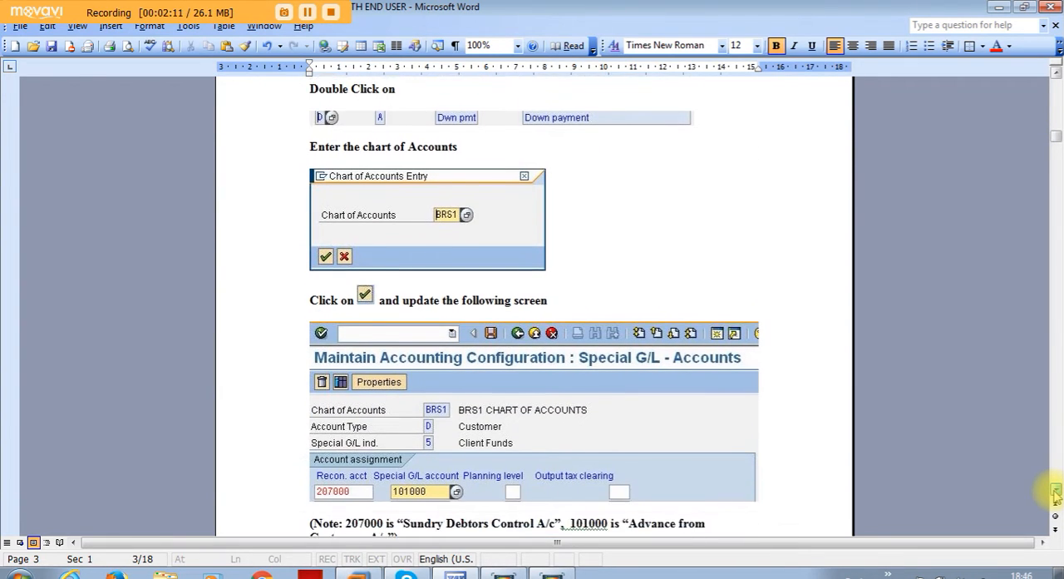
scroll("down", 3)
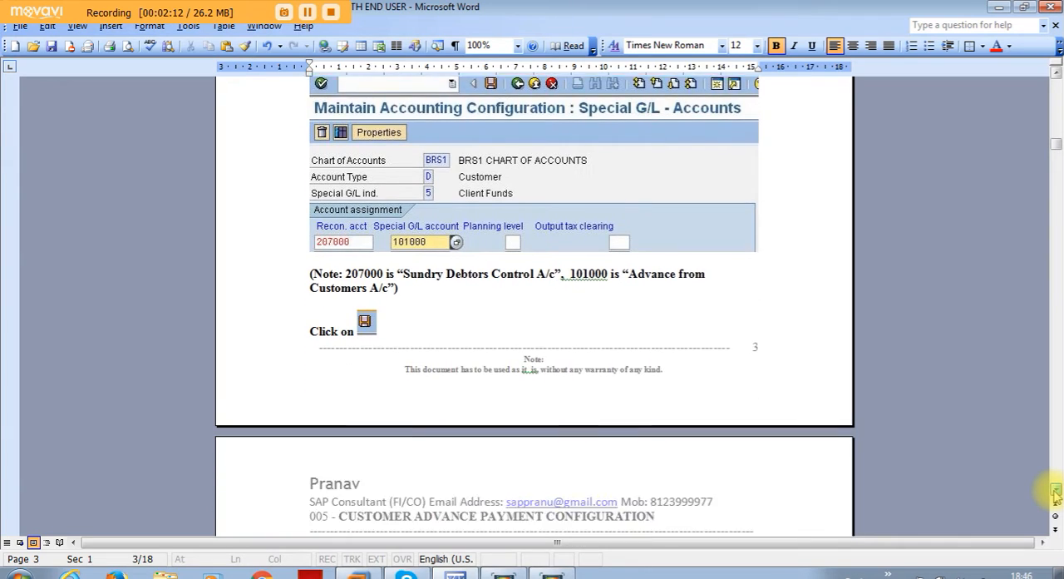
scroll("down", 3)
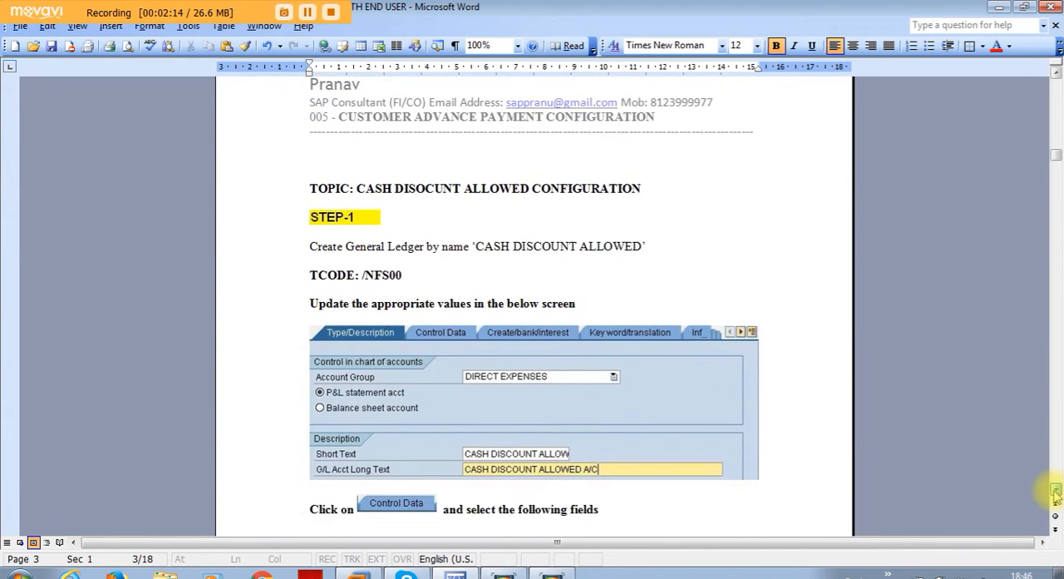
scroll("down", 3)
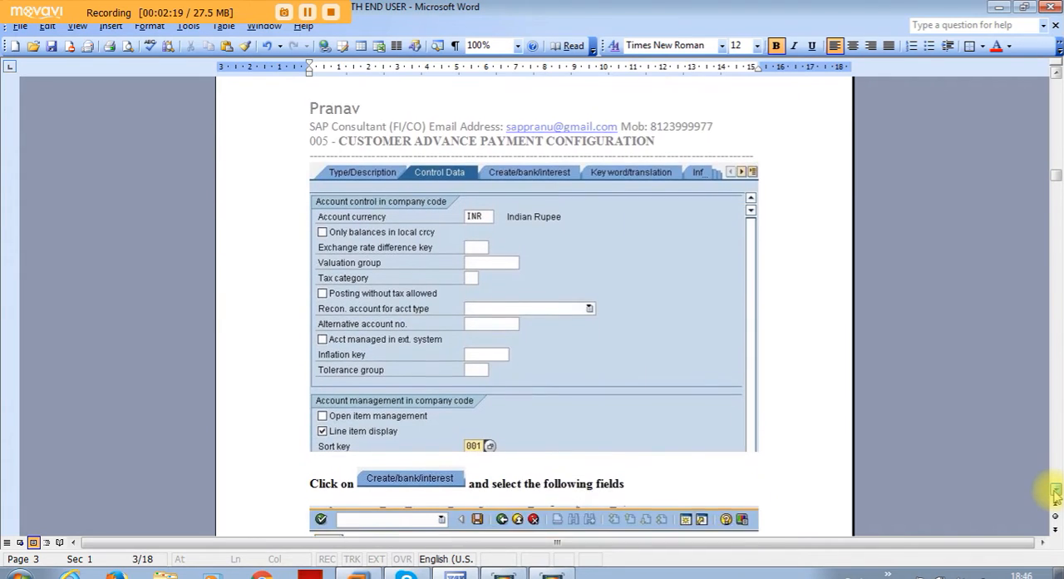
scroll("down", 3)
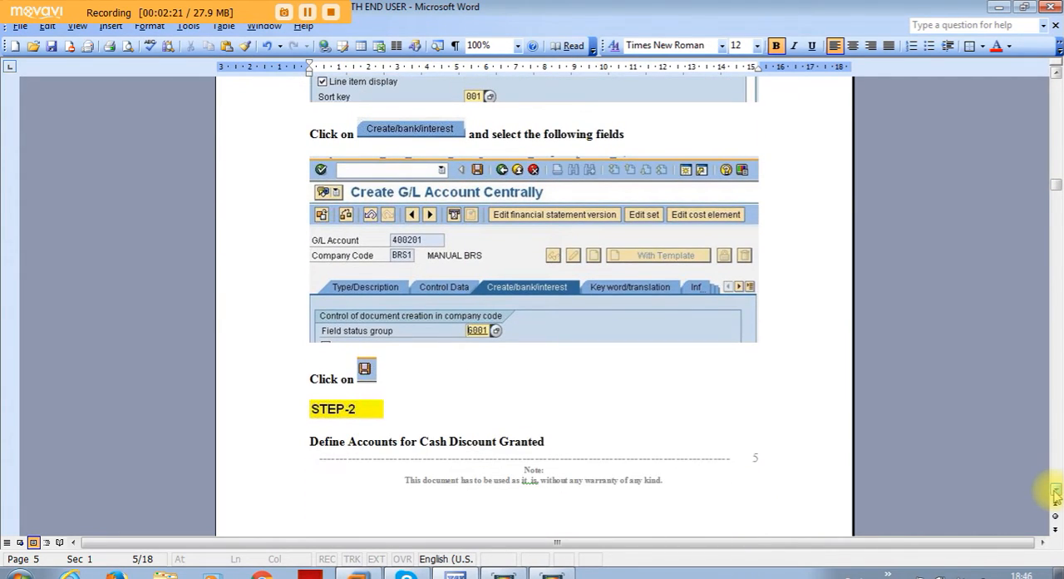
scroll("down", 3)
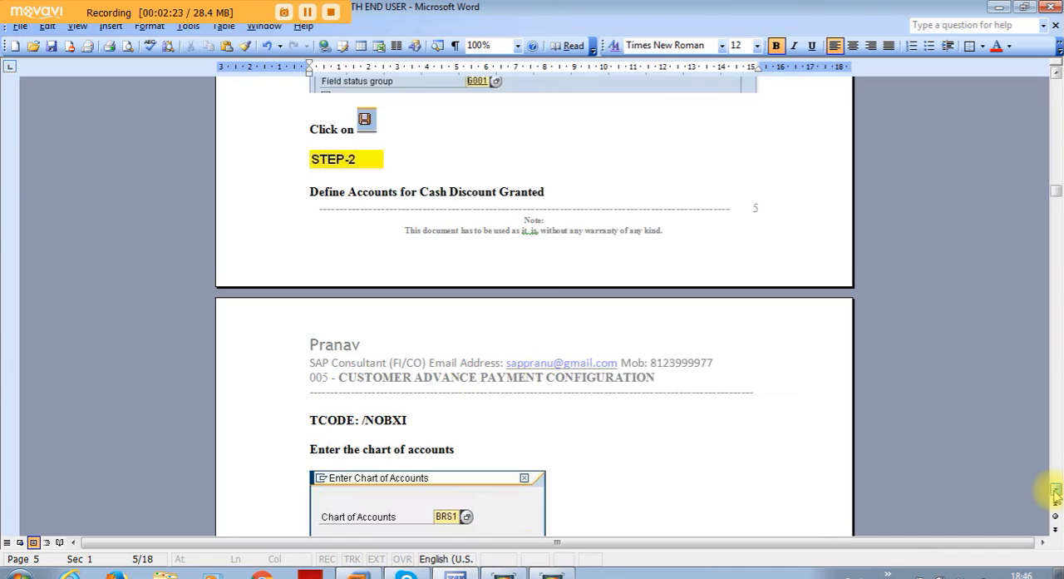
scroll("down", 3)
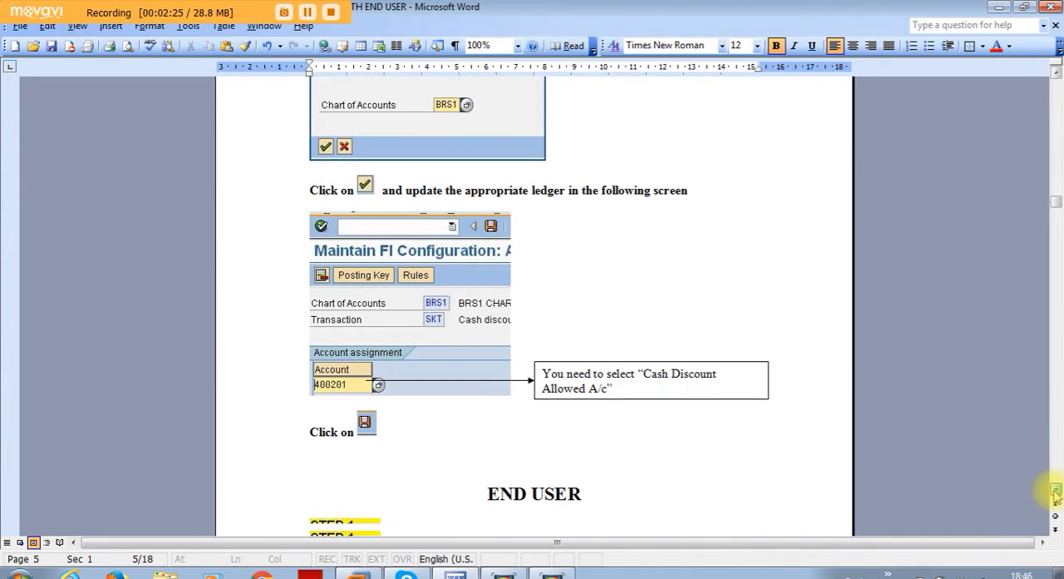
scroll("down", 3)
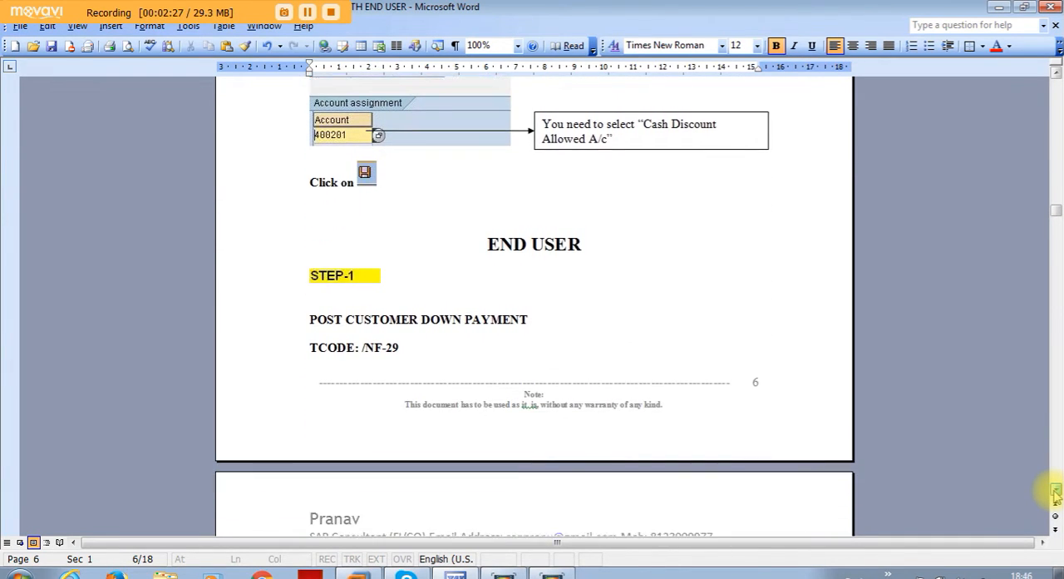
scroll("down", 3)
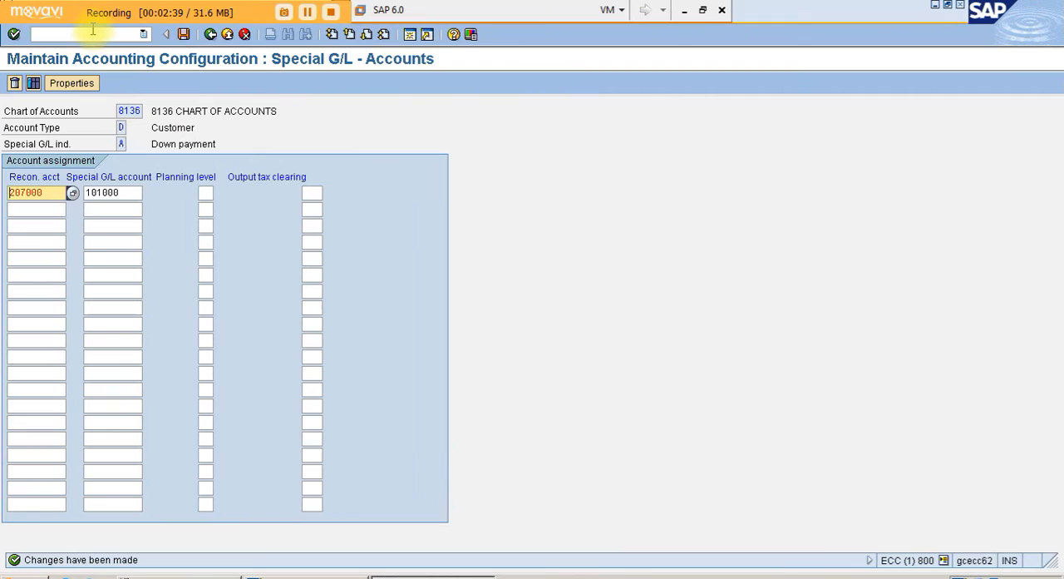
- Run F-29, enter the document date, pick customer 406 ABC TRADING CO and special G/L indicator A
type("/NF")
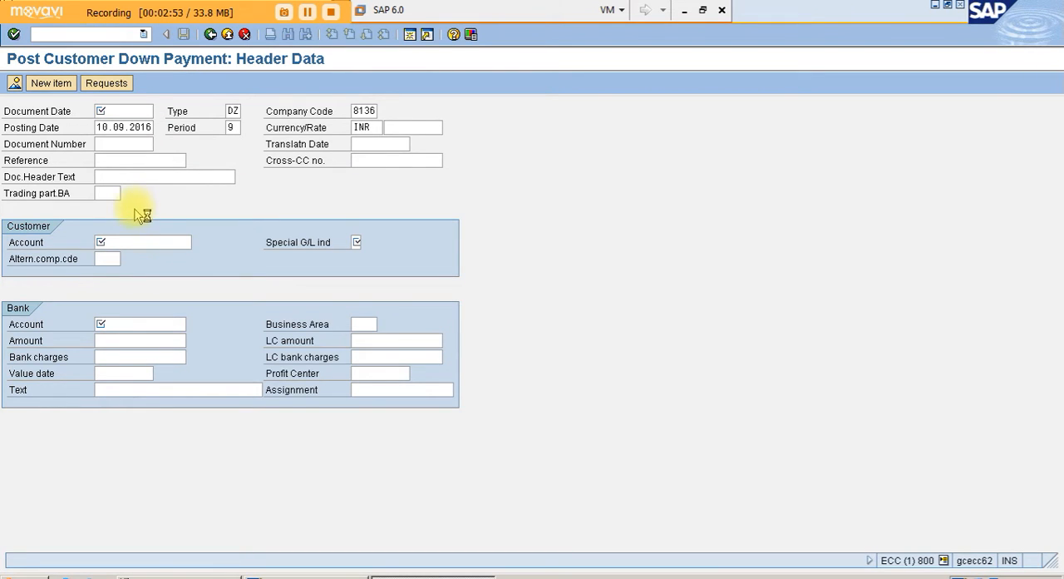
left_click(123, 126)
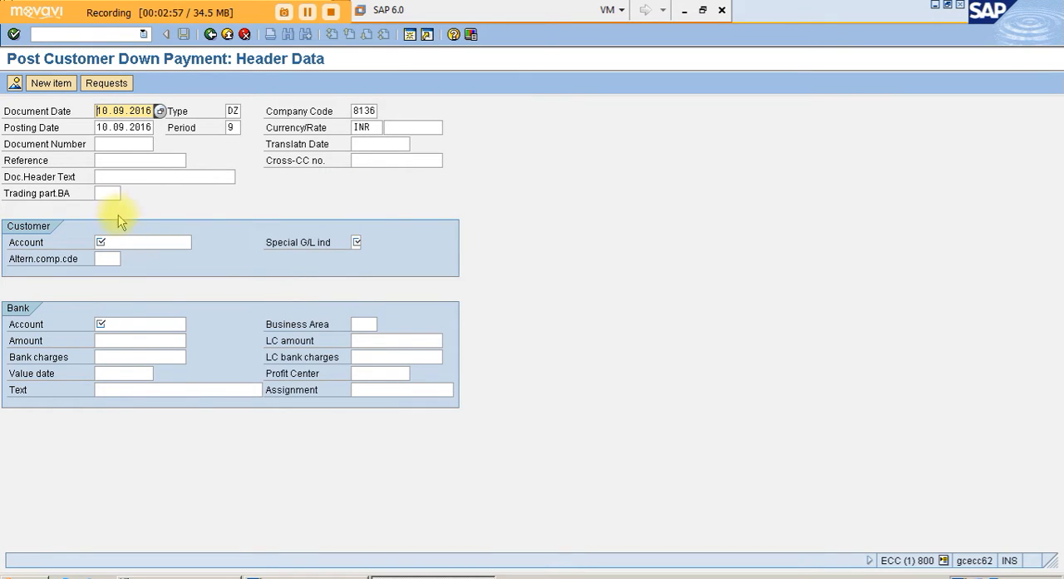
left_click(141, 243)
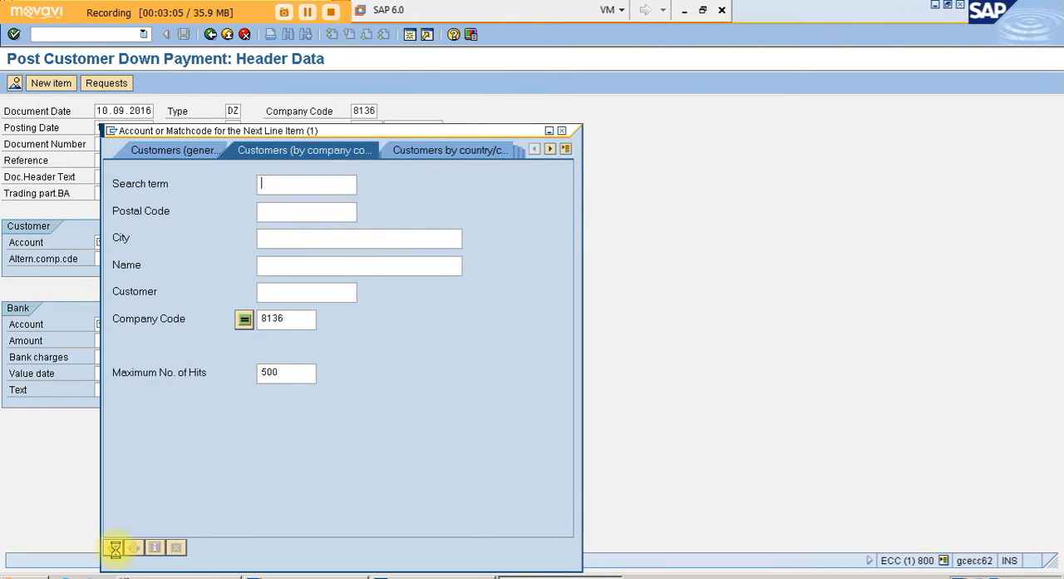
left_click(115, 547)
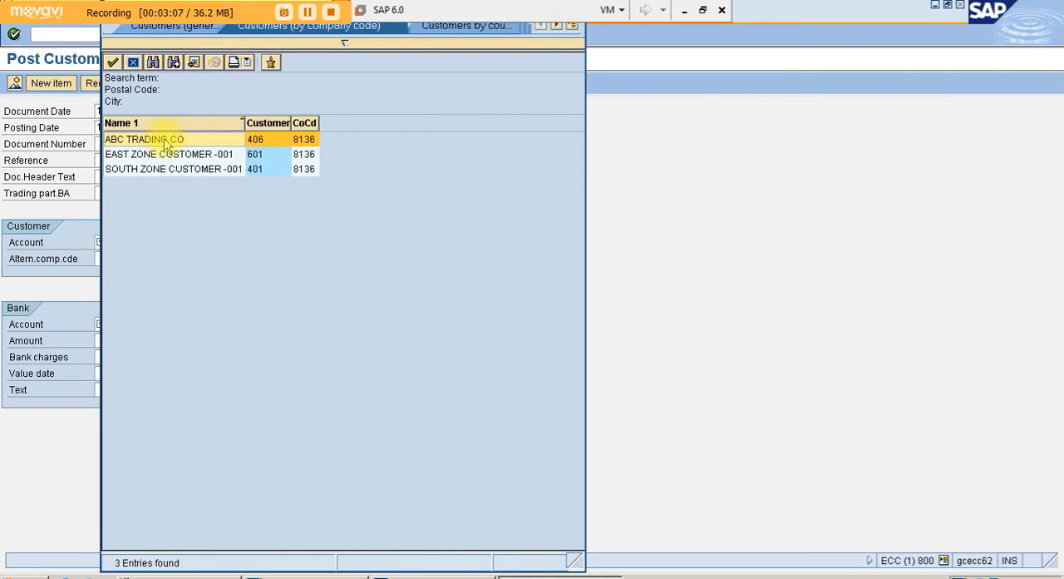
double_click(143, 140)
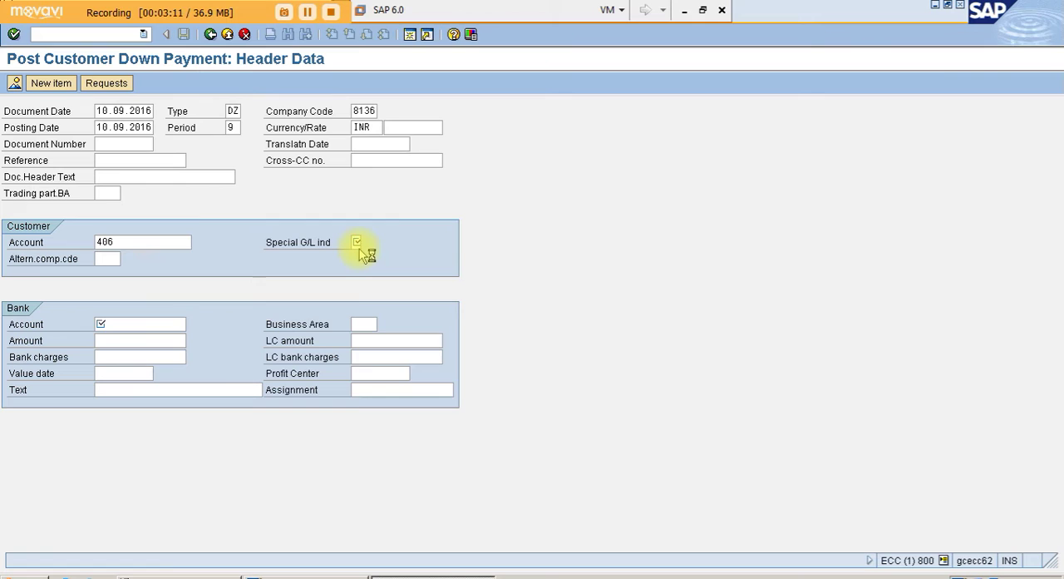
left_click(357, 243)
type("A")
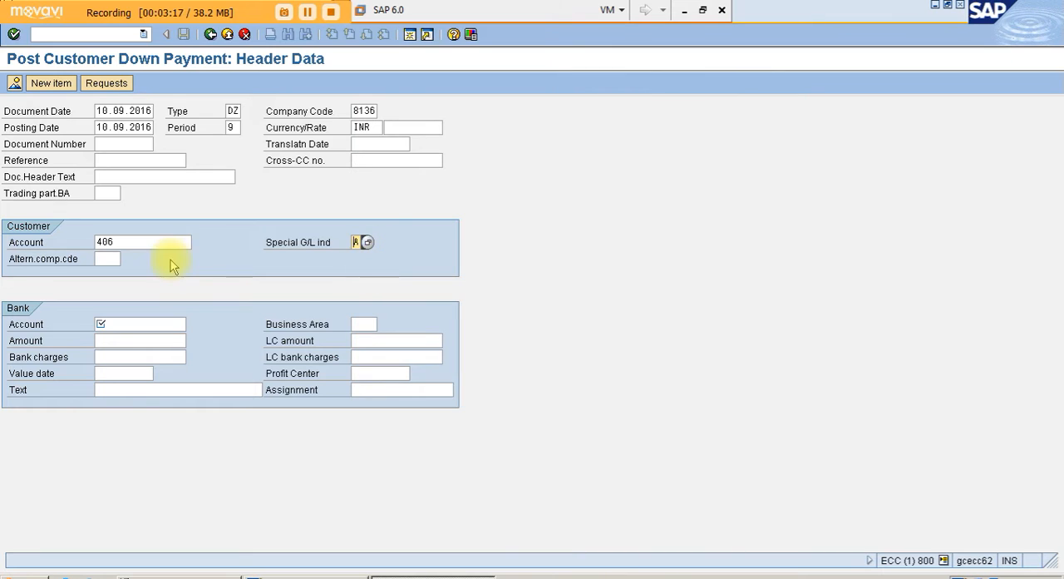
- Choose bank G/L account 205001 and enter the value date
left_click(139, 322)
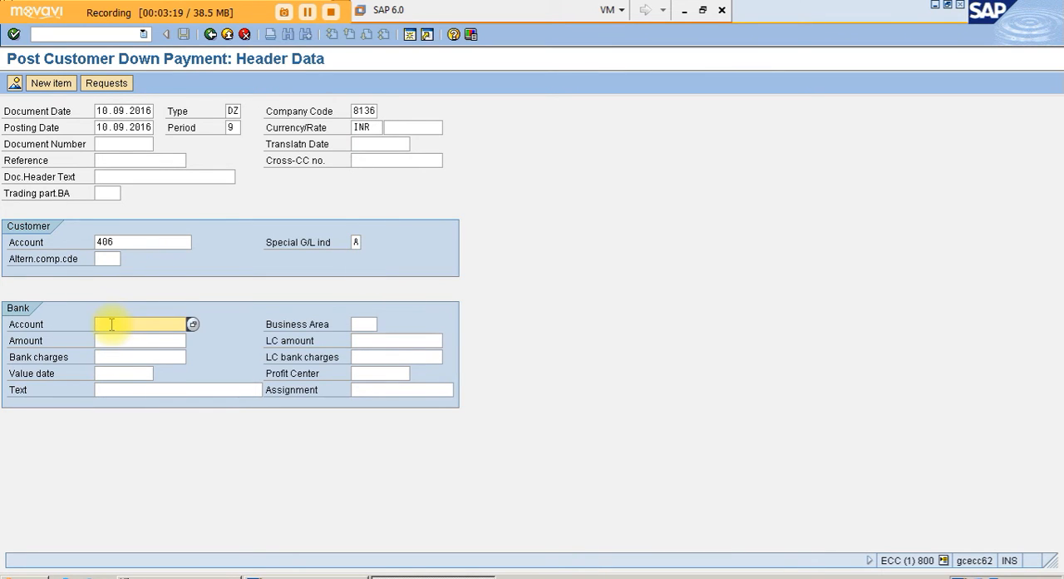
left_click(193, 323)
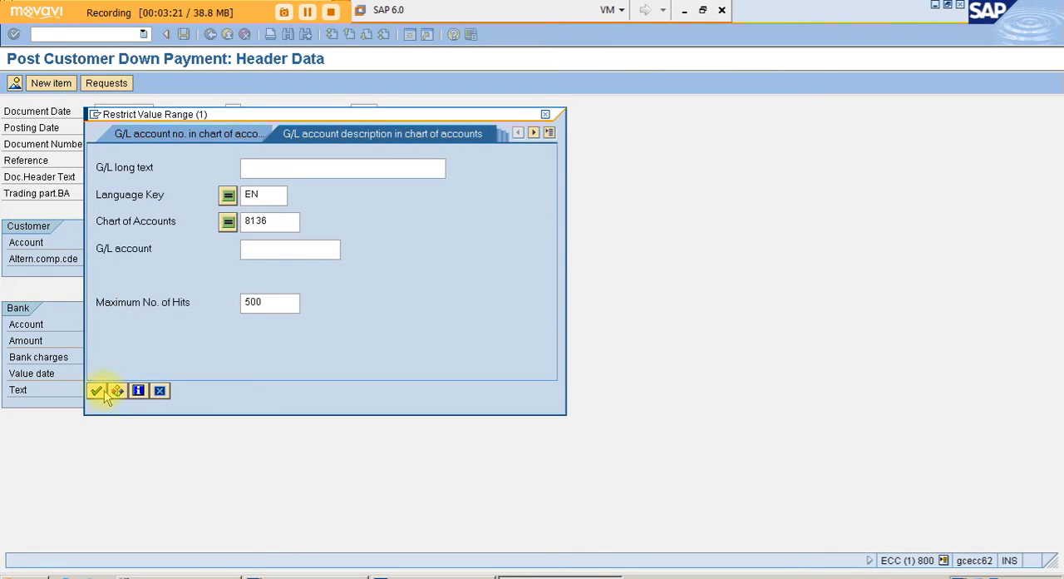
left_click(96, 391)
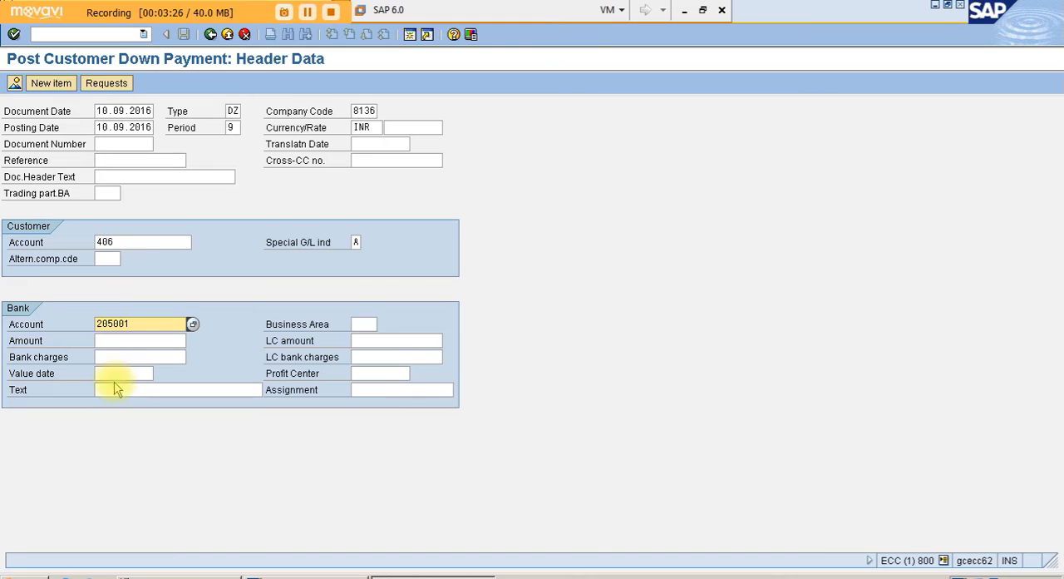
left_click(125, 373)
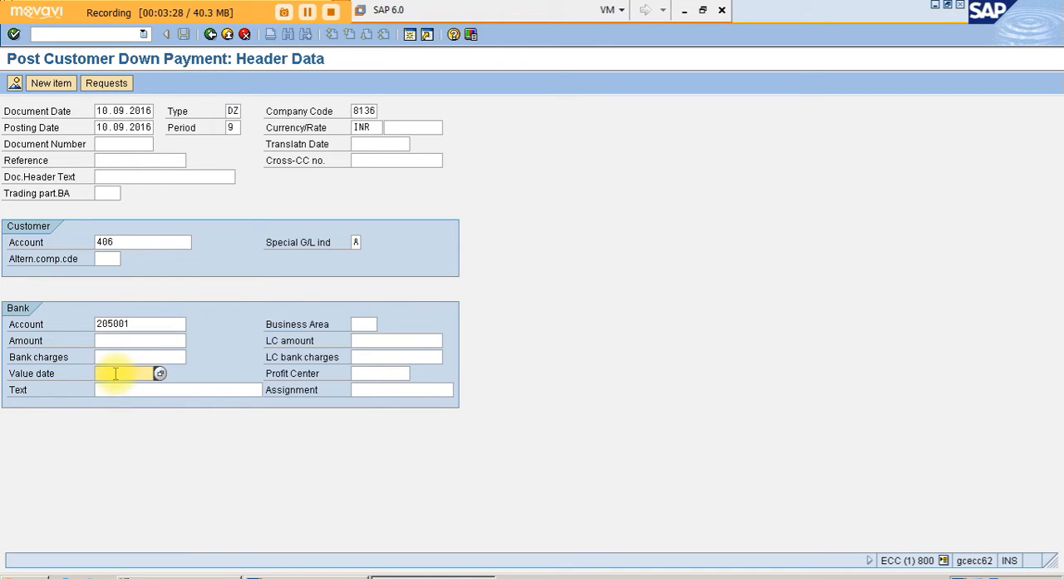
left_click(160, 372)
type("B")
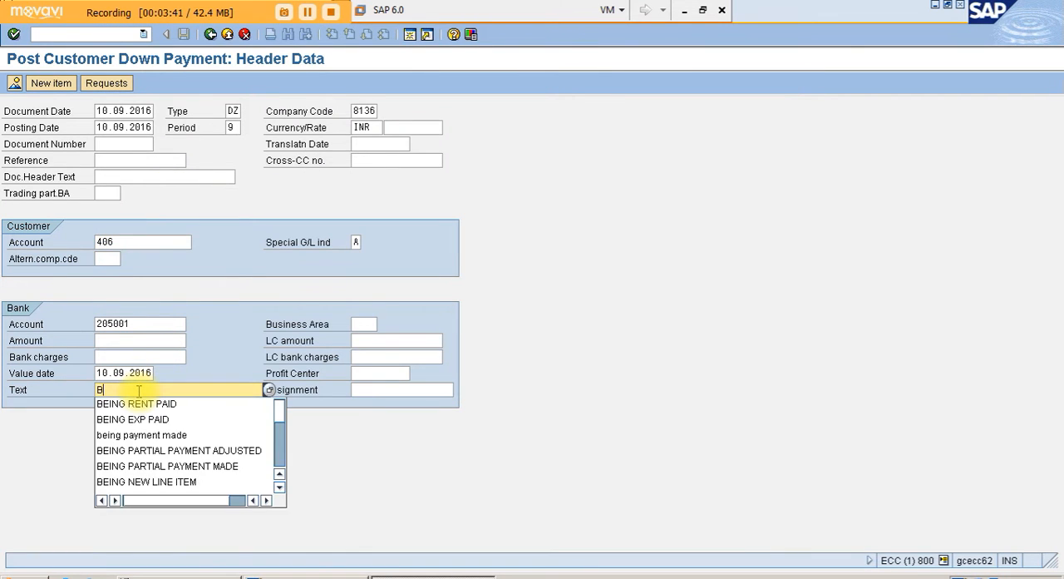
- Enter the line text 'ADVANCE RECEIVED FROM ABC TR...'
type("EING AC")
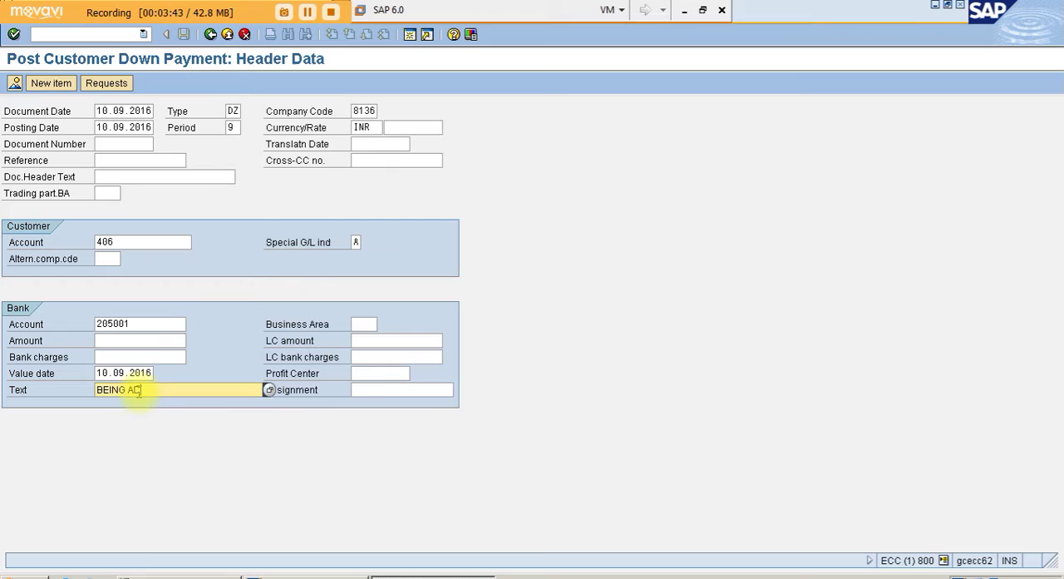
type("DVANCE RECE")
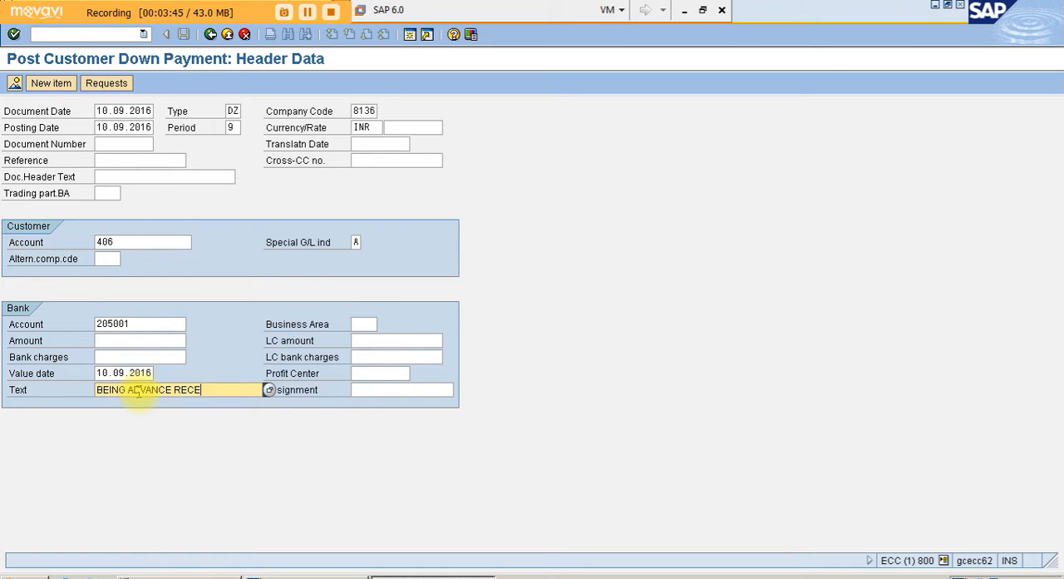
type("IVED FROM")
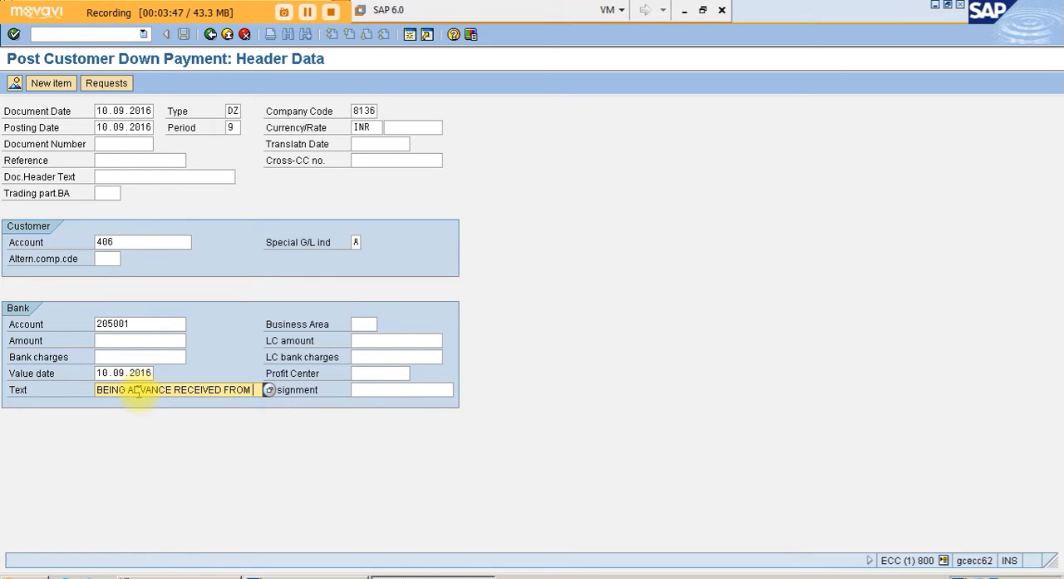
type("ADVANCE RECEIVED FROM ABC TR")
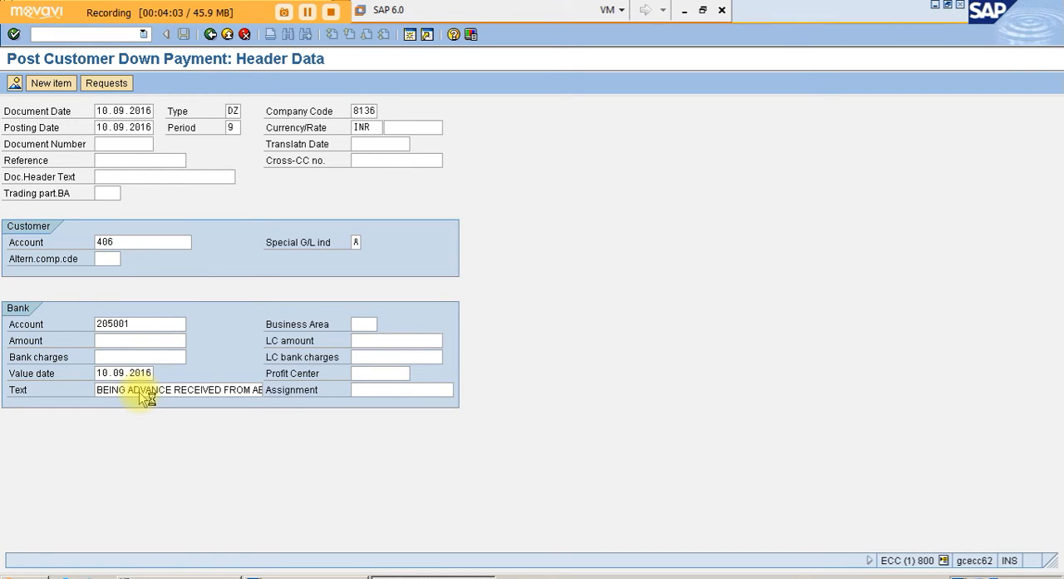
- Enter the bank amount of 100,000 from input history and proceed to the customer item
left_click(139, 340)
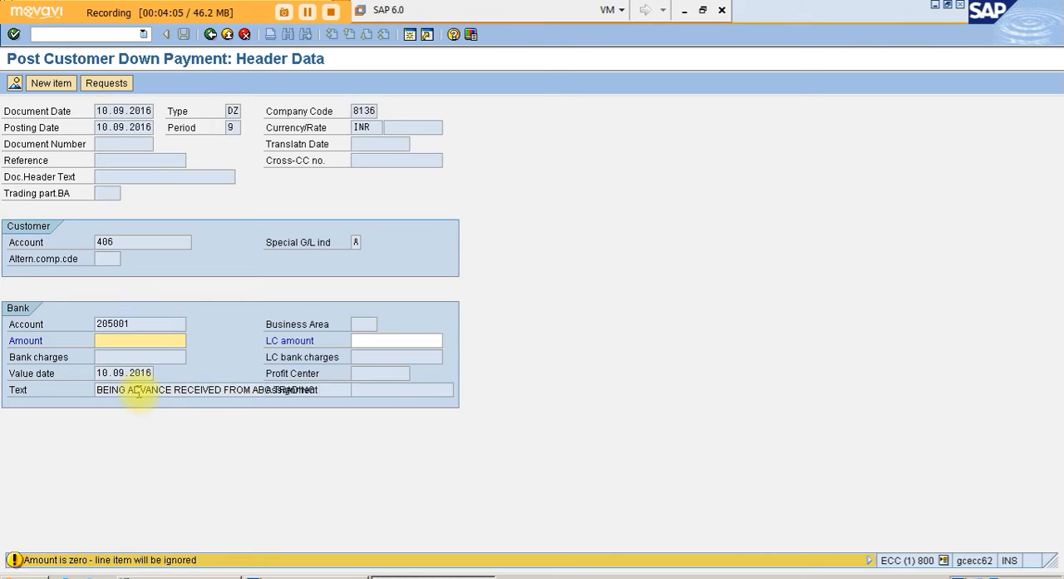
left_click(139, 339)
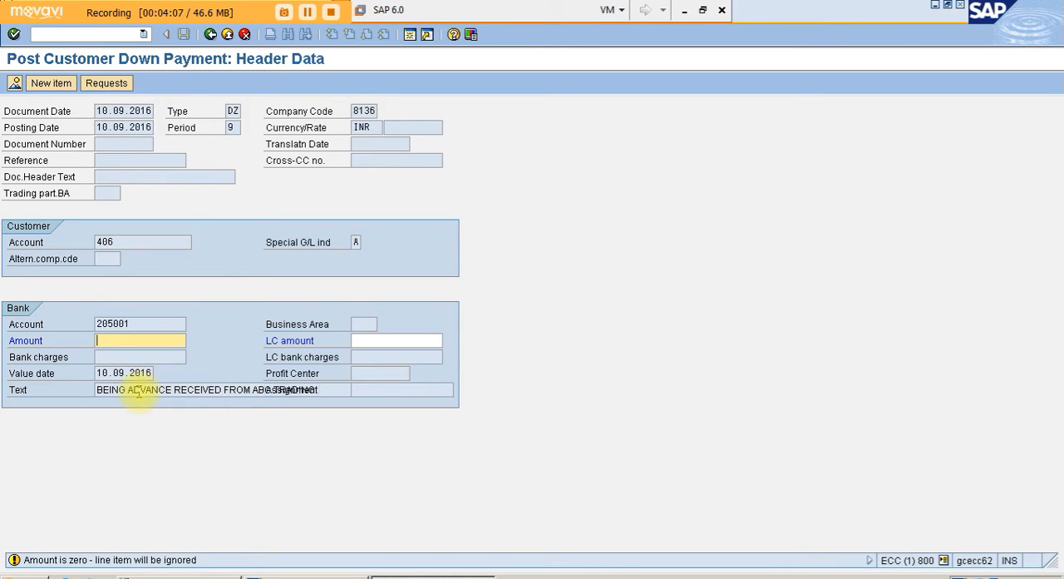
type("100")
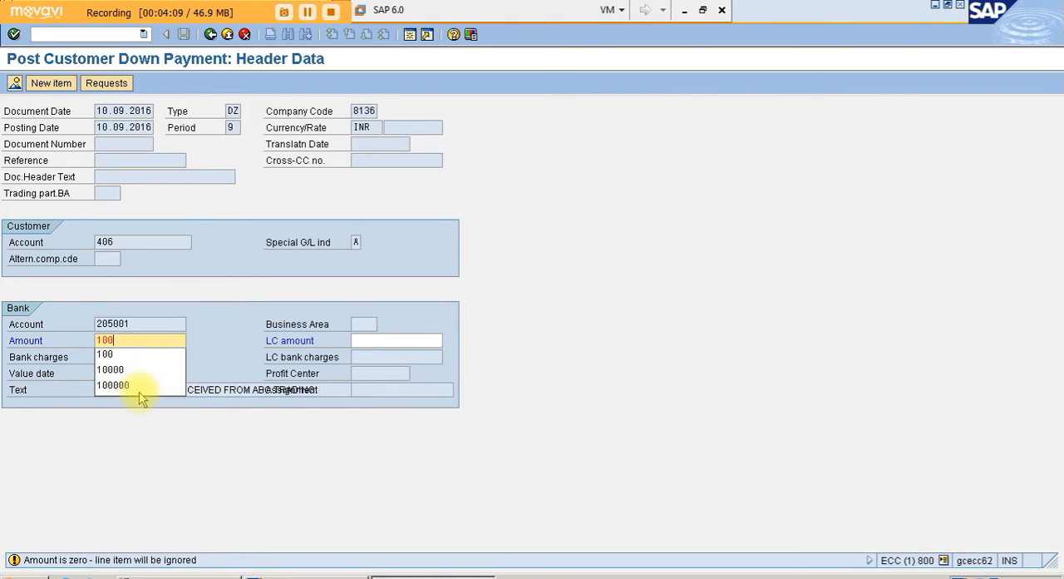
left_click(113, 386)
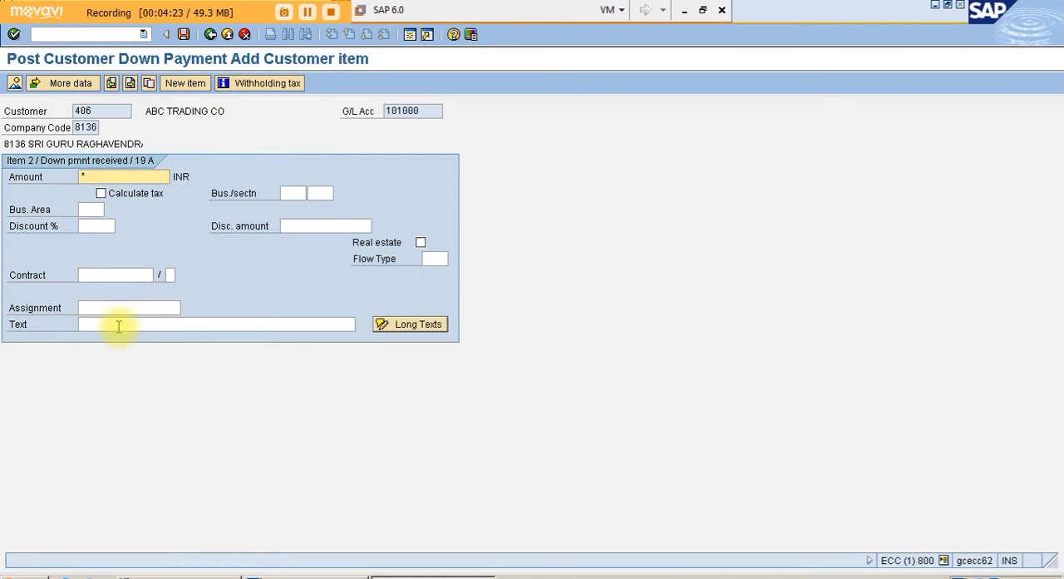
- Simulate the document to preview the bank debit and ABC Trading credit of 100,000
left_click(97, 226)
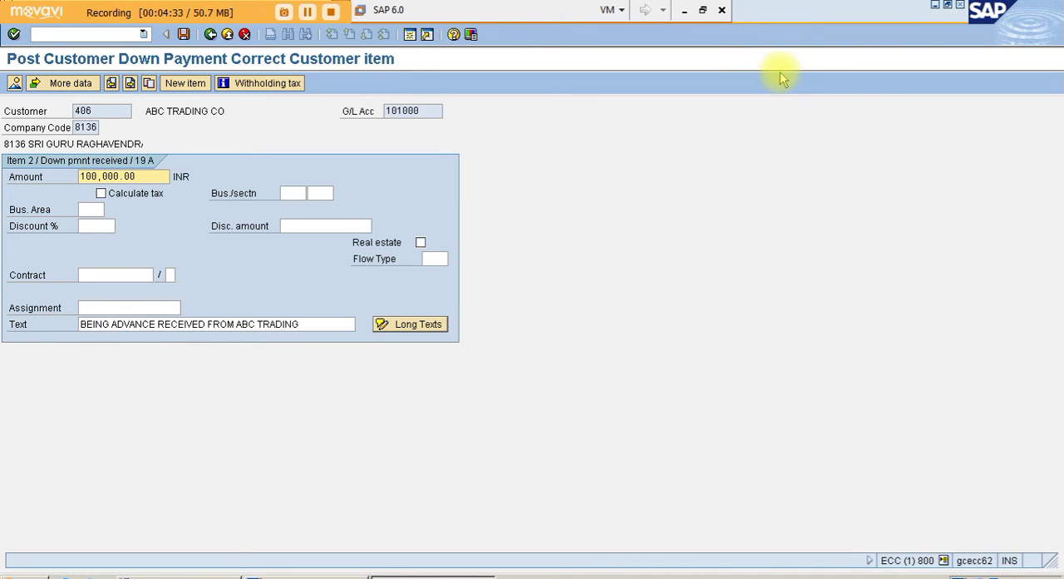
left_click(702, 10)
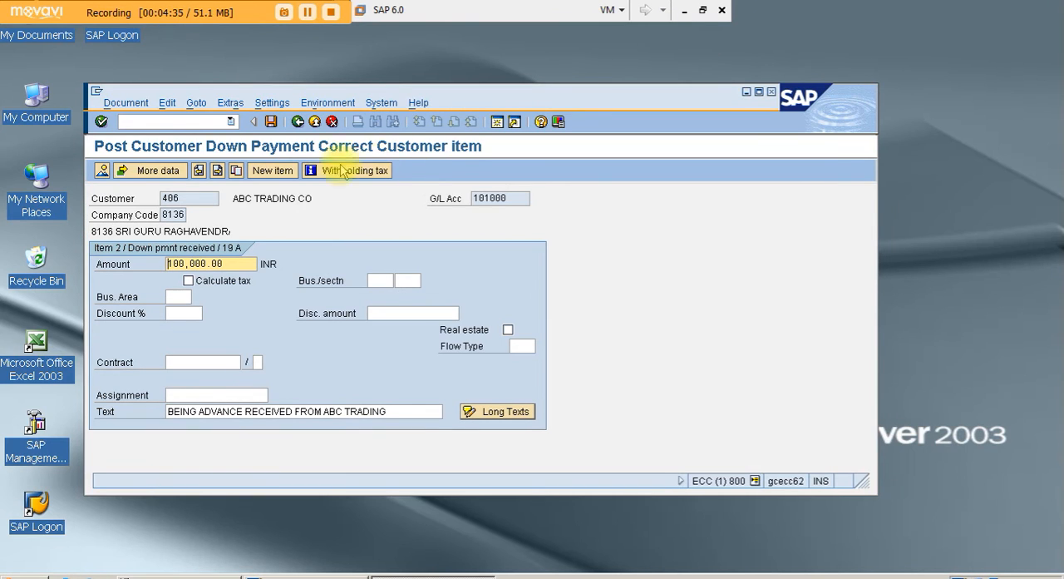
left_click(125, 103)
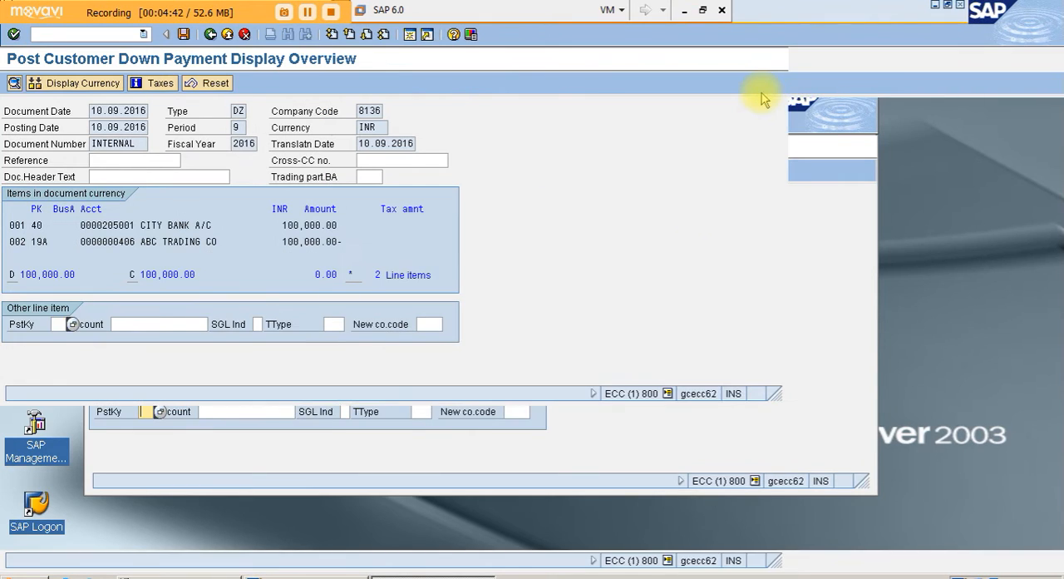
- Maximize SAP again, then minimize it to bring the Word guide into view
left_click(185, 33)
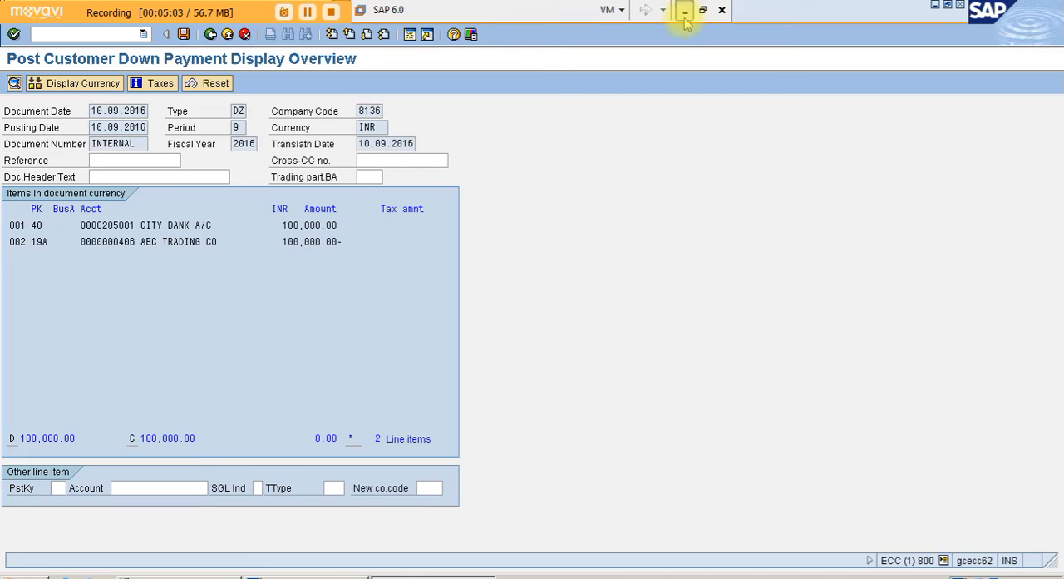
left_click(684, 10)
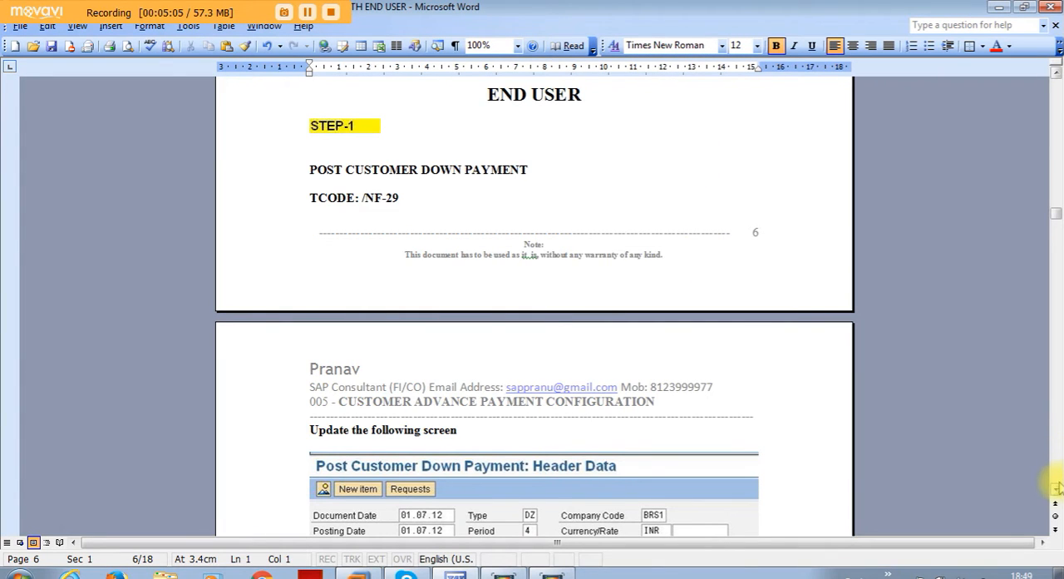
- Scroll the Word guide down to Step 2, checking customer line items (/NFBL5N)
scroll("down", 3)
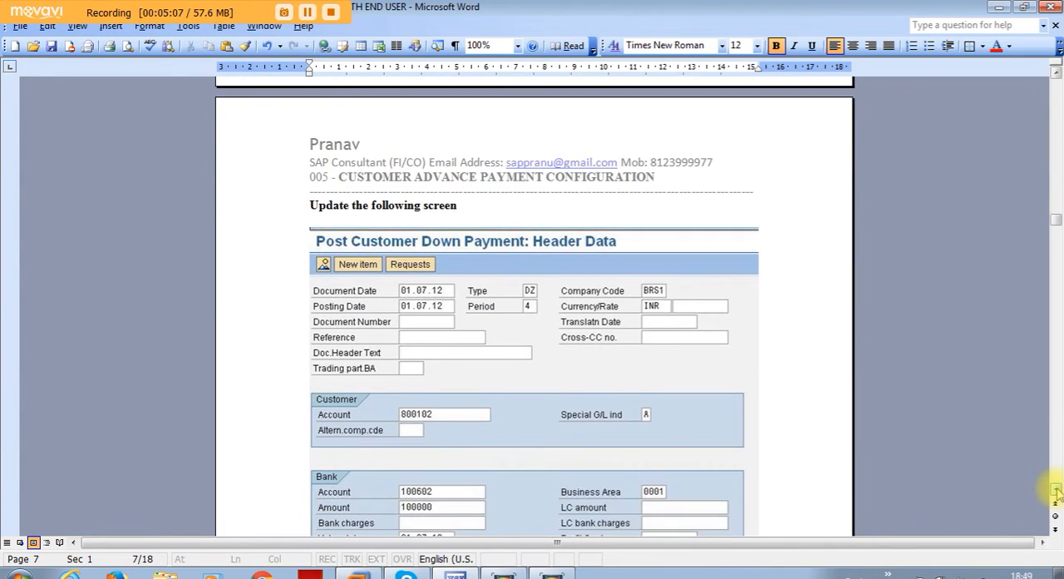
scroll("down", 3)
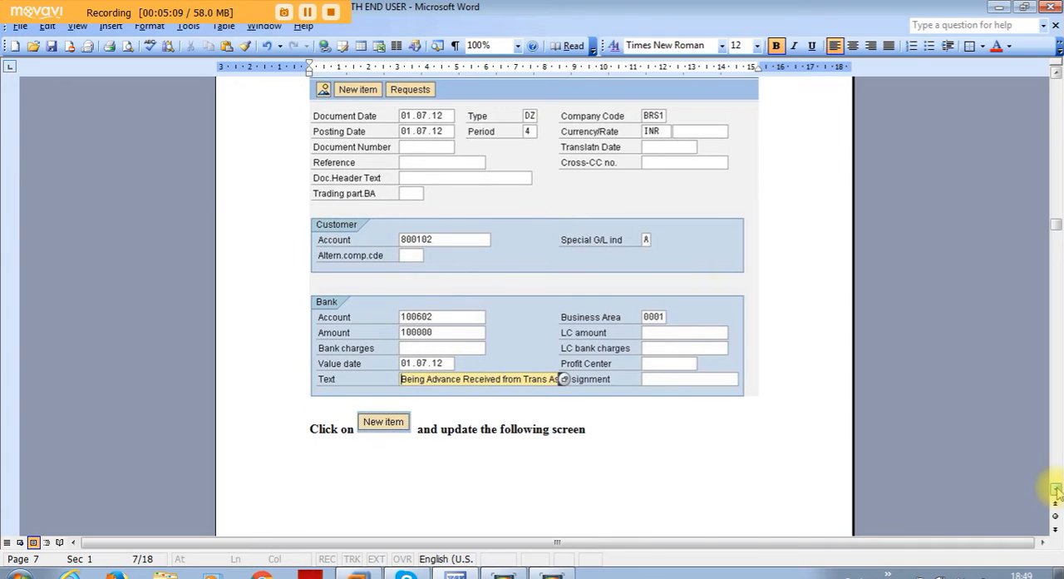
scroll("down", 3)
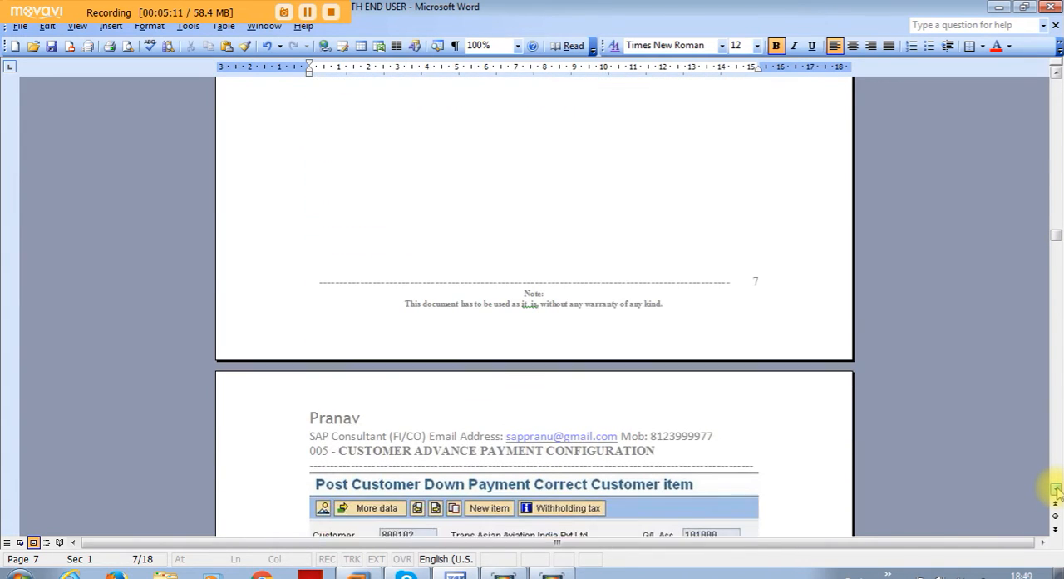
scroll("down", 3)
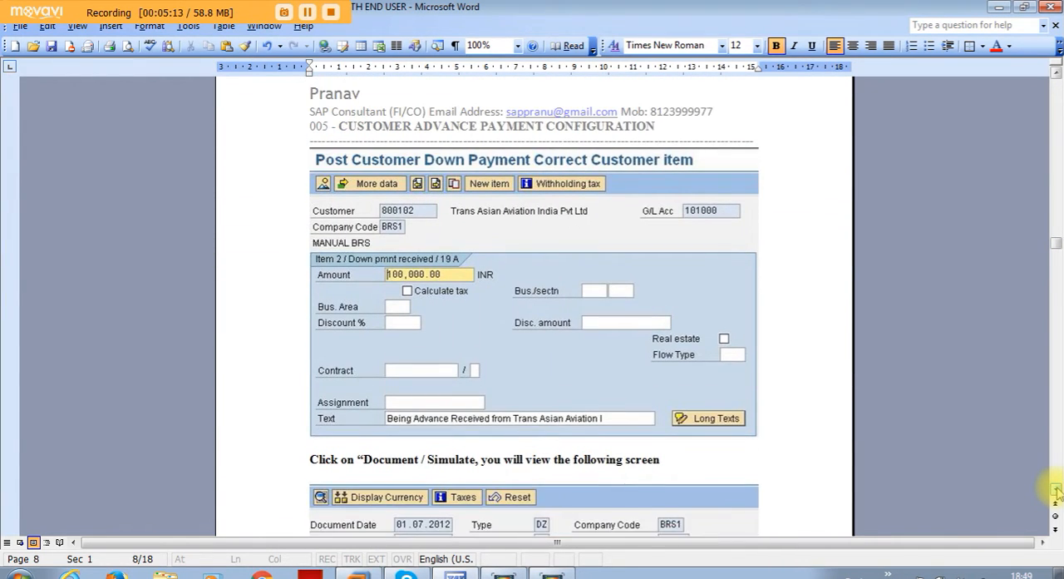
scroll("down", 3)
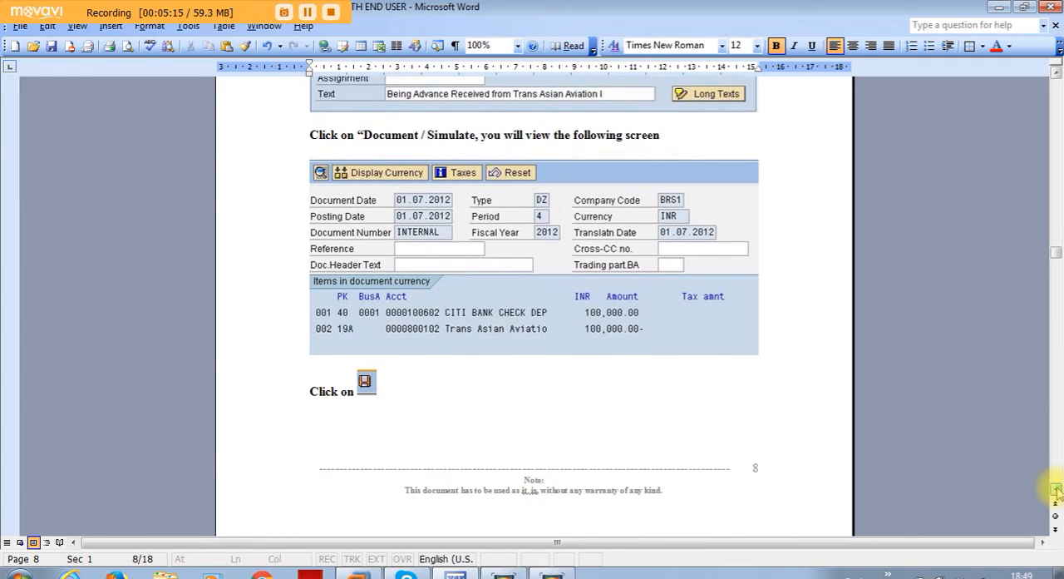
scroll("down", 3)
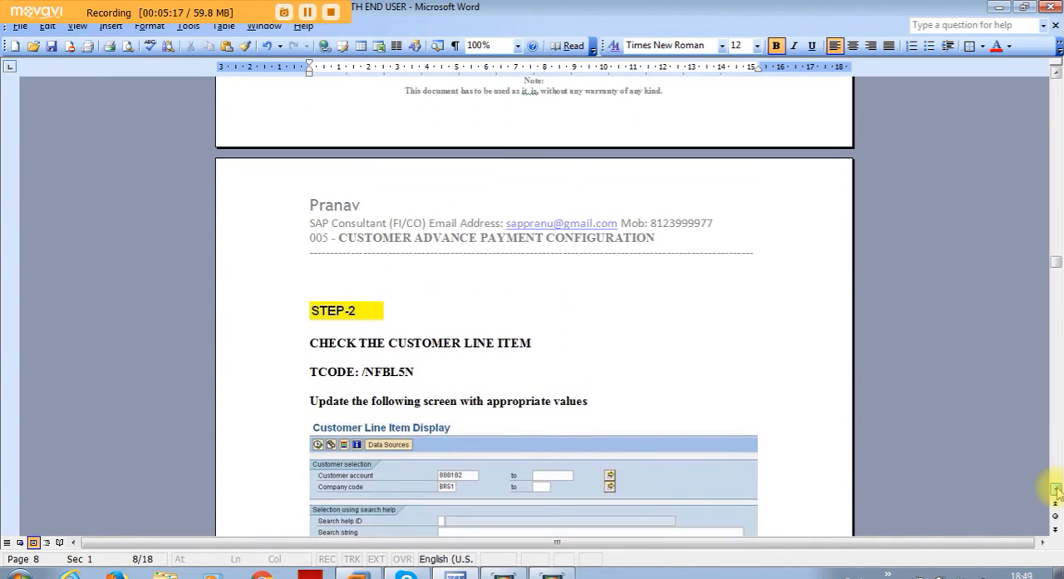
scroll("down", 3)
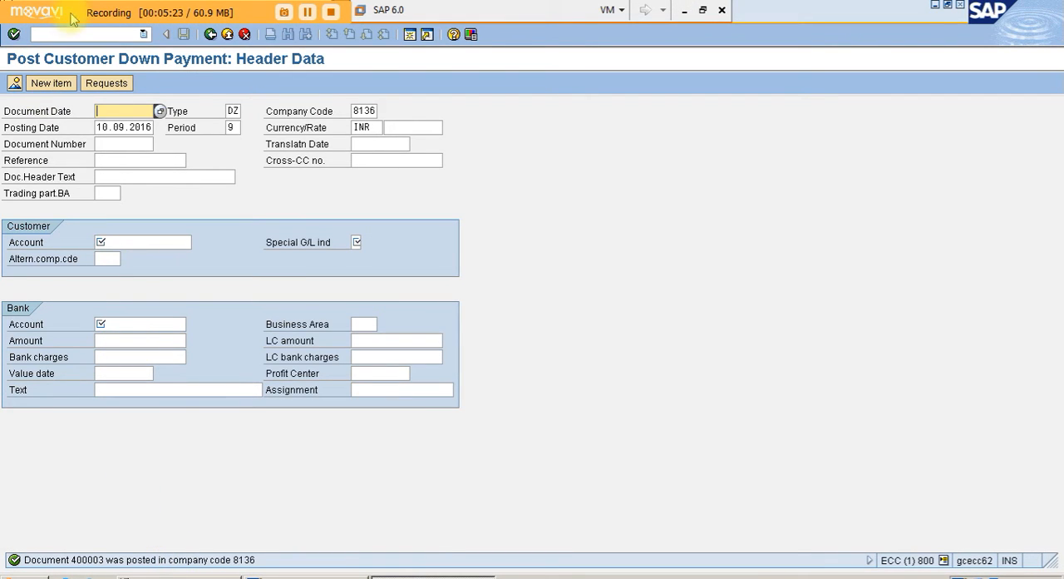
- Run FBL5N to open the Customer Line Item Display selection screen
type("/")
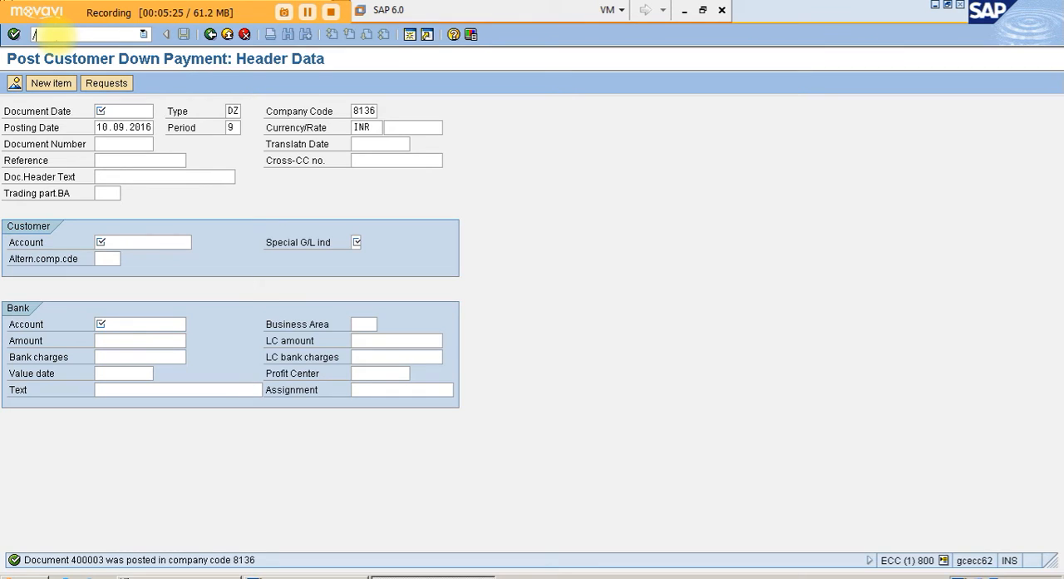
type("NFBL")
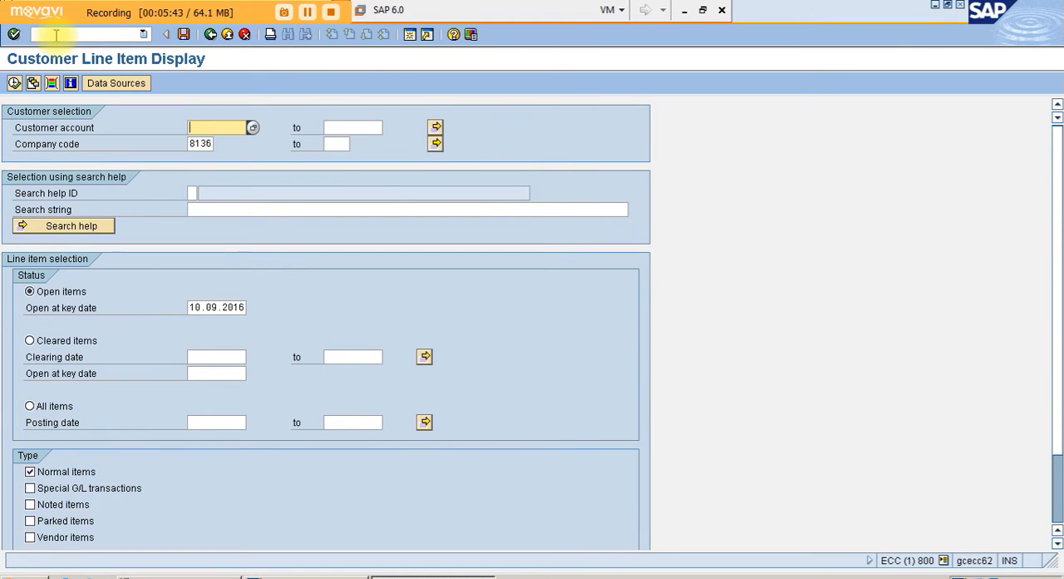
- Select ABC TRADING CO (406) via the customer search in company code 8136 and run the line item report
left_click(253, 127)
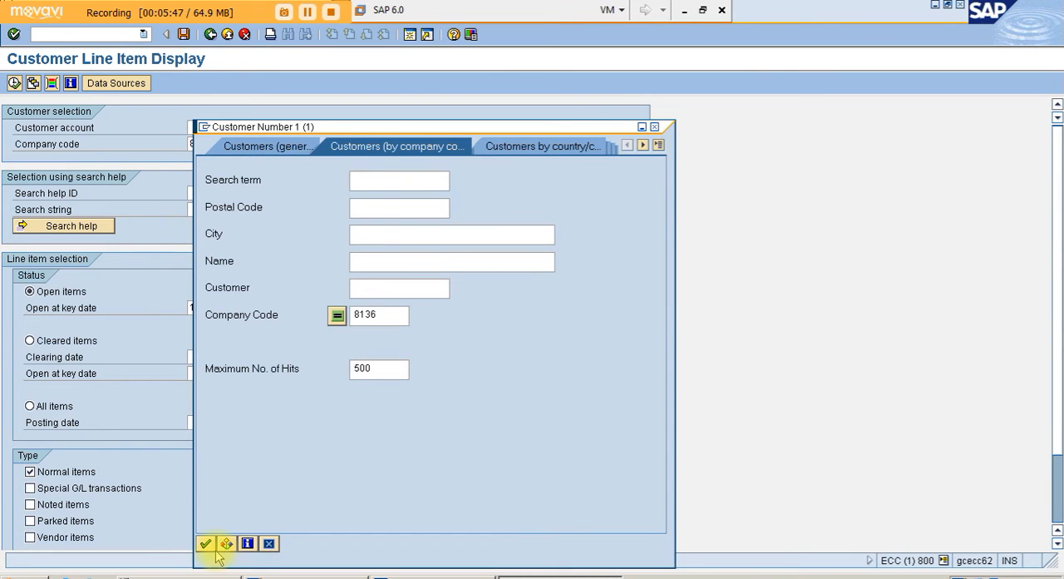
left_click(206, 542)
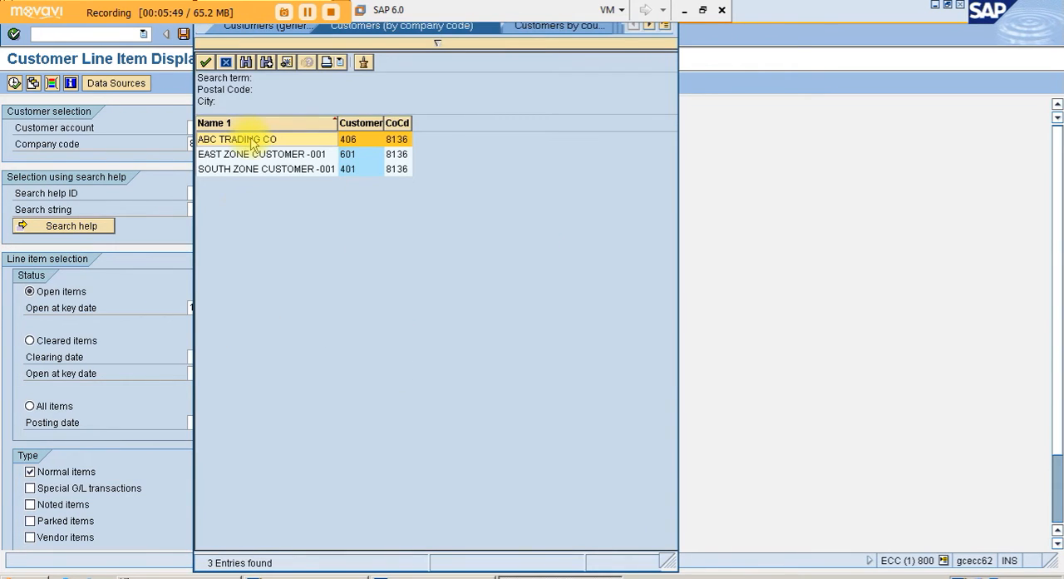
double_click(249, 139)
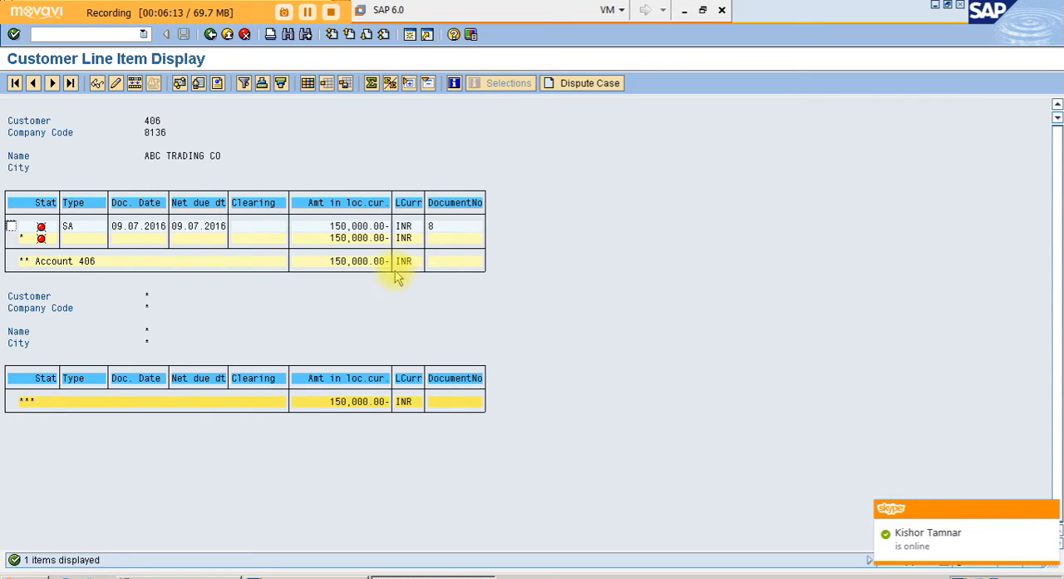
- Rerun the report with Special G/L transactions ticked so down payment 400003 appears, totalling 250,000
left_click(209, 34)
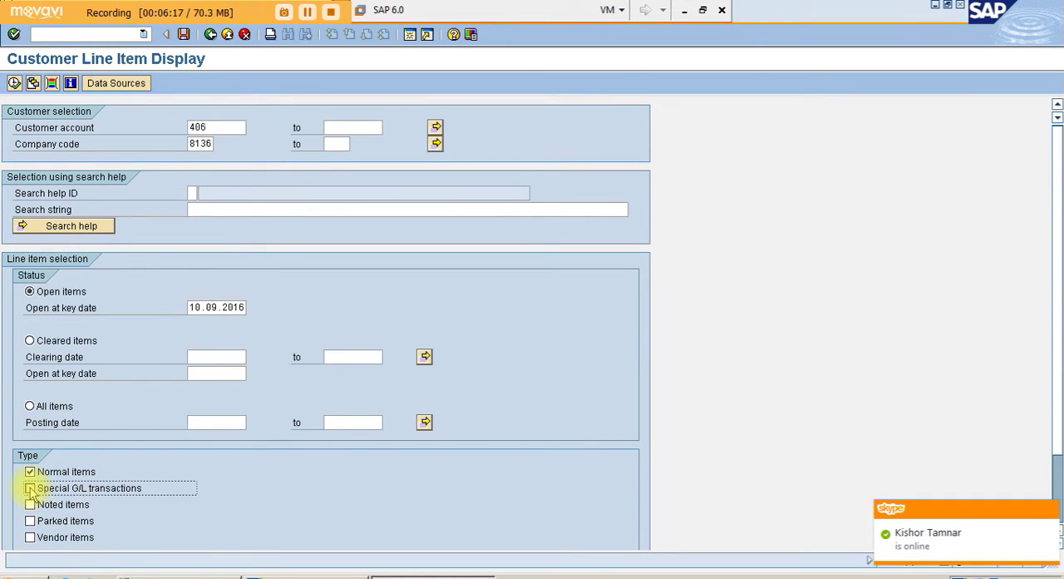
left_click(30, 489)
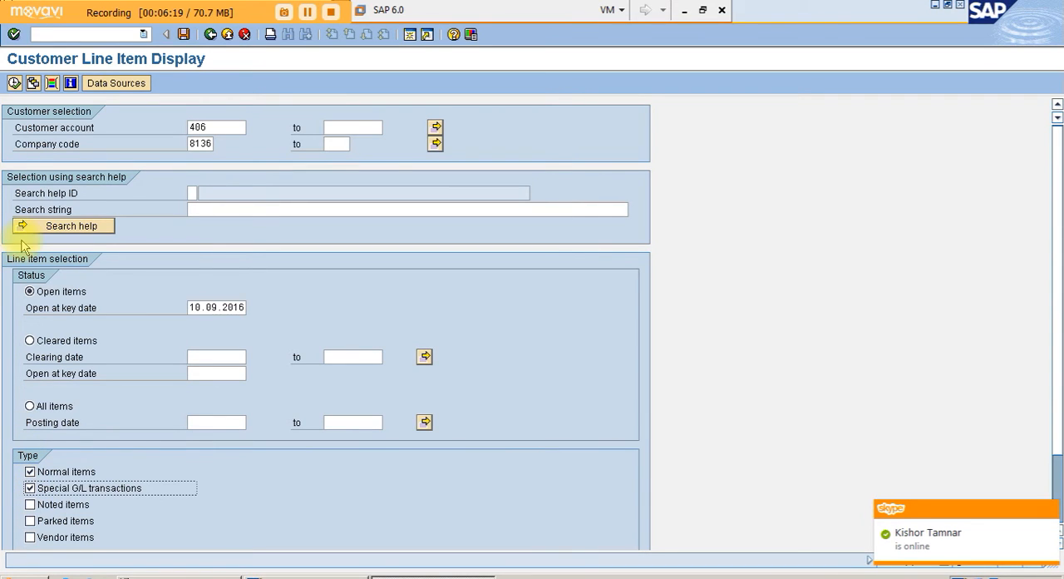
left_click(13, 33)
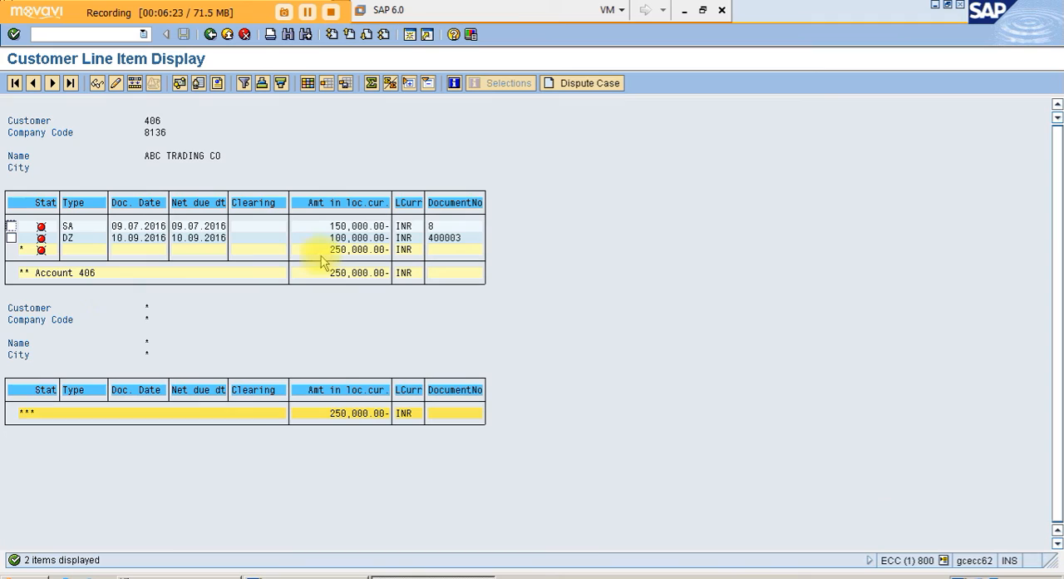
mouse_move(302, 161)
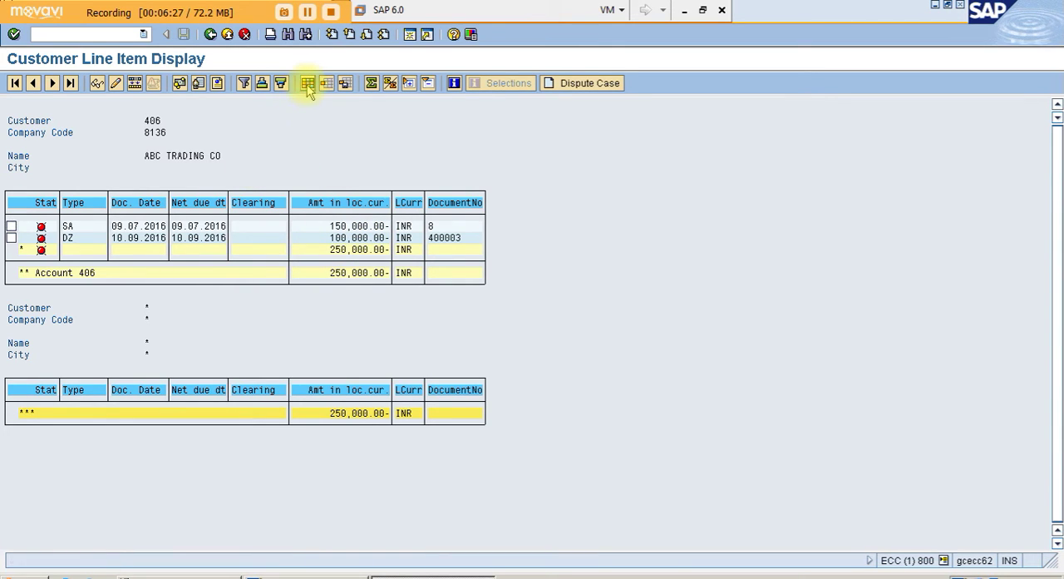
- Change the layout to add the Text column, showing 'BEING ADVANCE RECEIVED FROM ABC TRADING' for 400003
left_click(306, 84)
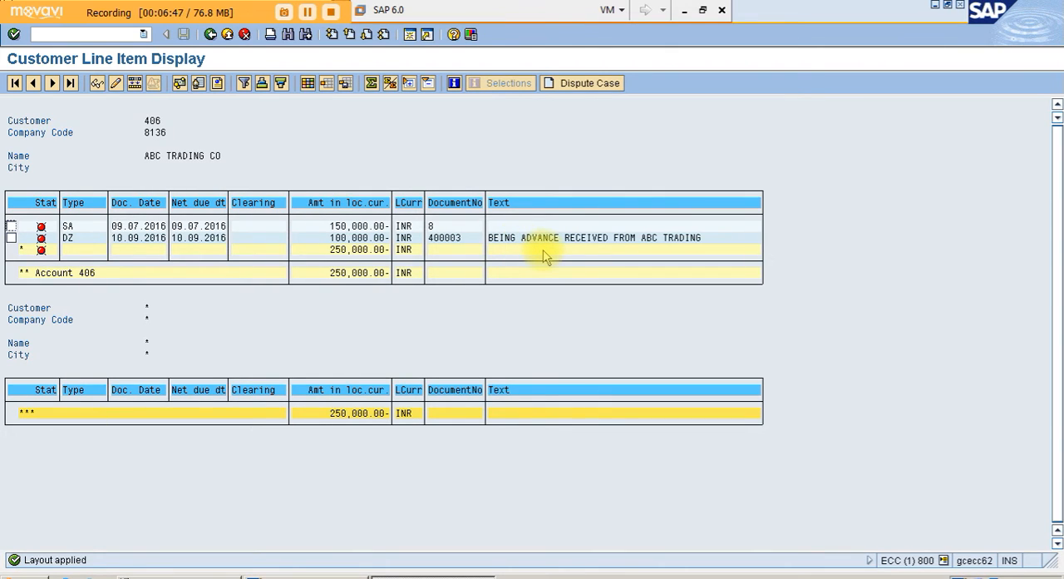
mouse_move(685, 19)
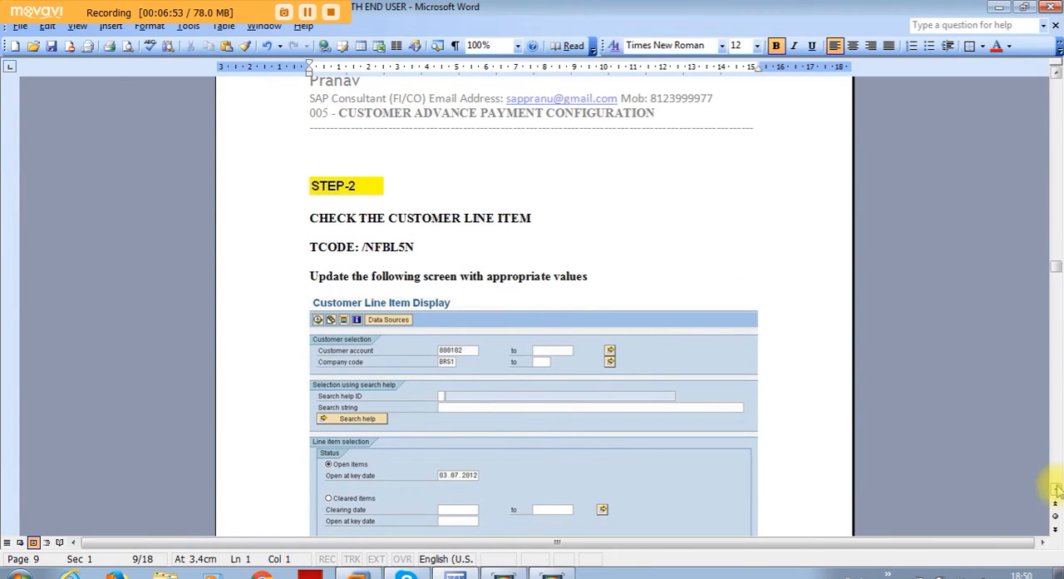
- Scroll the Word guide down to Step 3, entering the customer invoice via F-22
scroll("down", 3)
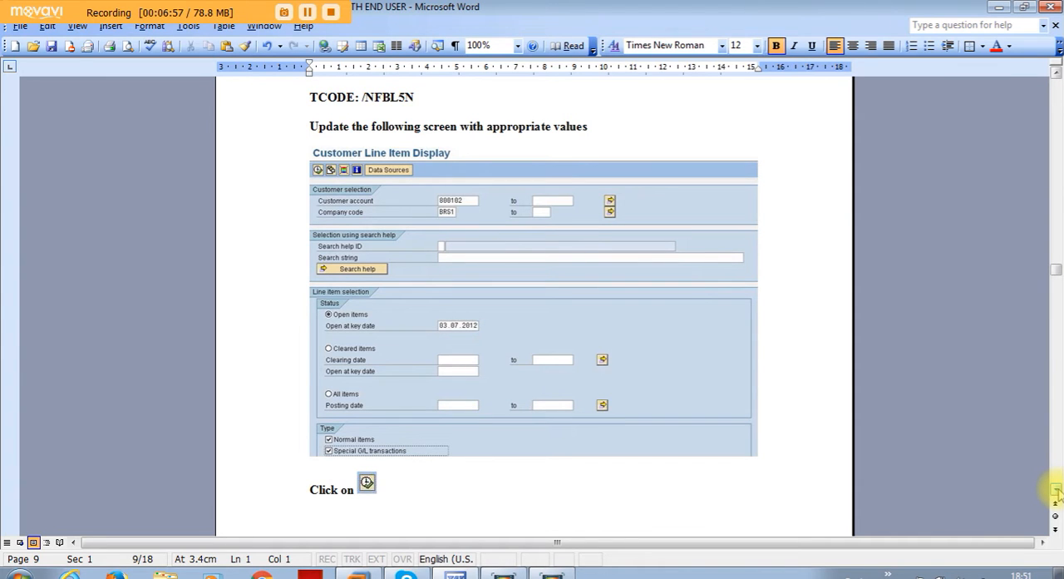
scroll("down", 3)
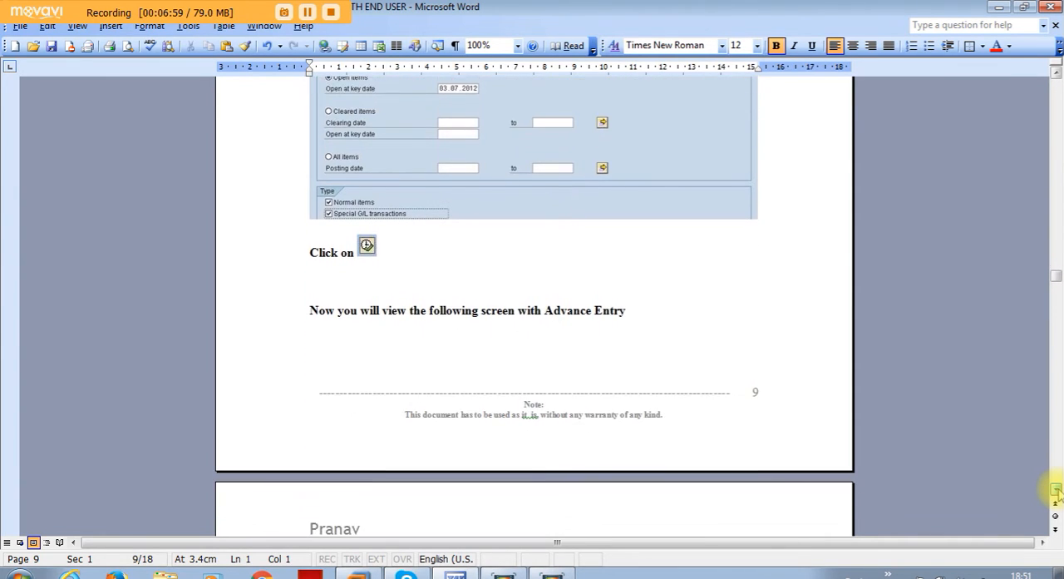
scroll("down", 3)
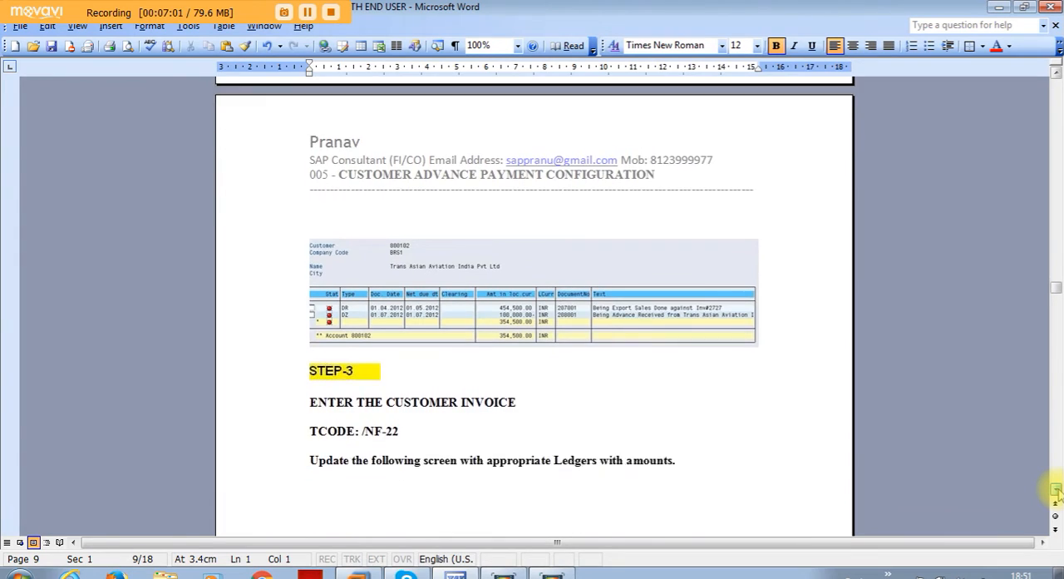
scroll("down", 3)
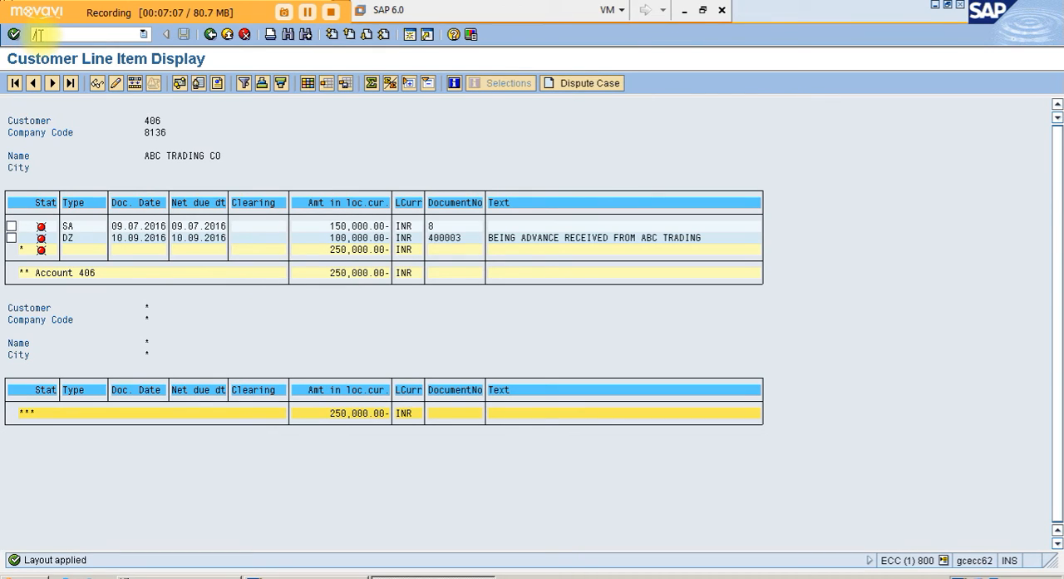
- Start F-22 and enter customer 406's invoice line of 150000 INR with the document date filled
type("/NF-22")
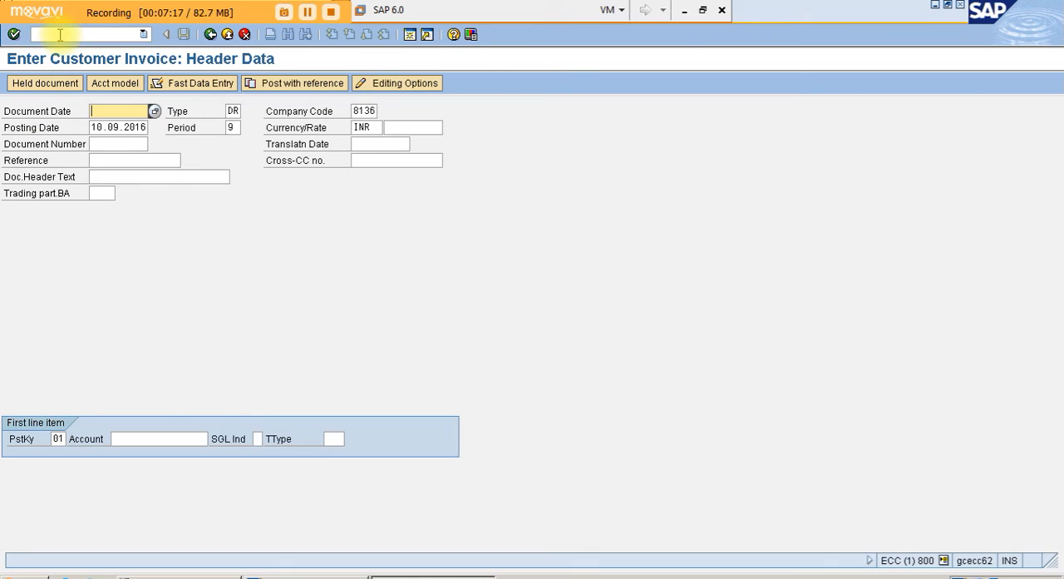
type("/")
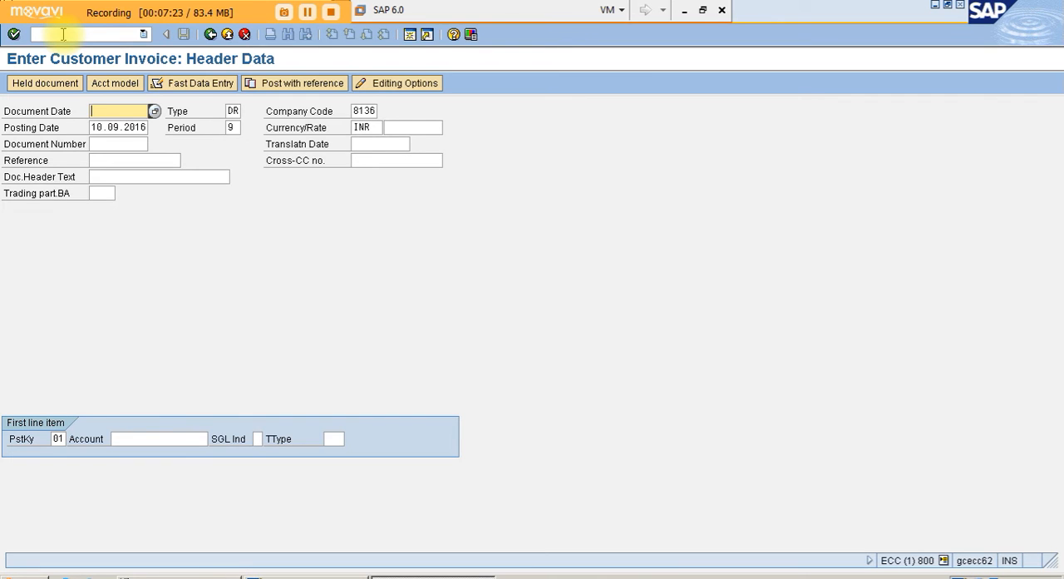
left_click(153, 109)
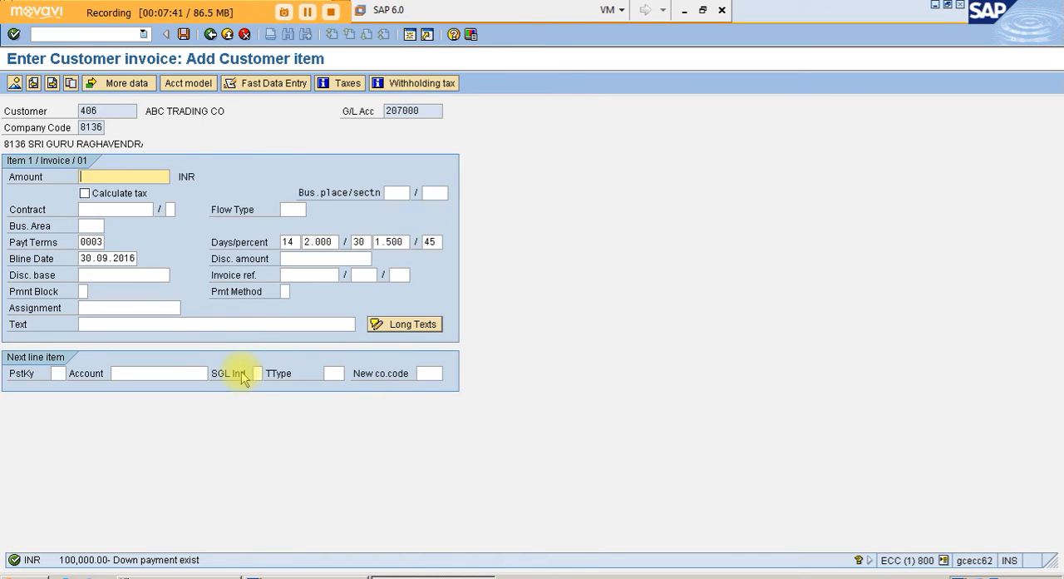
type("150000")
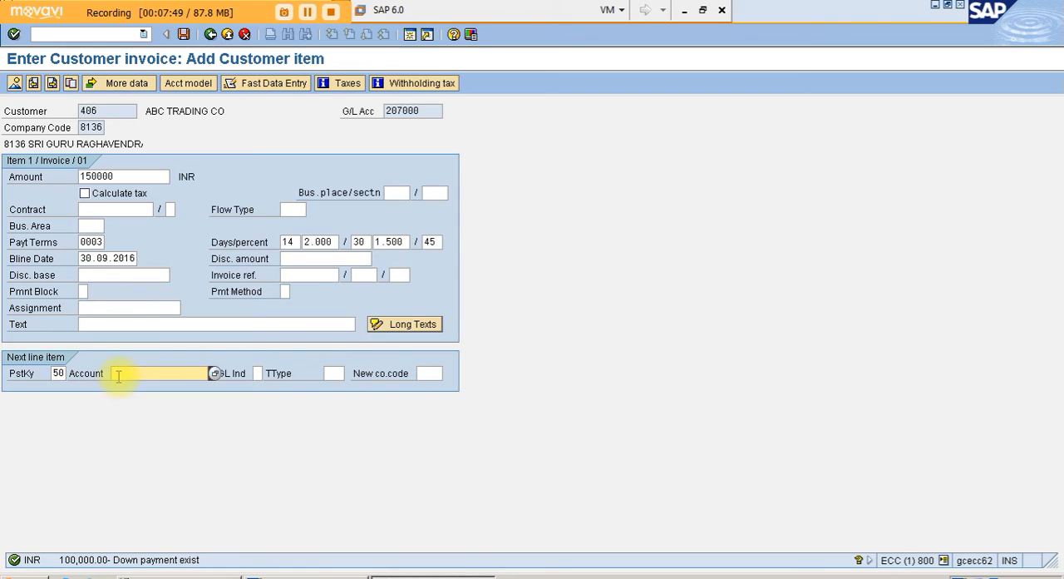
- Pick G/L account 300000 VAT Sales for the 150,000 credit line via the account search
left_click(215, 373)
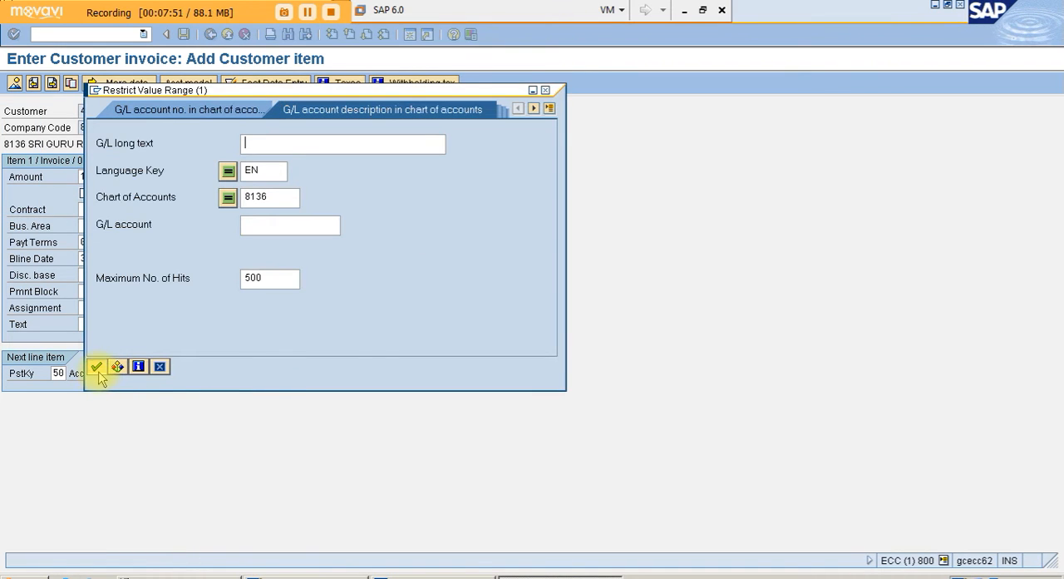
left_click(96, 365)
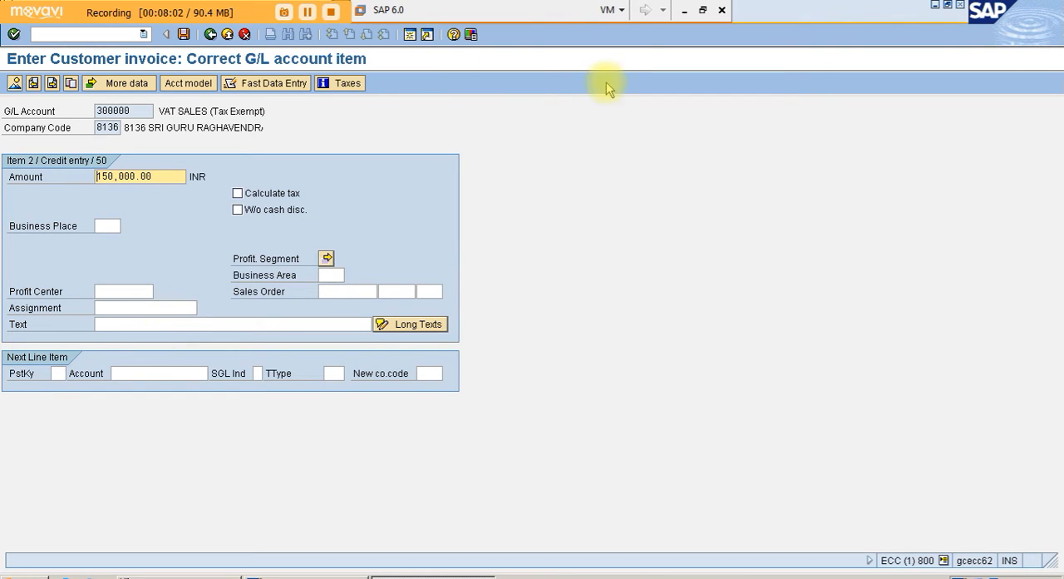
mouse_move(612, 43)
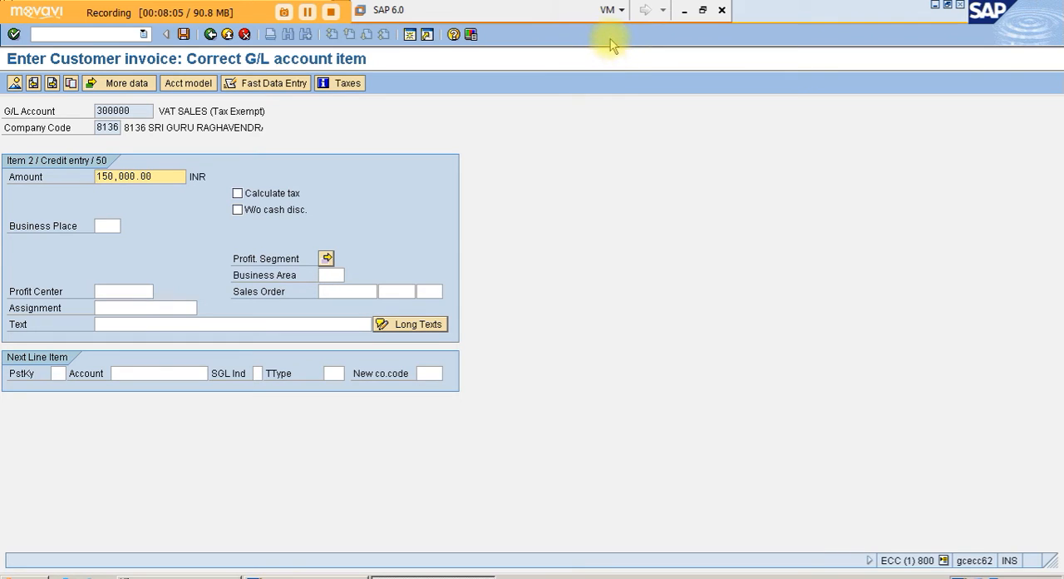
mouse_move(778, 33)
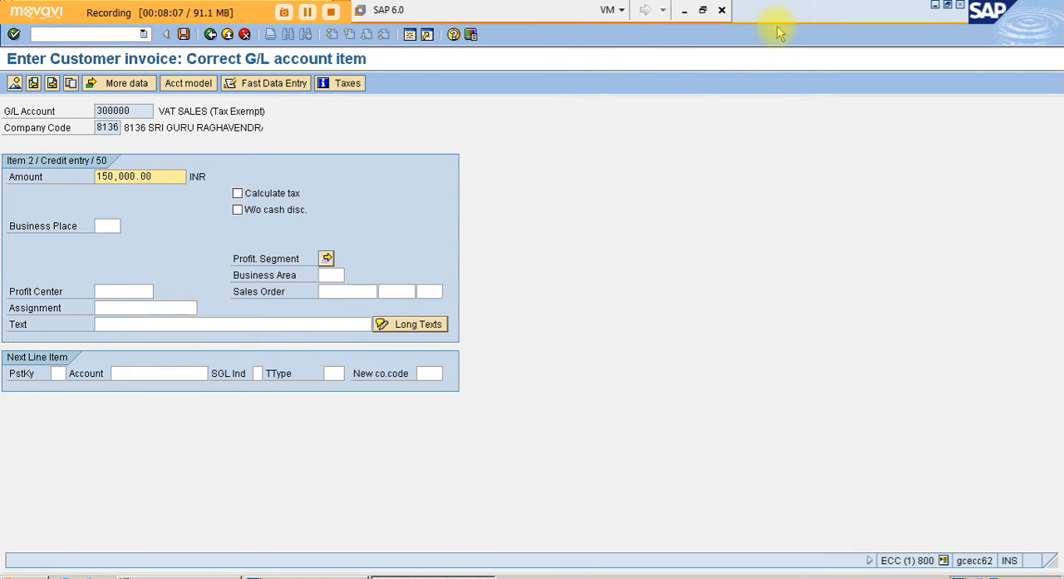
- Review the invoice line overview and post the balanced customer invoice
left_click(702, 11)
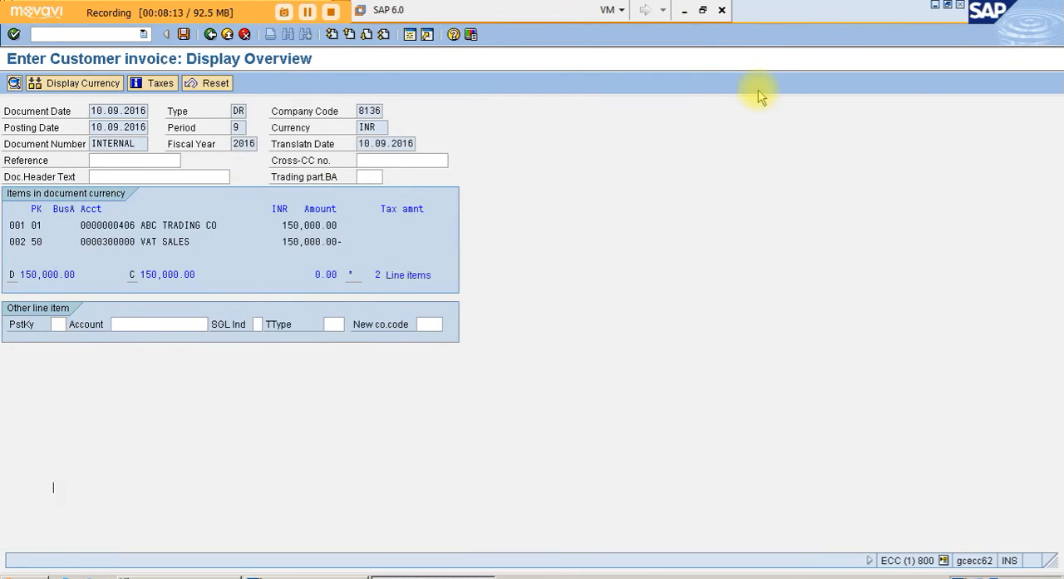
left_click(183, 34)
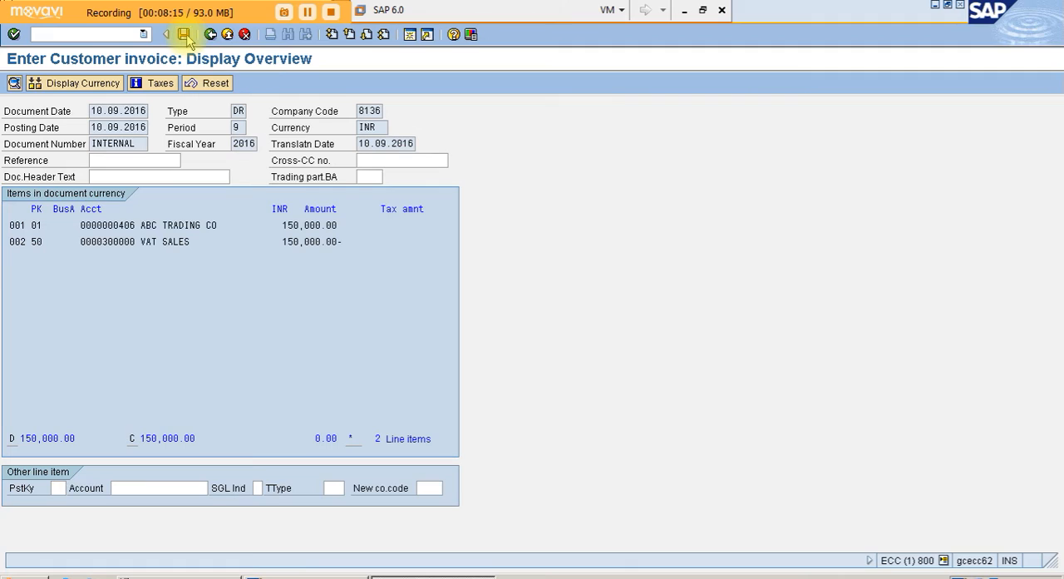
left_click(183, 33)
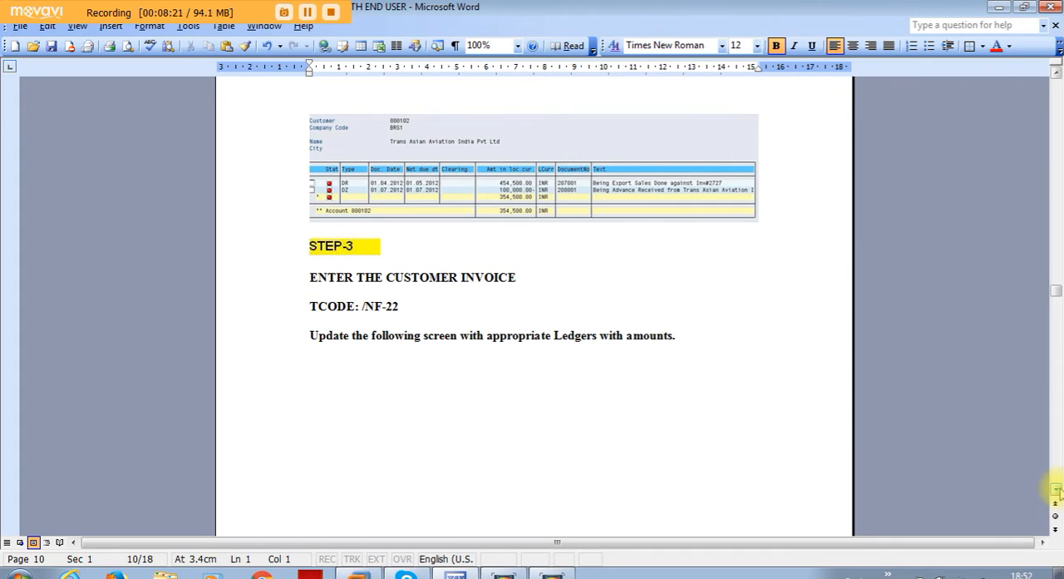
- Scroll through the Word guide's Step 3 customer invoice pages after posting document 800016
scroll("down", 3)
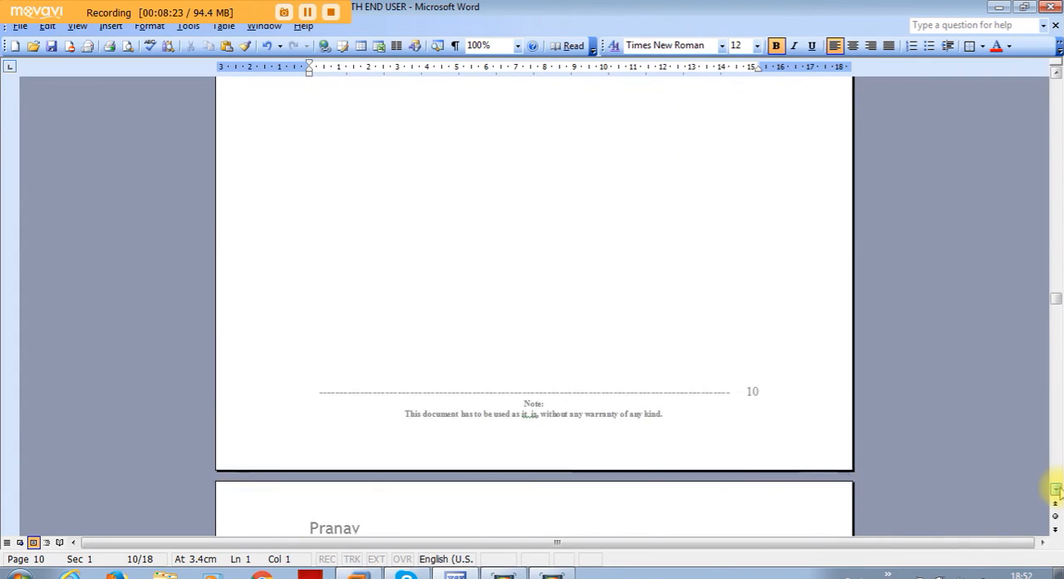
scroll("down", 3)
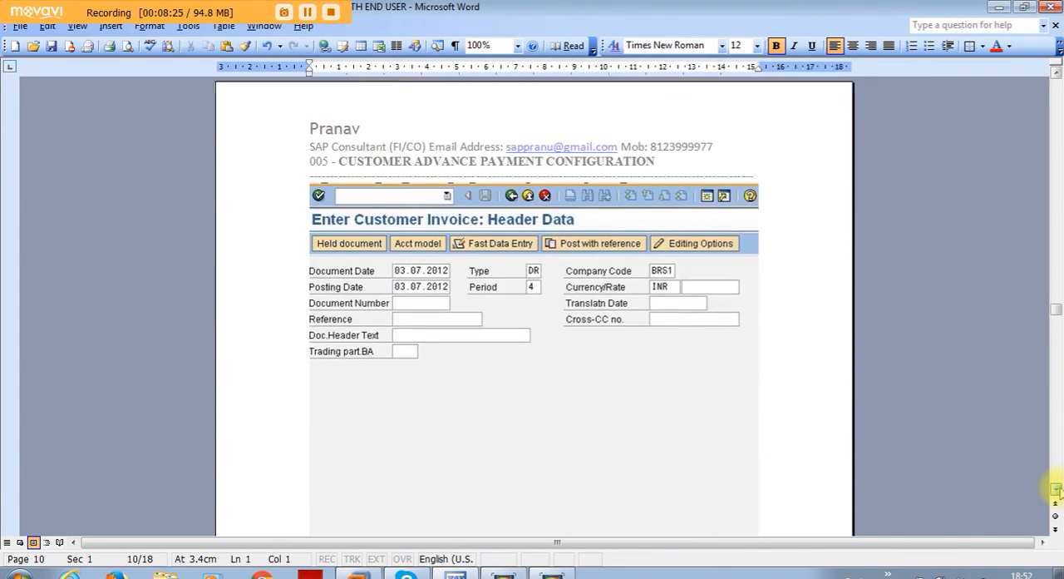
scroll("down", 3)
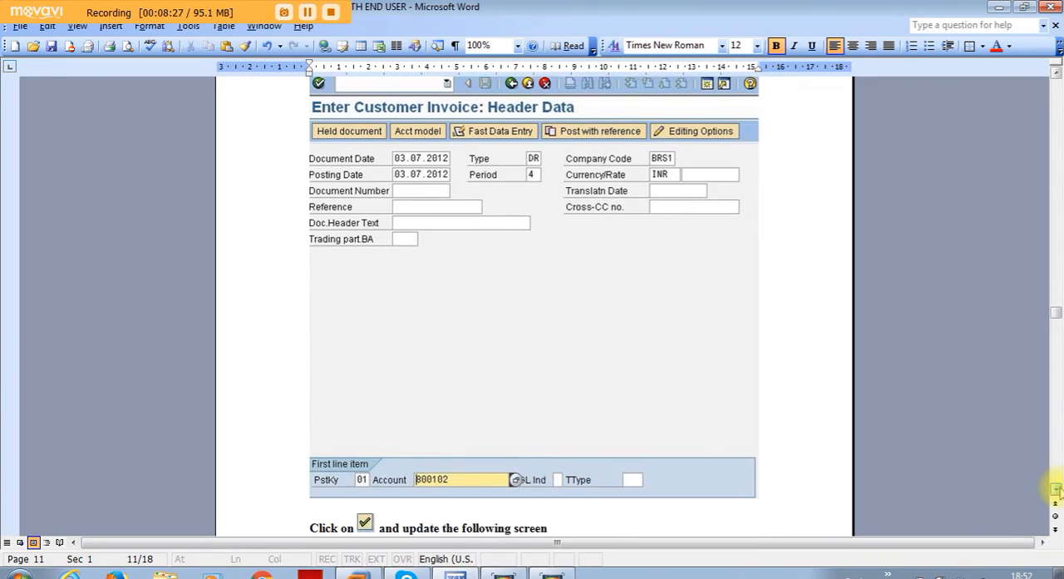
scroll("down", 3)
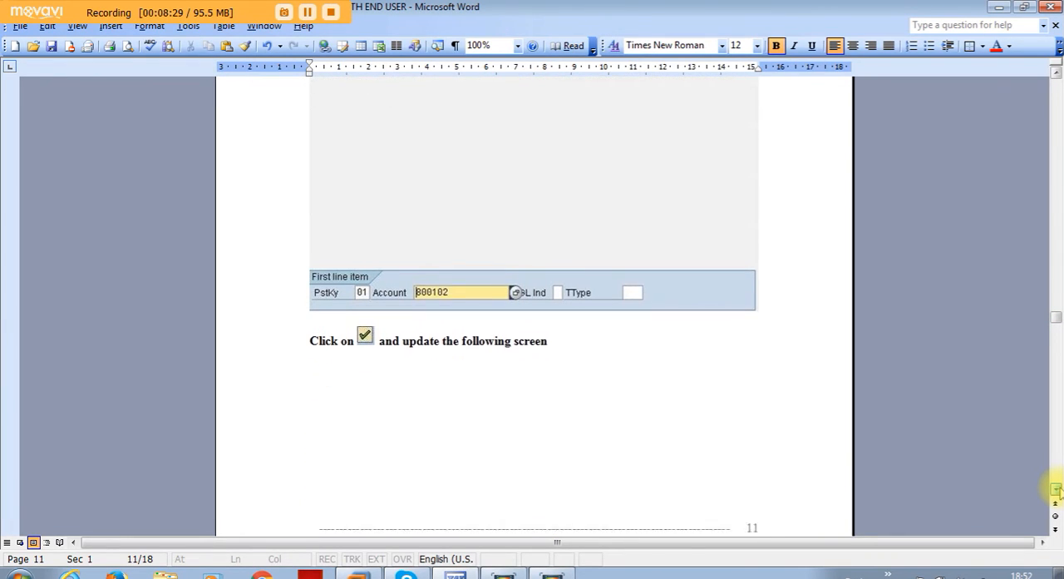
scroll("down", 3)
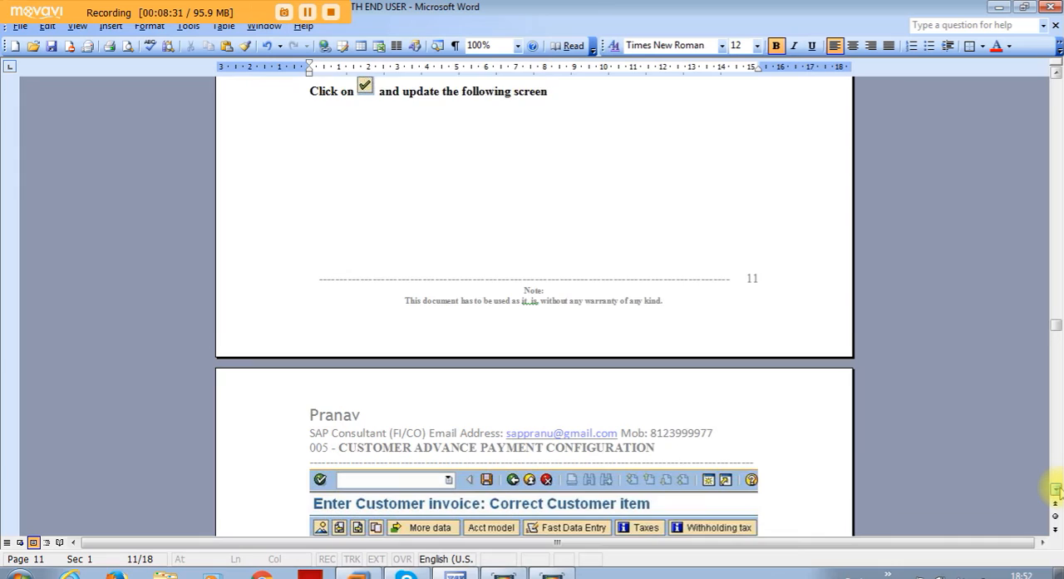
scroll("down", 3)
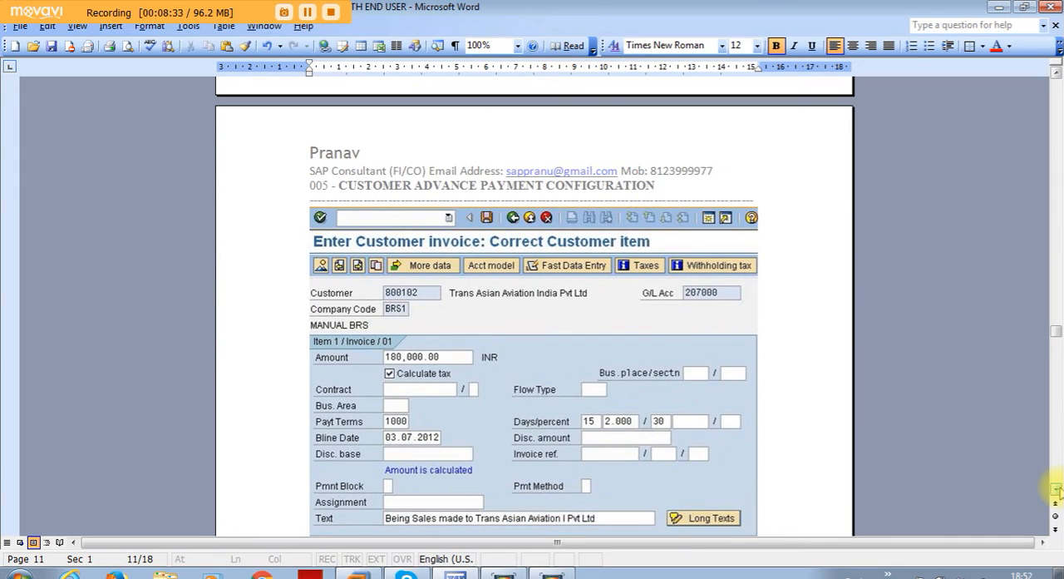
scroll("down", 3)
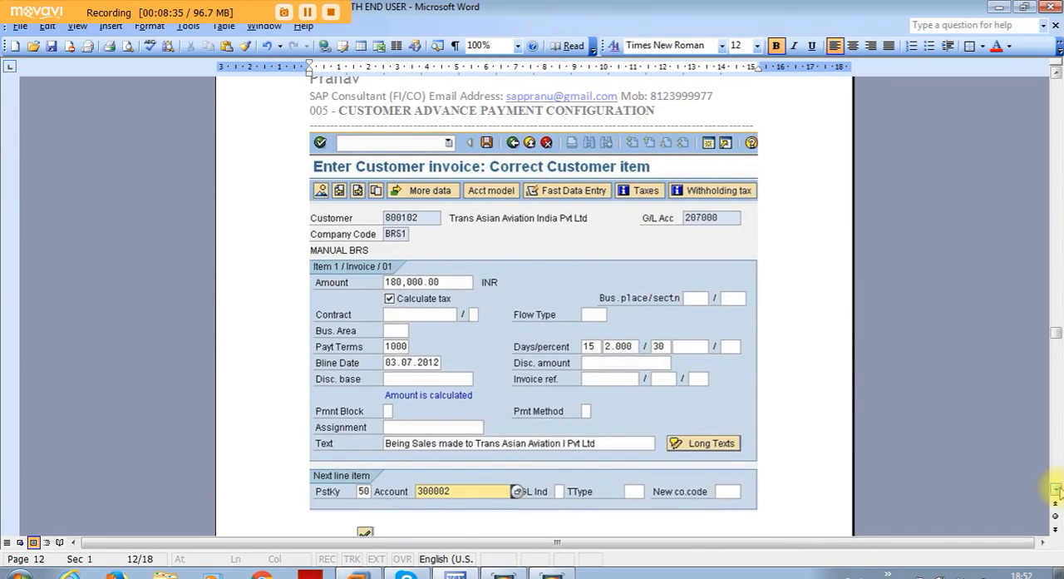
scroll("down", 3)
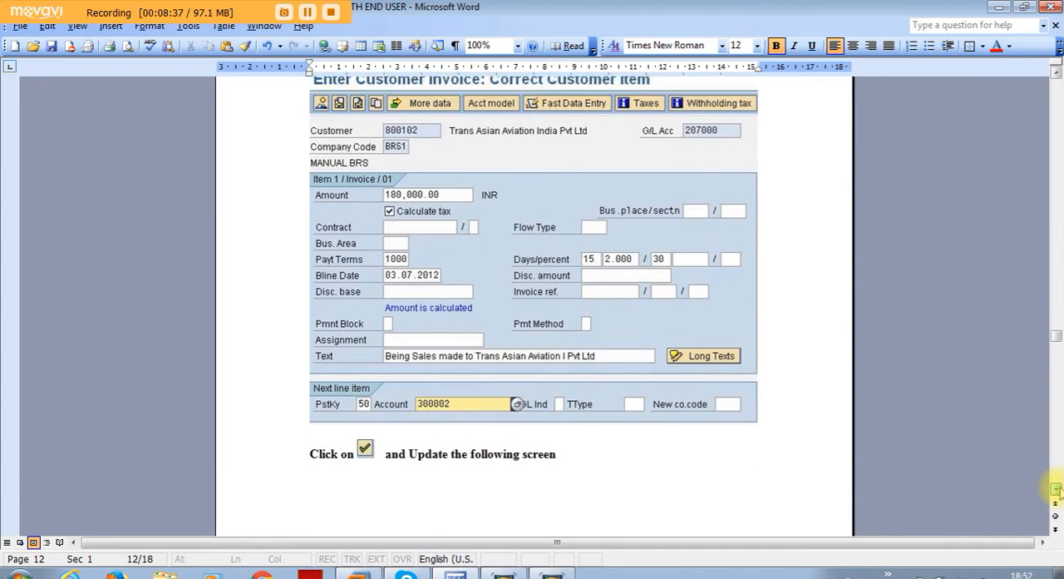
scroll("down", 3)
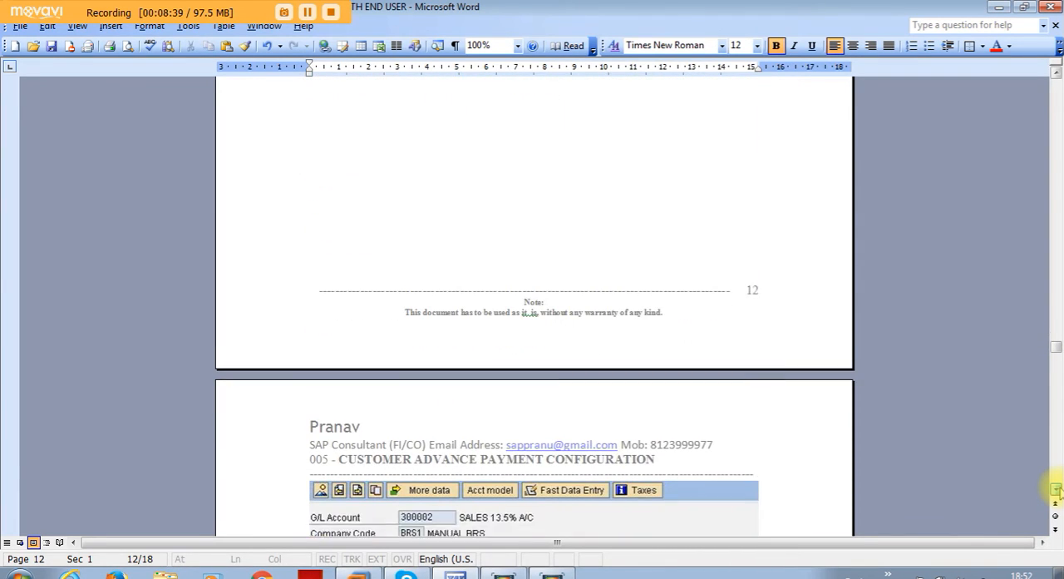
scroll("down", 3)
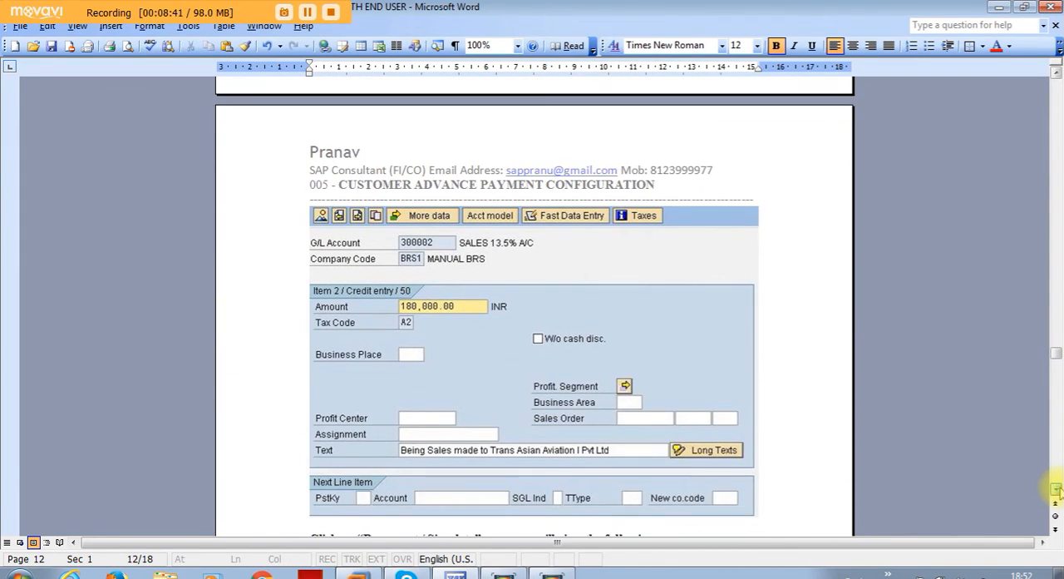
scroll("down", 3)
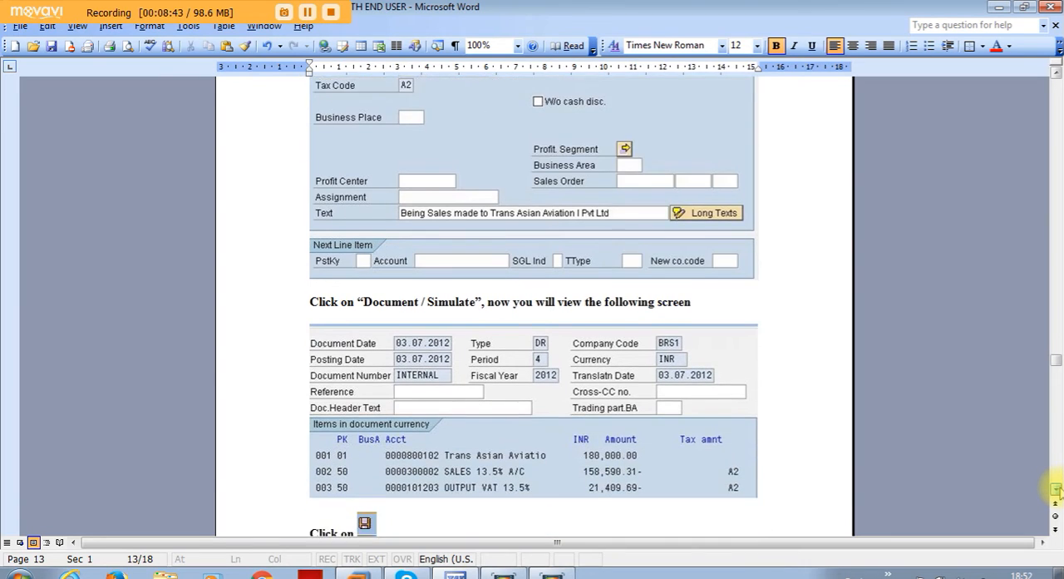
scroll("down", 3)
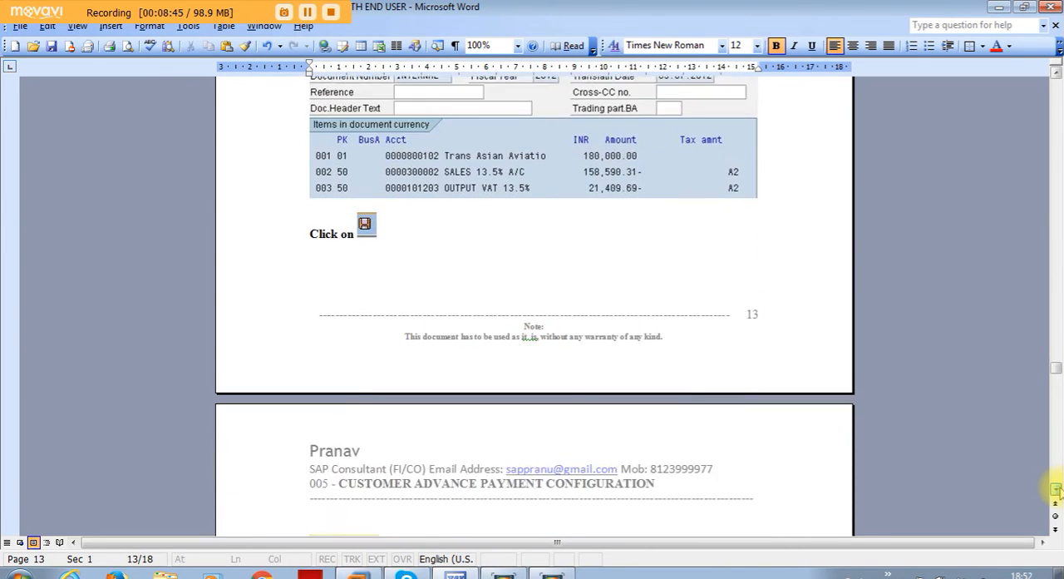
scroll("down", 3)
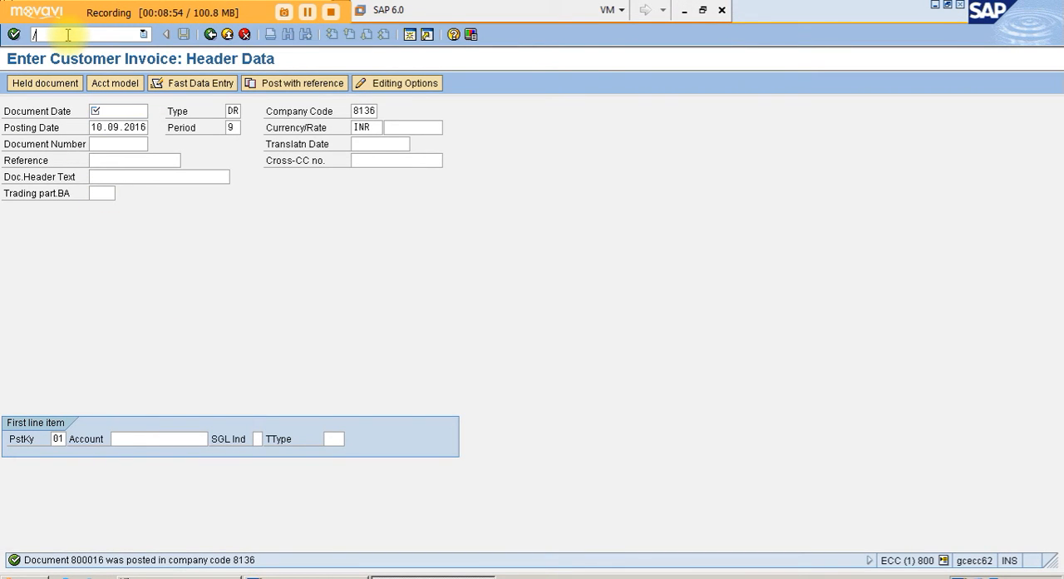
- Start F-39 down payment clearing with the document date filled in
type("NF-3")
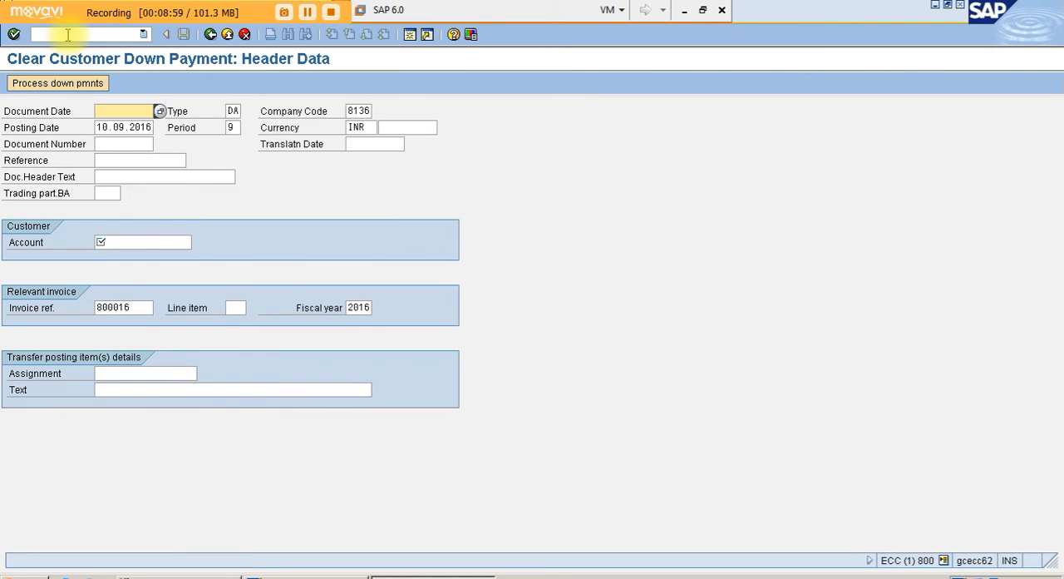
left_click(158, 110)
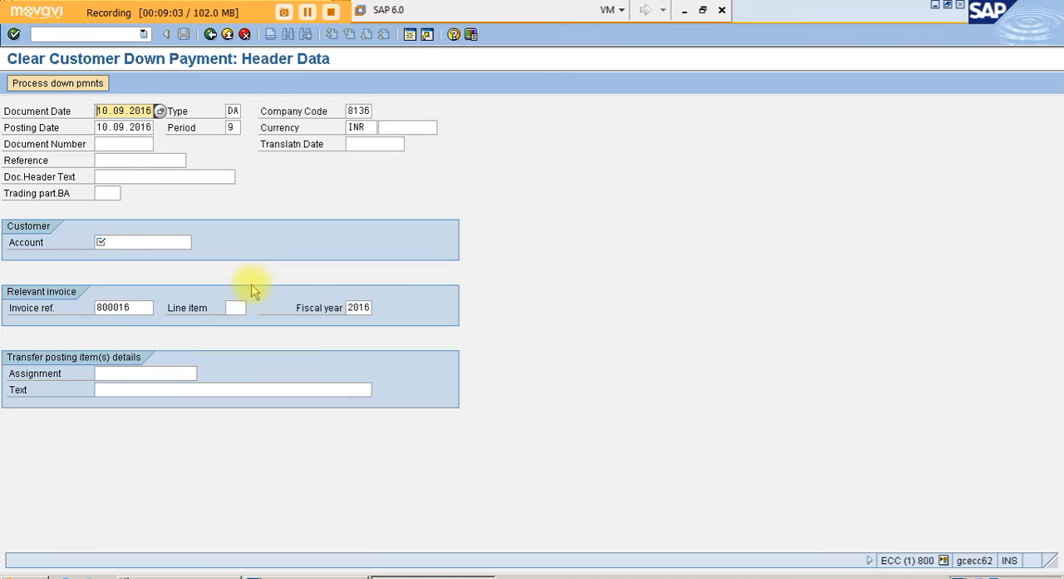
left_click(123, 306)
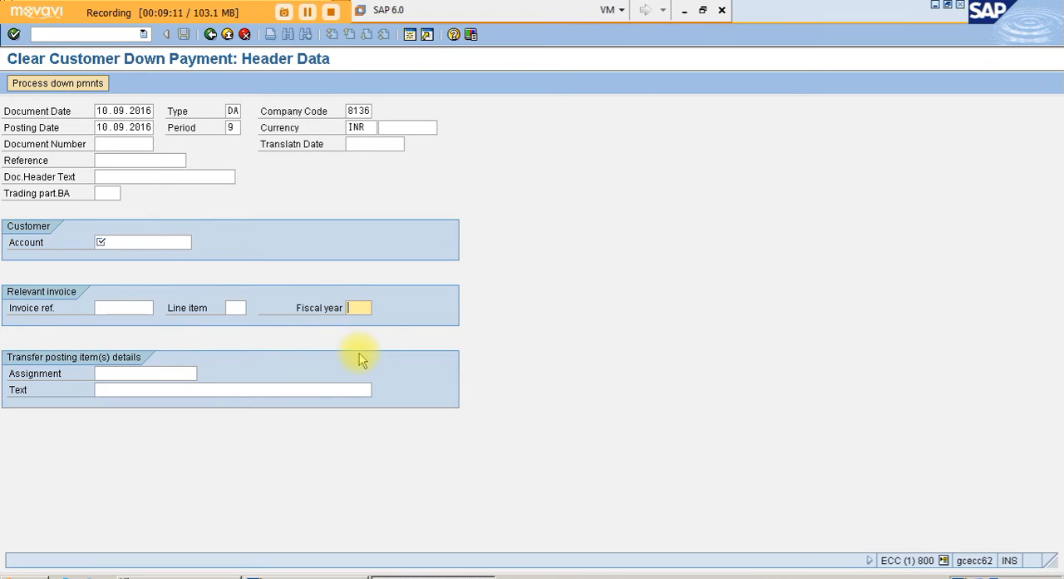
- Select customer 406, transfer the 100,000 down payment 400003 to the invoice and post the clearing
left_click(142, 243)
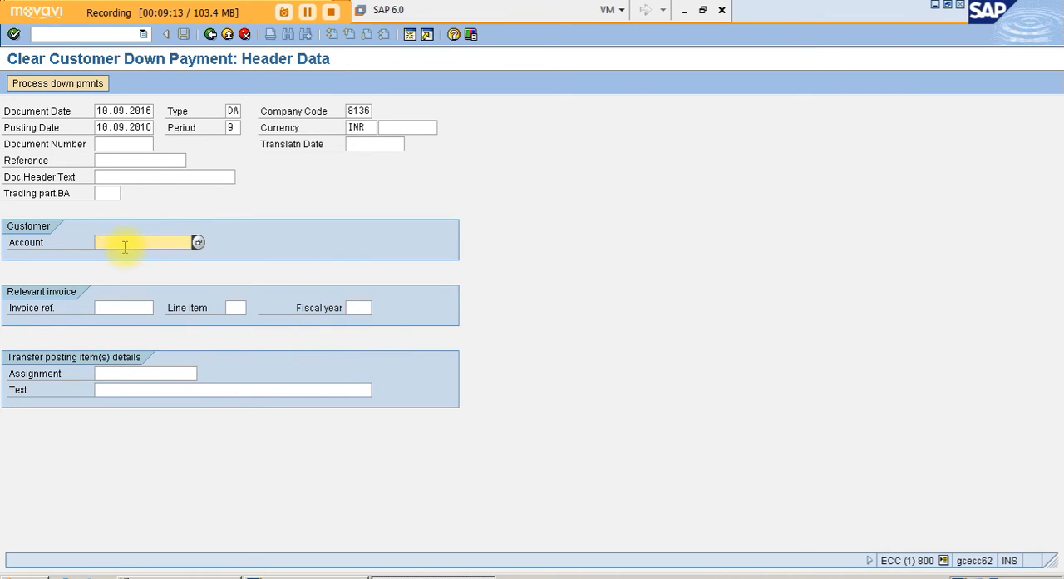
left_click(198, 242)
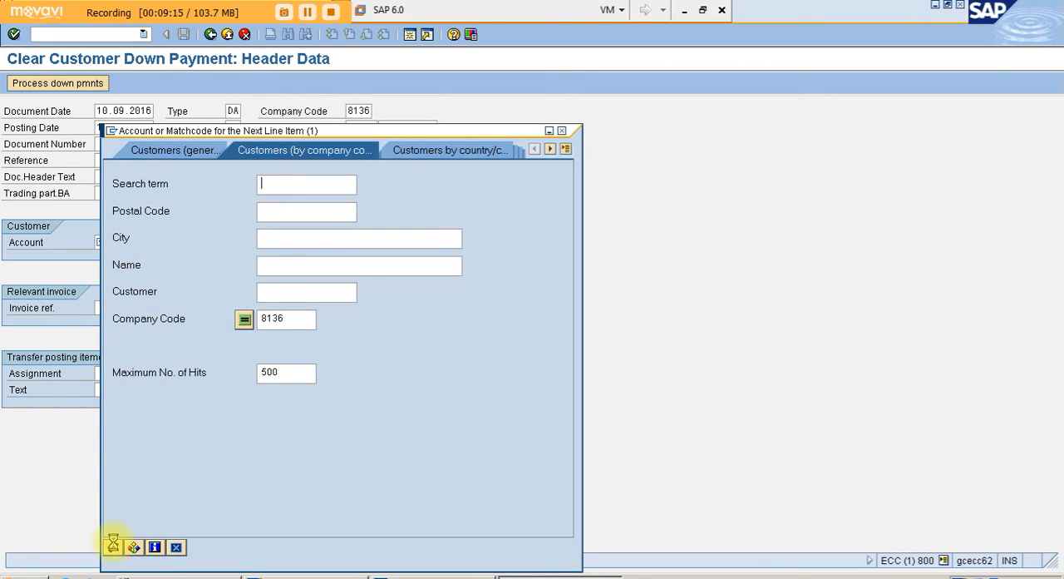
left_click(133, 546)
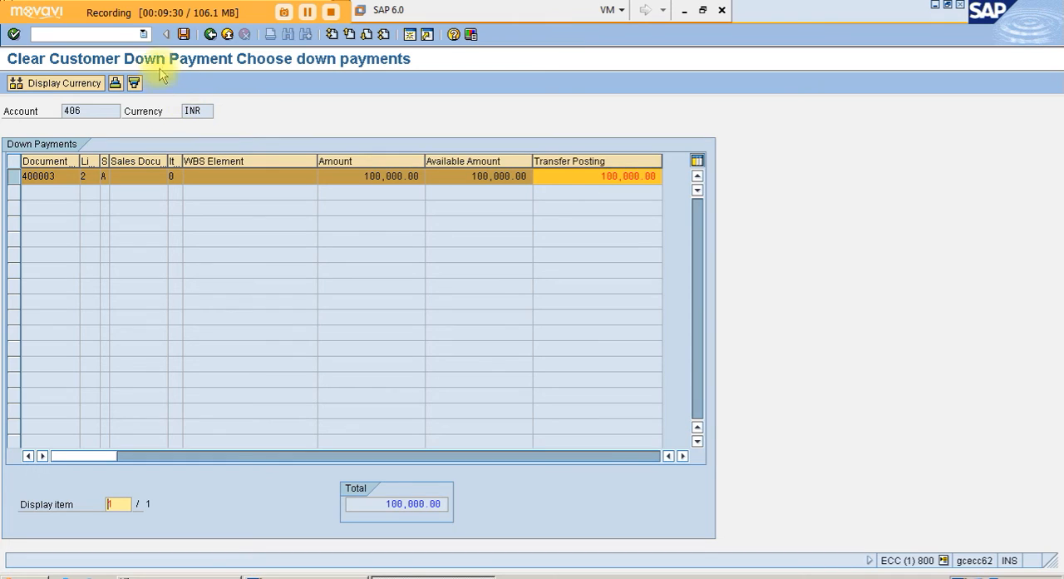
mouse_move(183, 34)
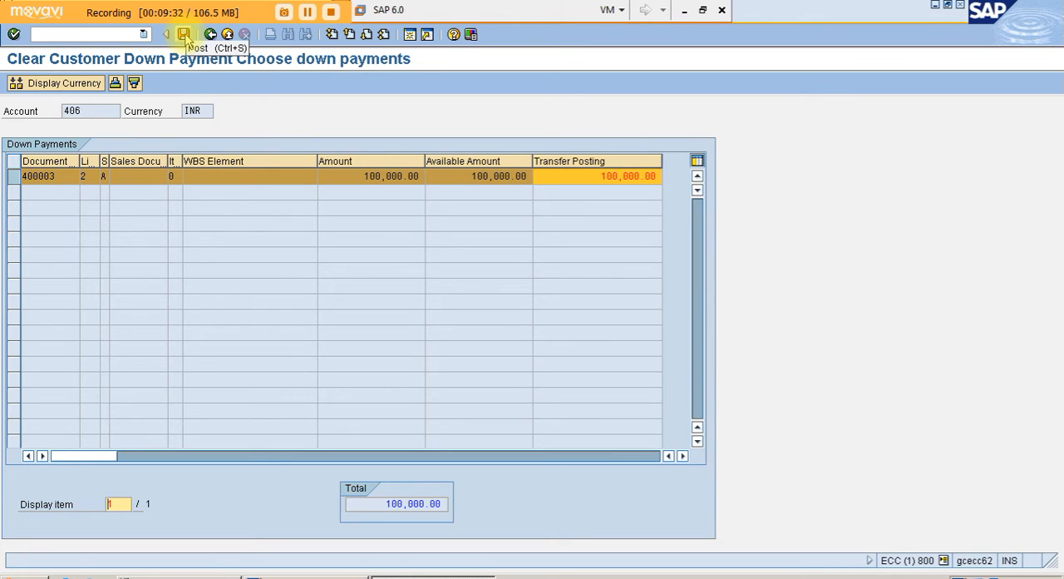
left_click(183, 33)
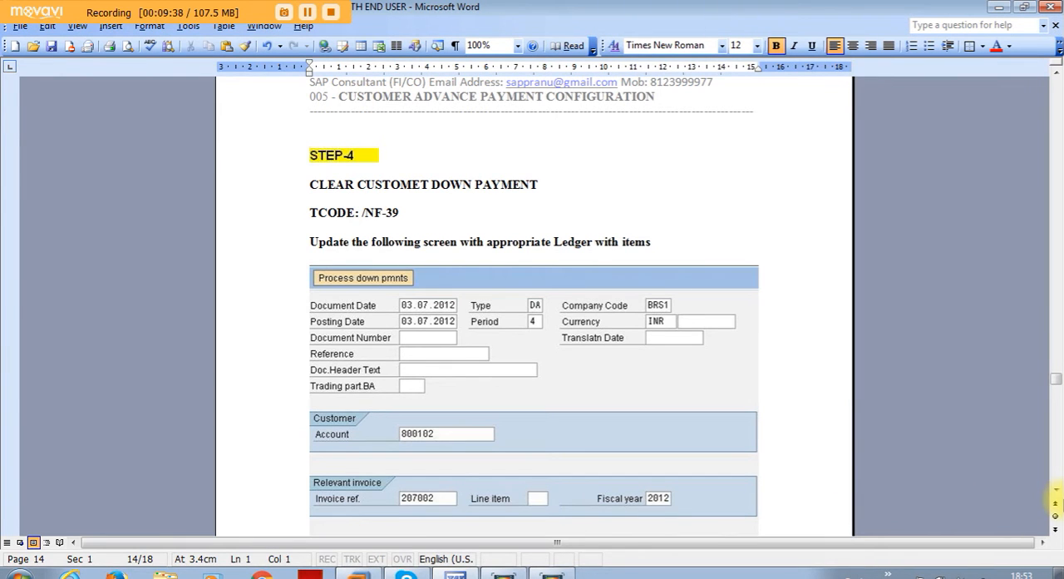
- Scroll the Word guide down to Step 5, clearing the customer open item via F-32
scroll("down", 3)
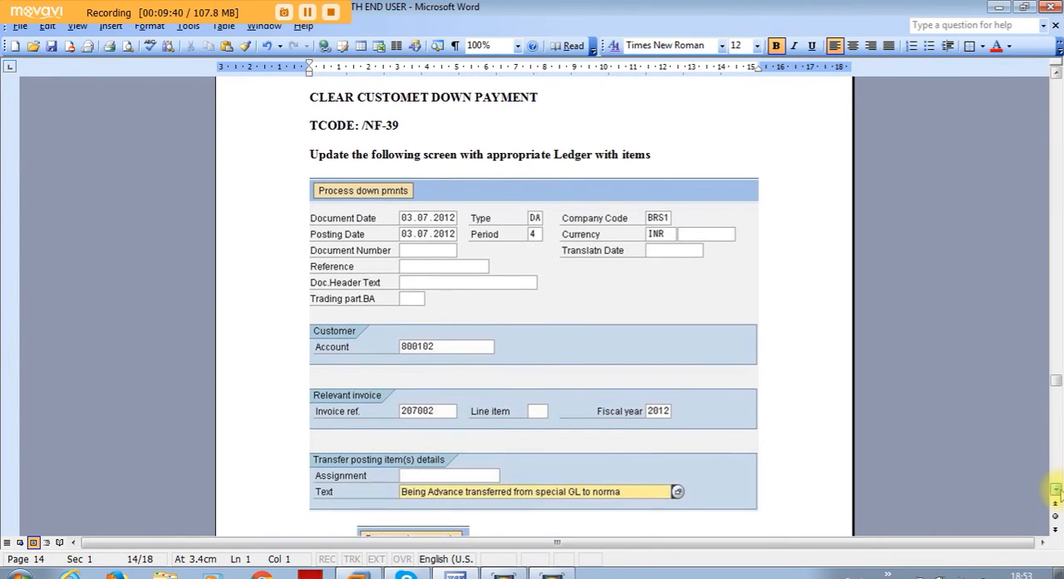
scroll("down", 3)
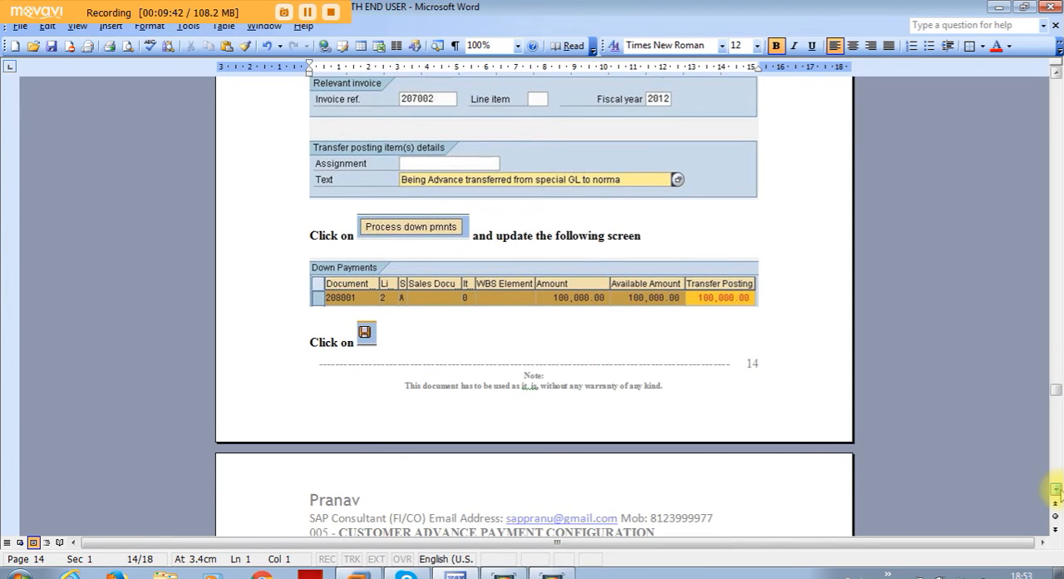
scroll("down", 3)
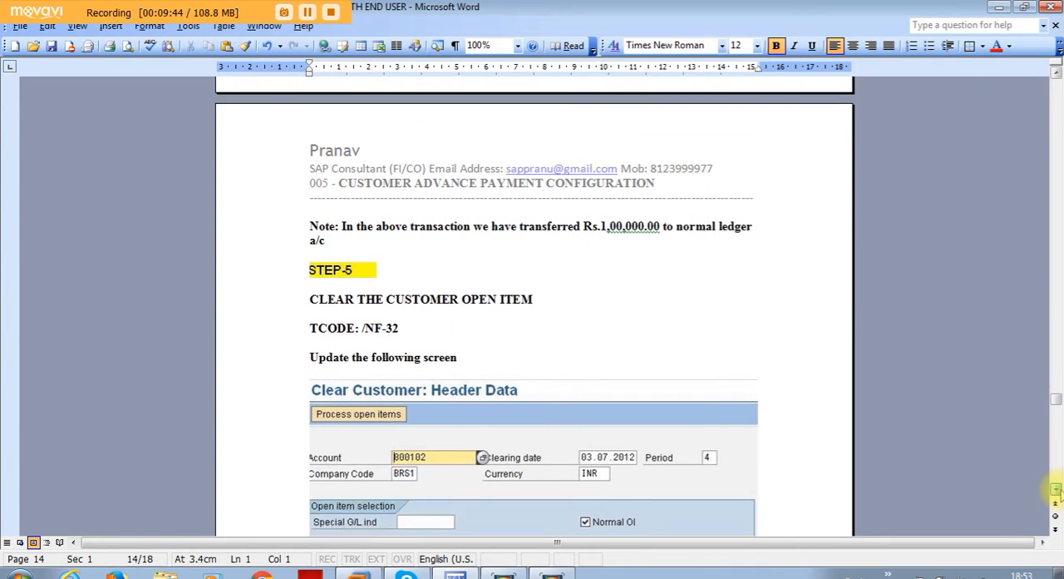
scroll("down", 3)
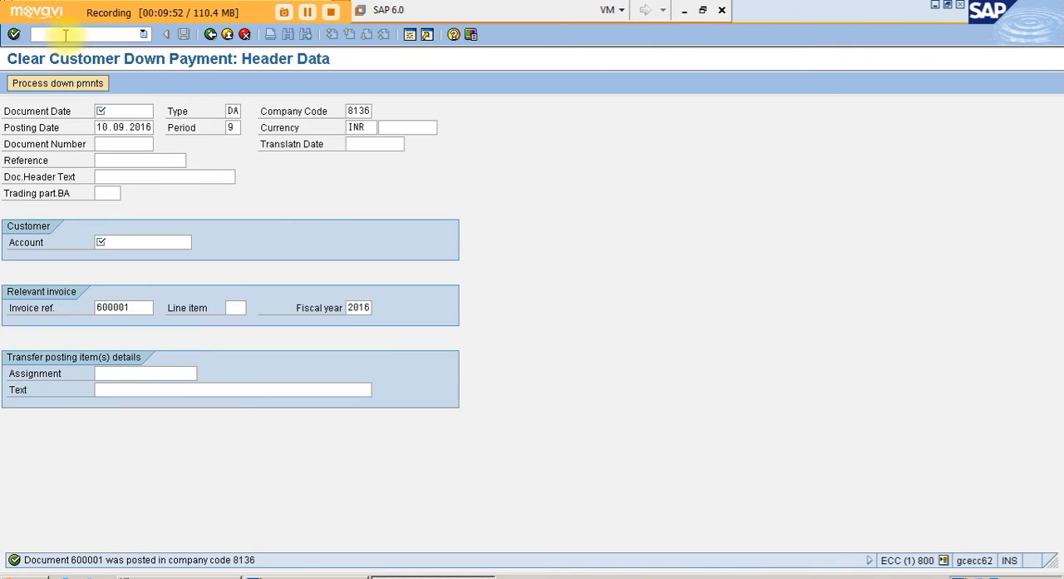
- Start F-32, select ABC TRADING CO (406) and list its three open items for clearing
type("/NF-3")
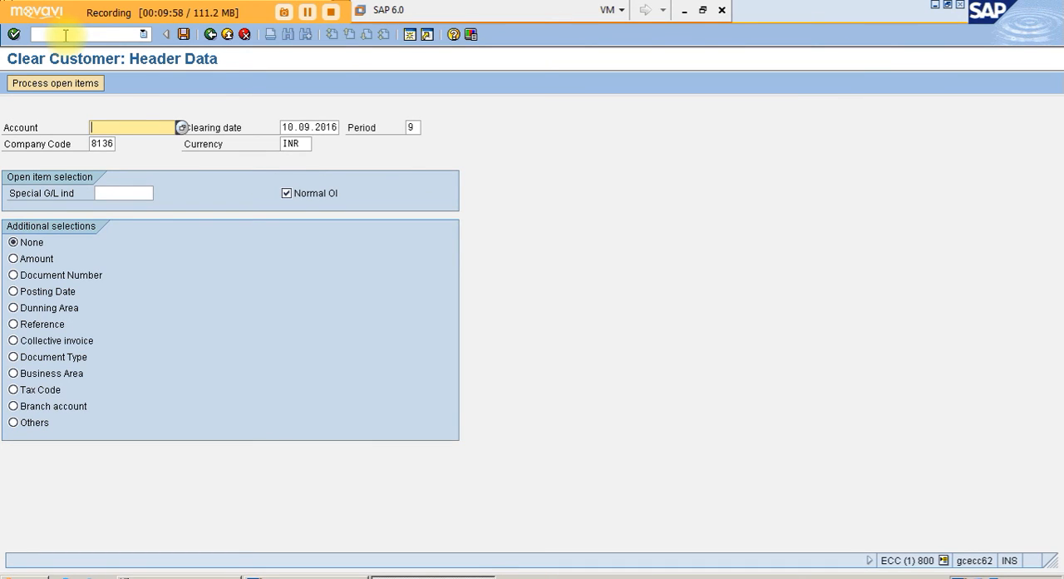
left_click(181, 127)
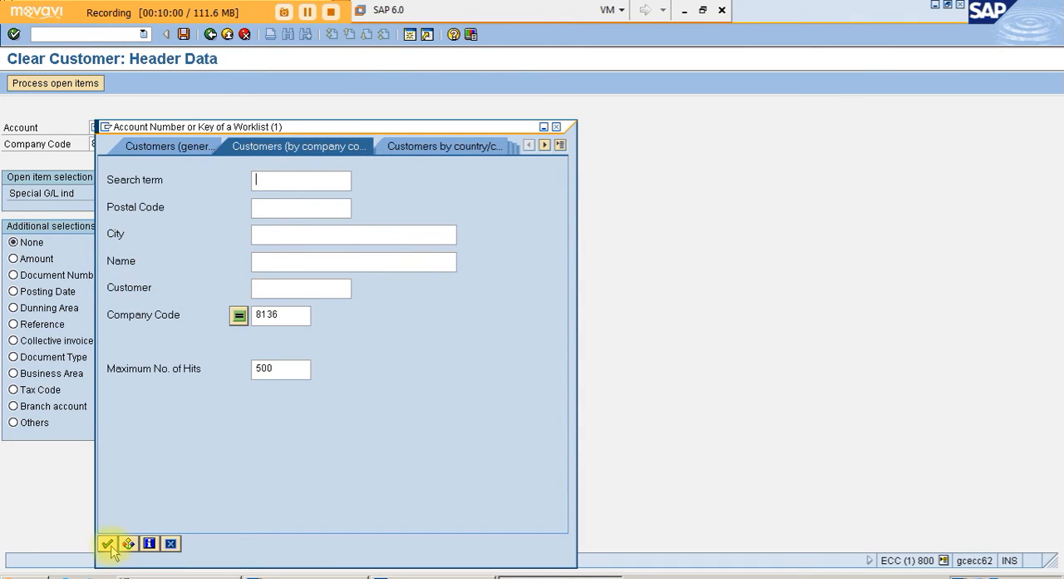
left_click(106, 542)
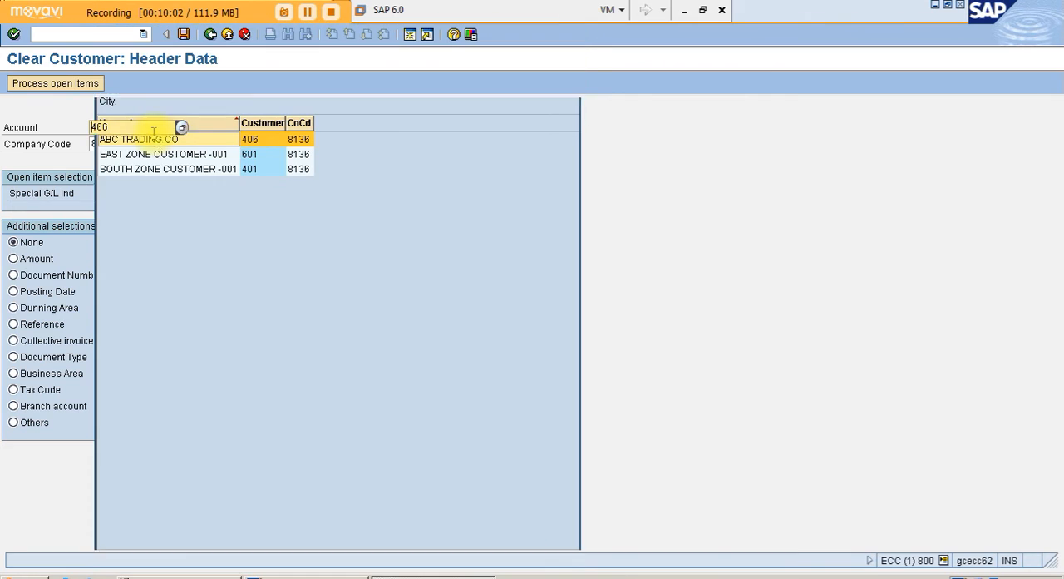
left_click(138, 140)
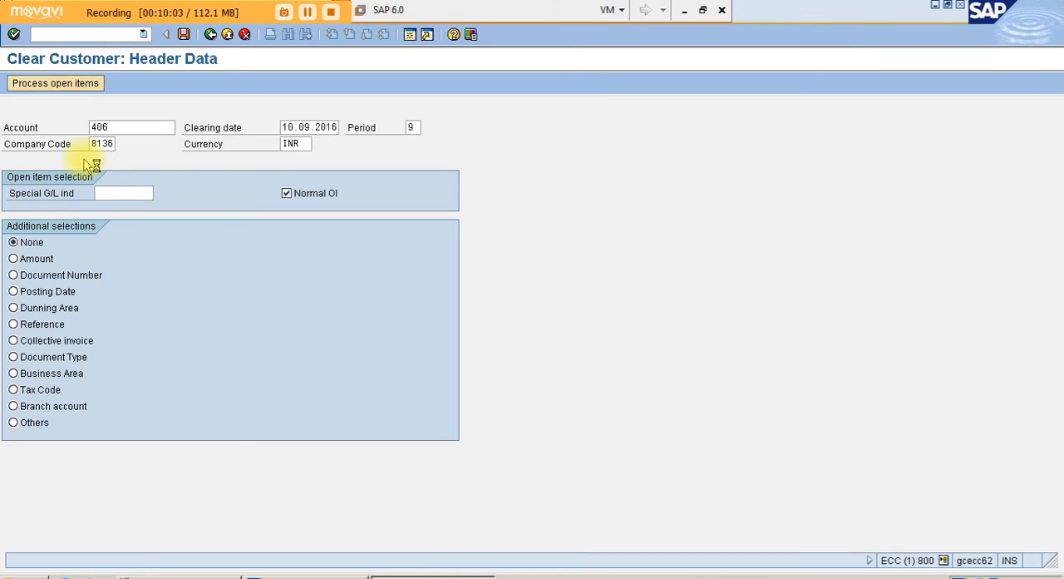
left_click(55, 84)
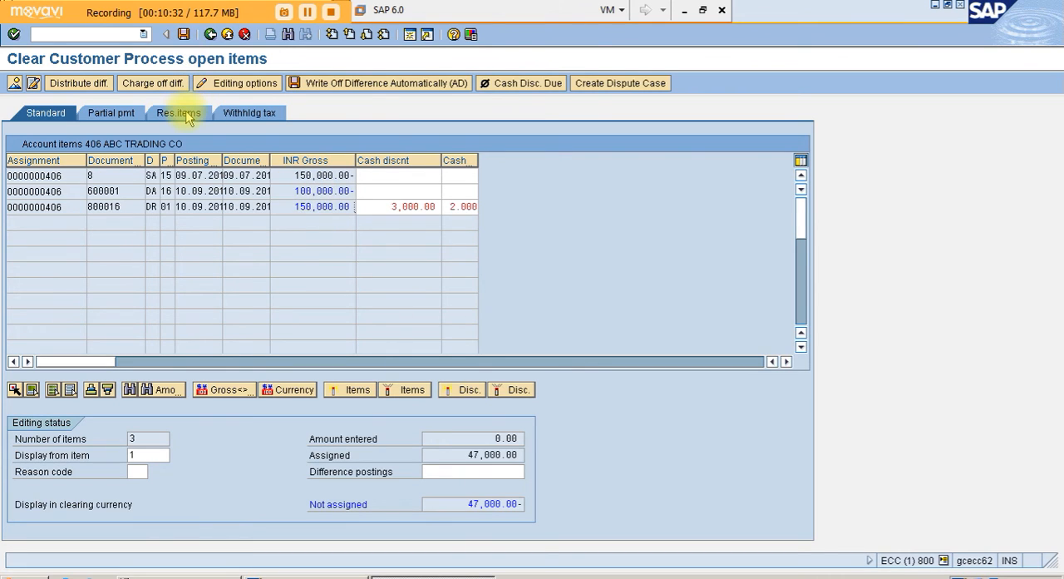
- On Res.items, leave 47,000.00 of invoice 800016 as a residual item so the clearing balances
left_click(176, 113)
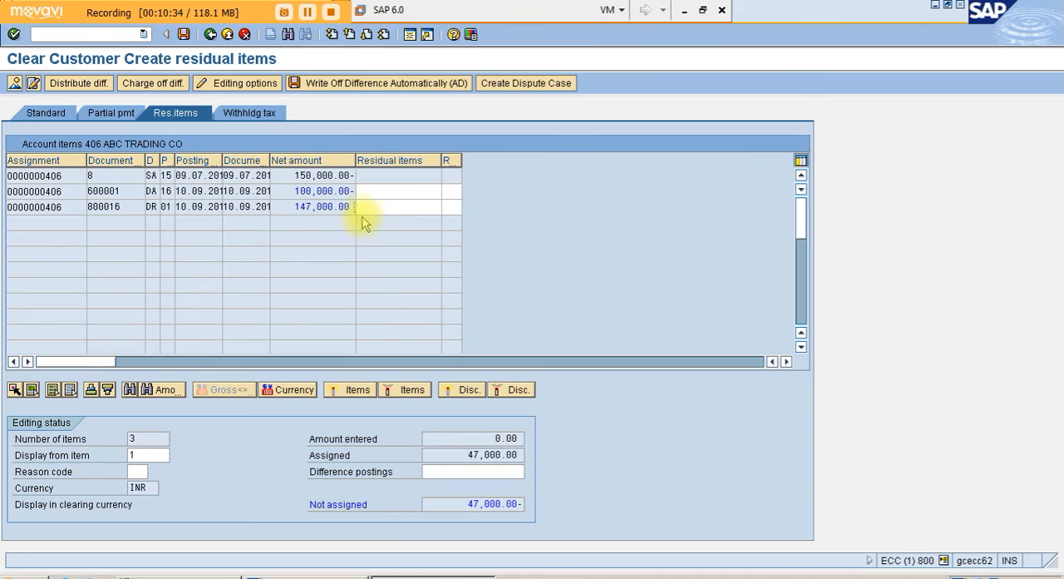
left_click(386, 206)
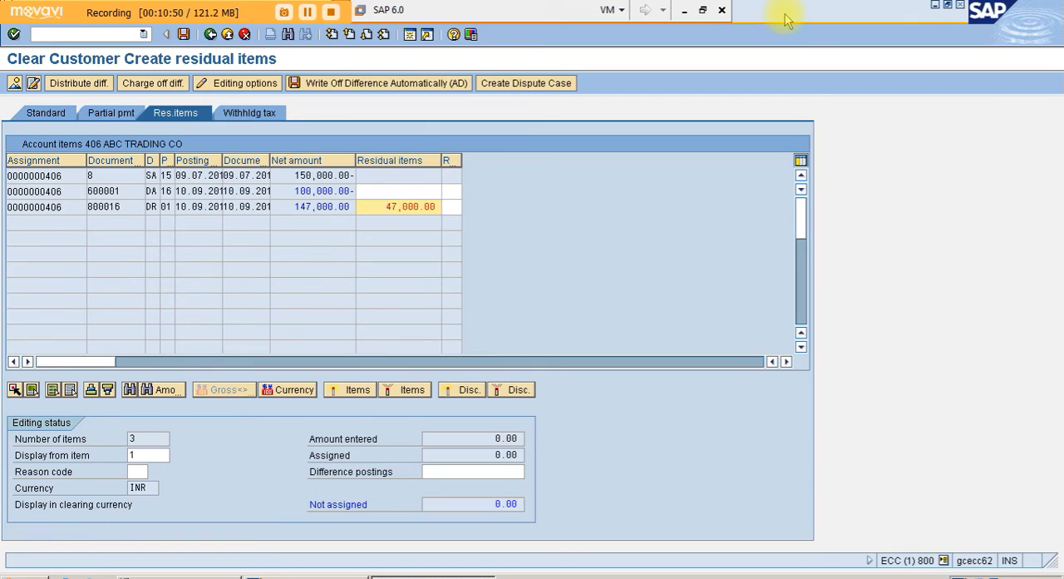
left_click(702, 10)
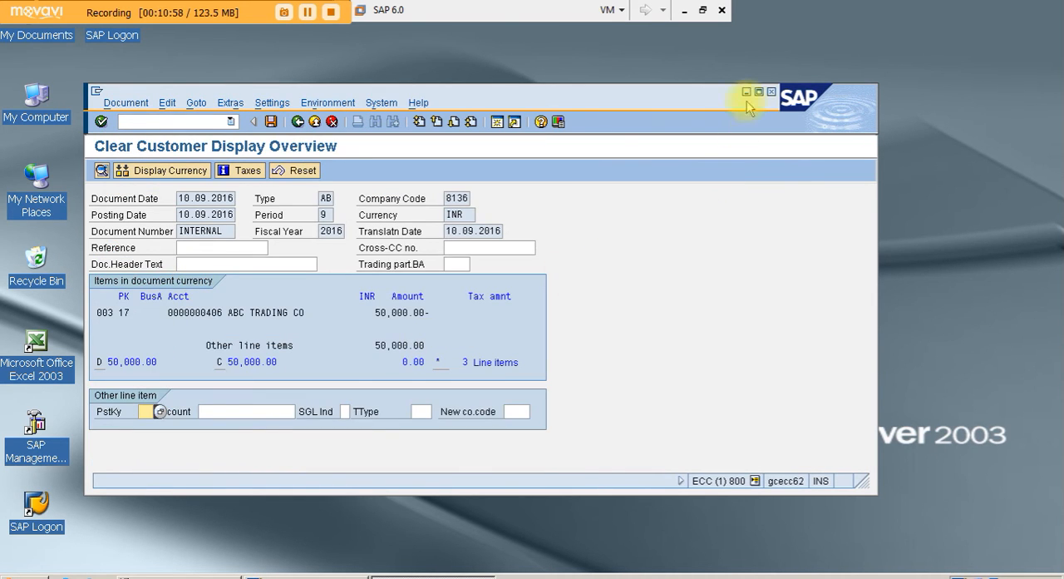
- Post the clearing as document 19 in company code 8136, then call FBL5N via /NFBL5N
left_click(758, 91)
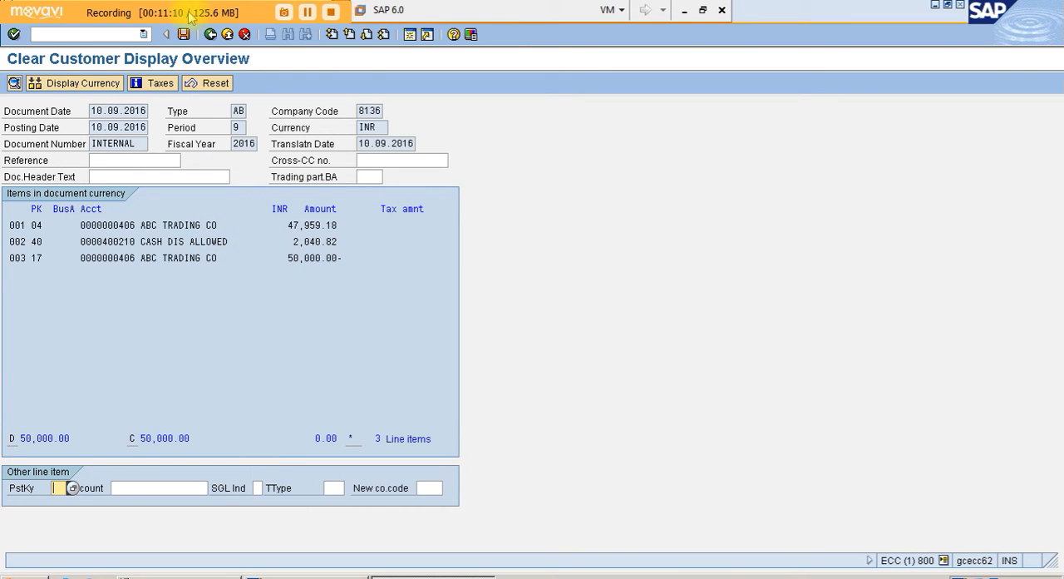
left_click(183, 34)
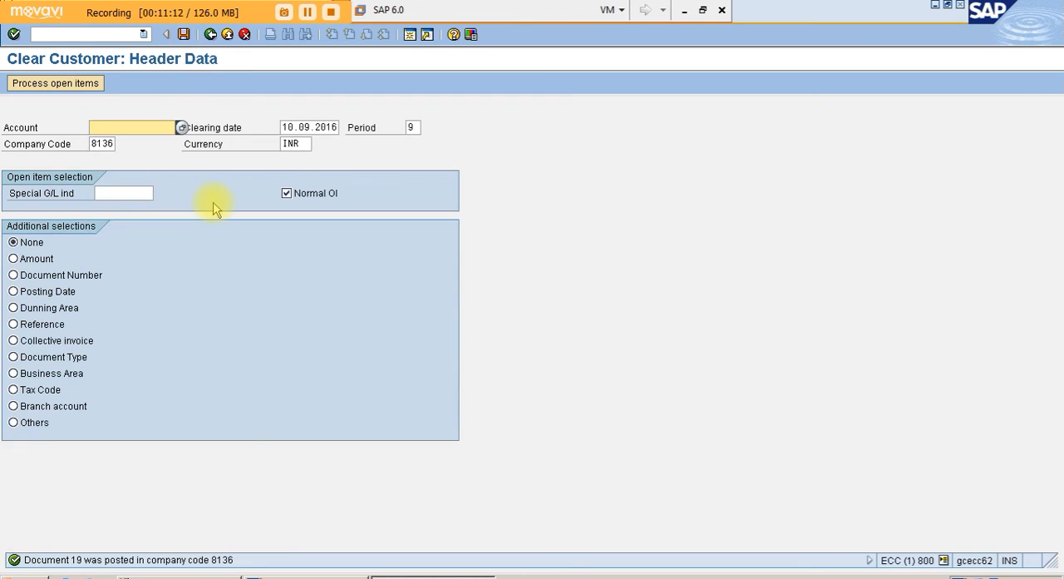
mouse_move(336, 422)
type("/")
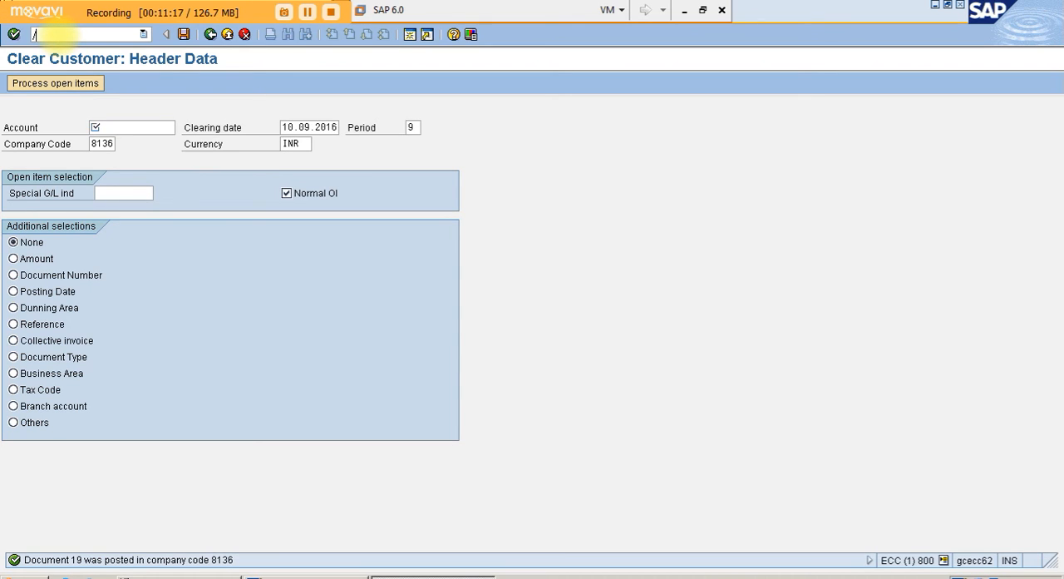
type("NFBL")
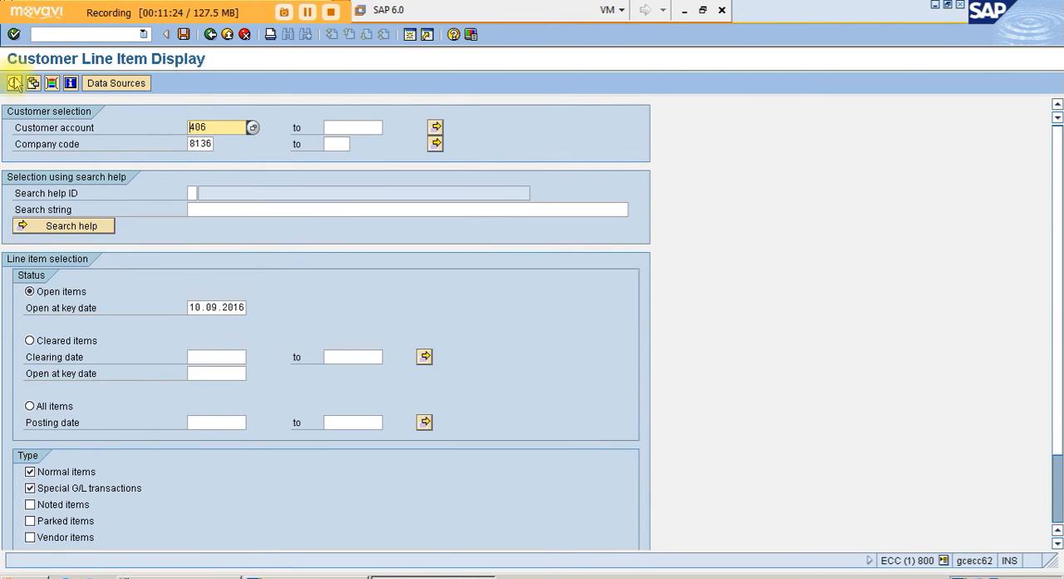
left_click(13, 83)
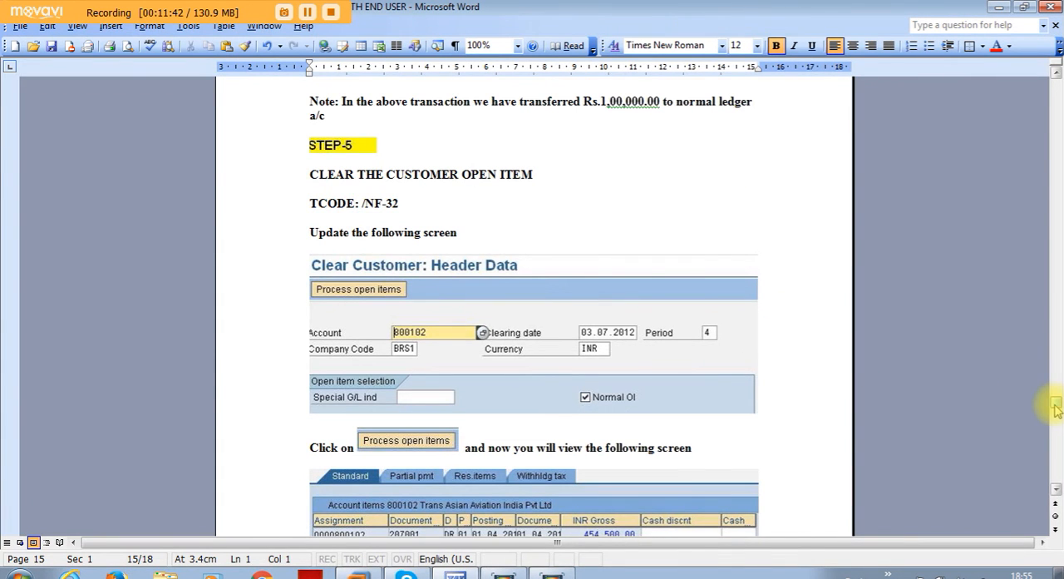
- Scroll the Word guide through the residual item pages to Step 6 on checking customer line items
scroll("down", 3)
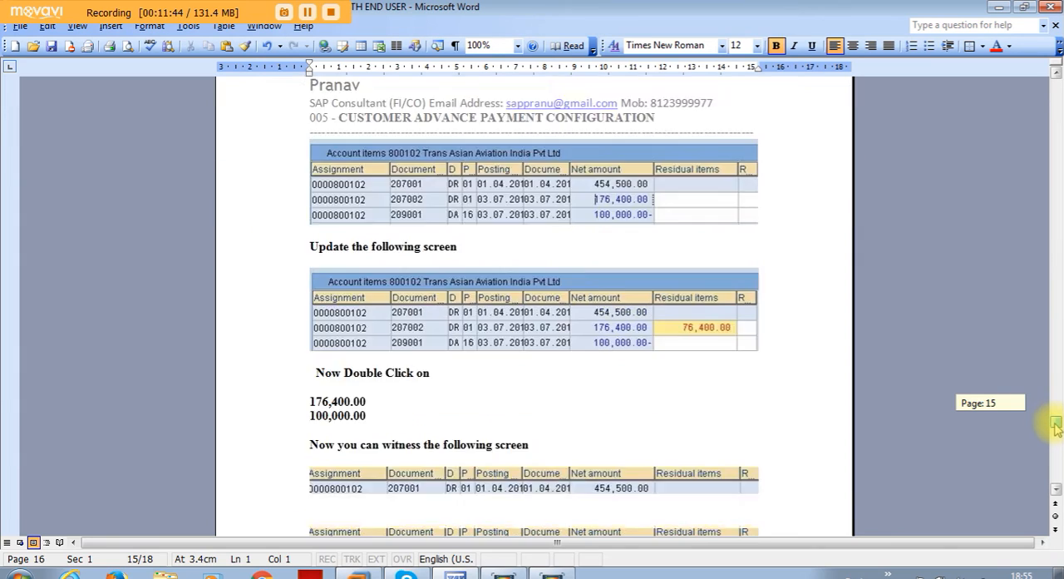
scroll("down", 3)
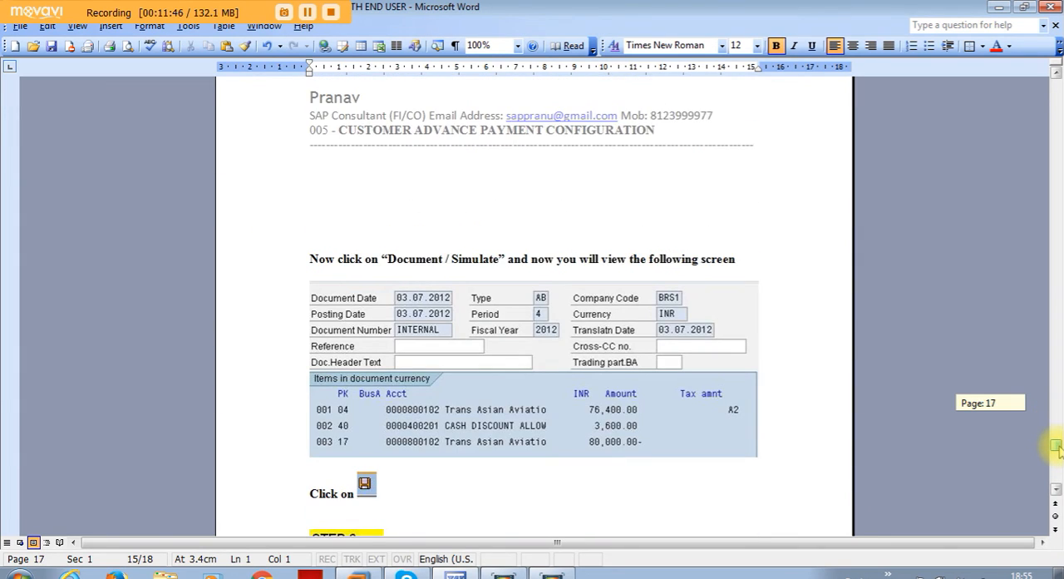
scroll("down", 3)
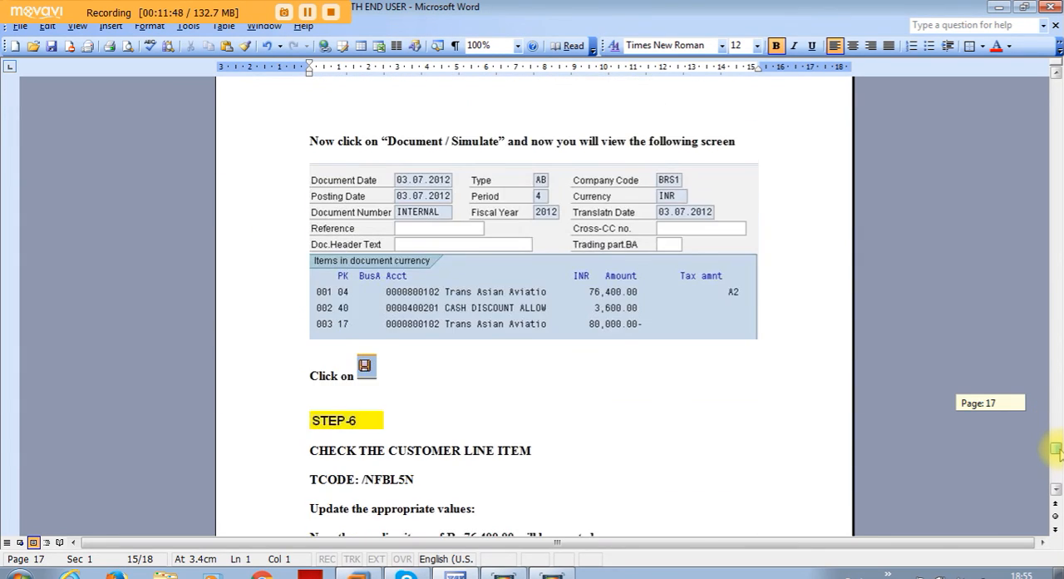
scroll("down", 3)
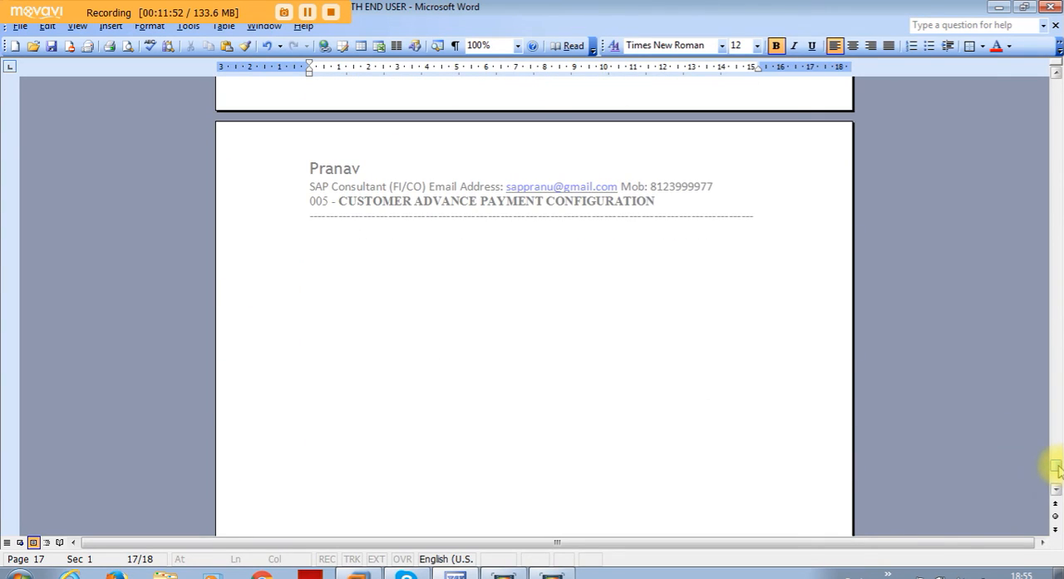
scroll("up", 3)
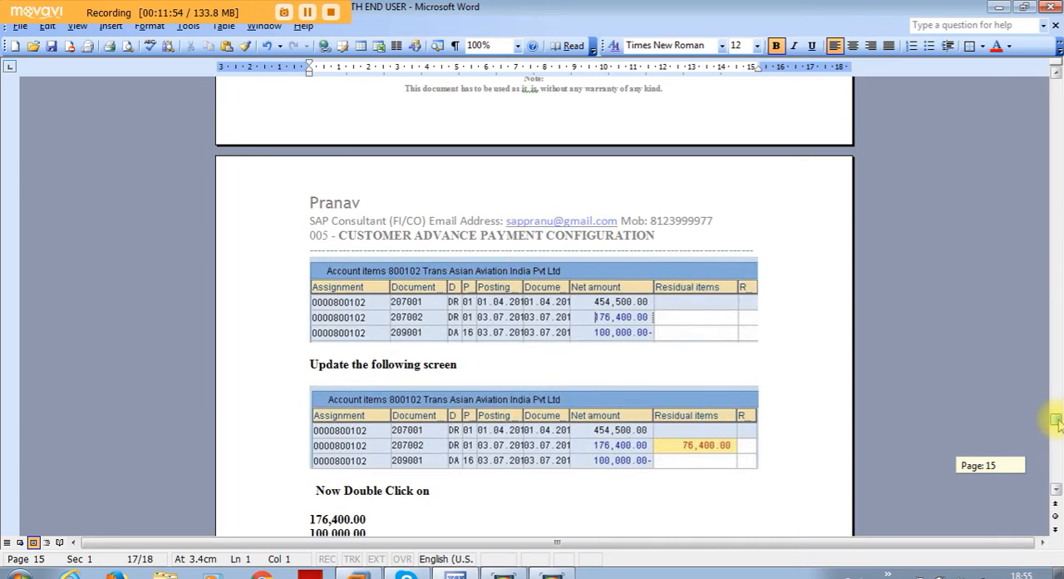
scroll("up", 3)
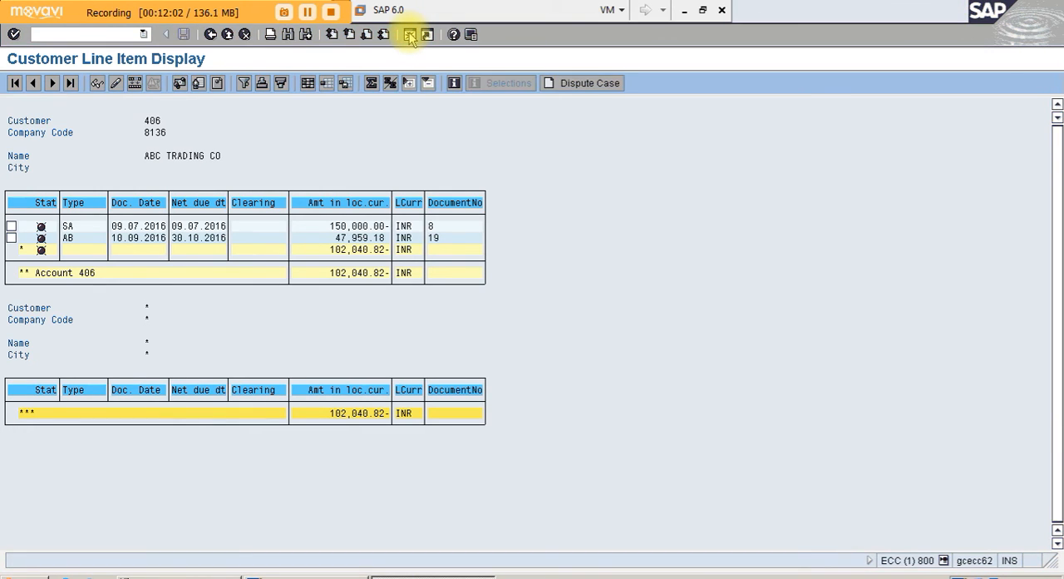
- Start a new SAP session and launch Post Incoming Payments with /NF-28
left_click(409, 33)
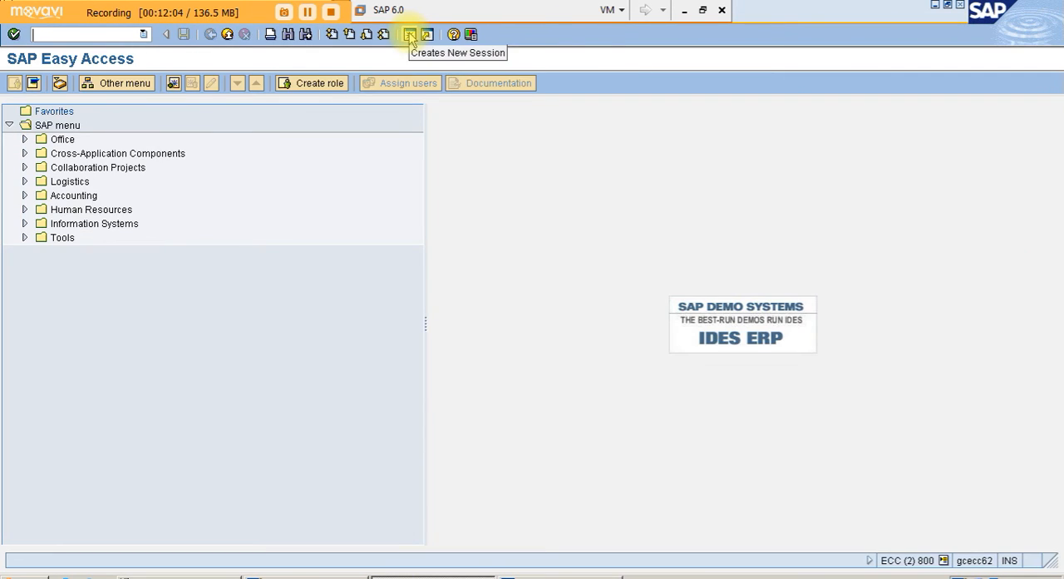
type("/NF")
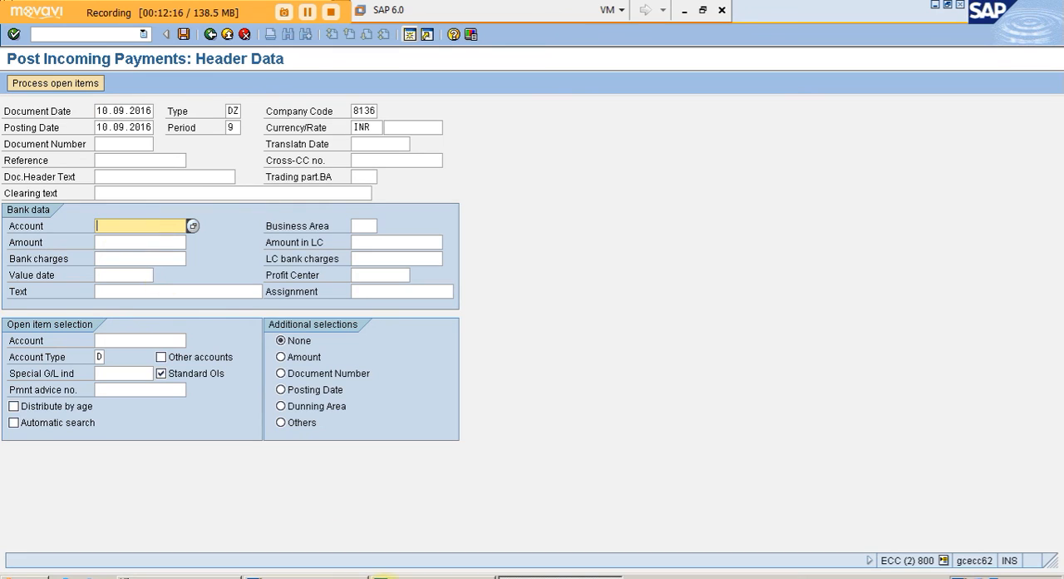
- Fill the F-28 bank data Amount with 47,957.18 and move into the bank Account field
left_click(54, 83)
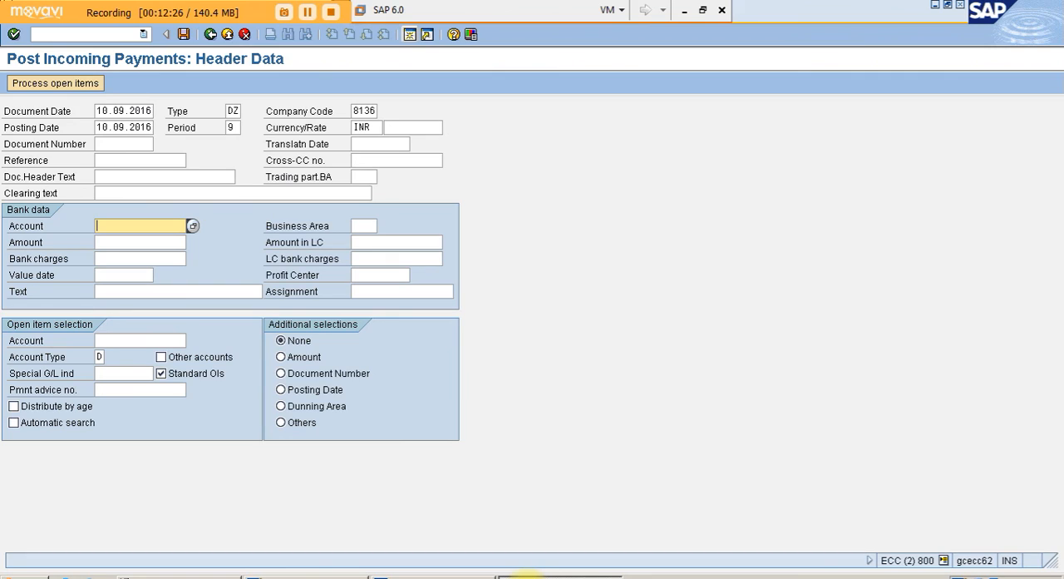
type("47")
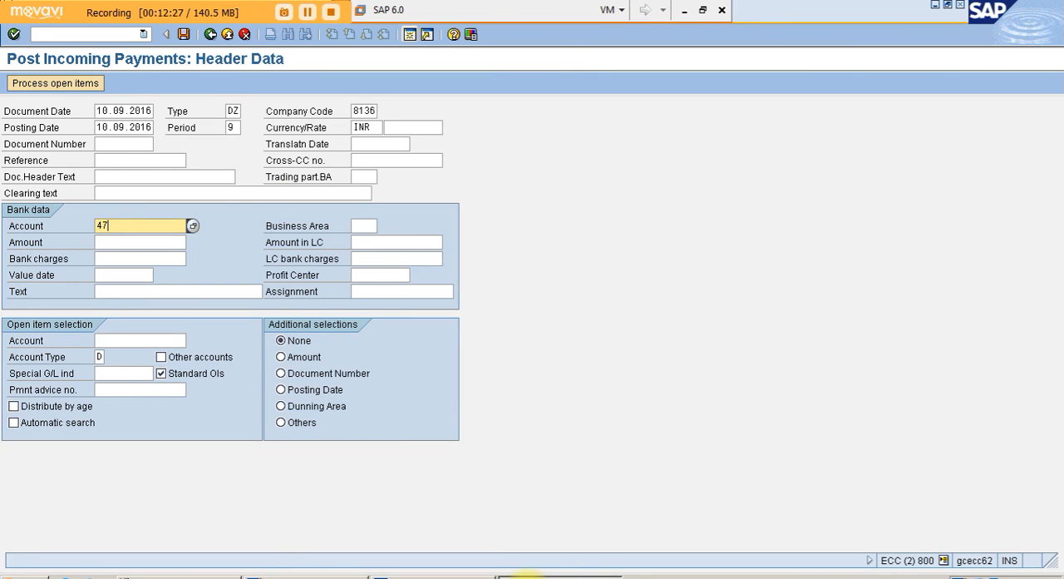
type("959")
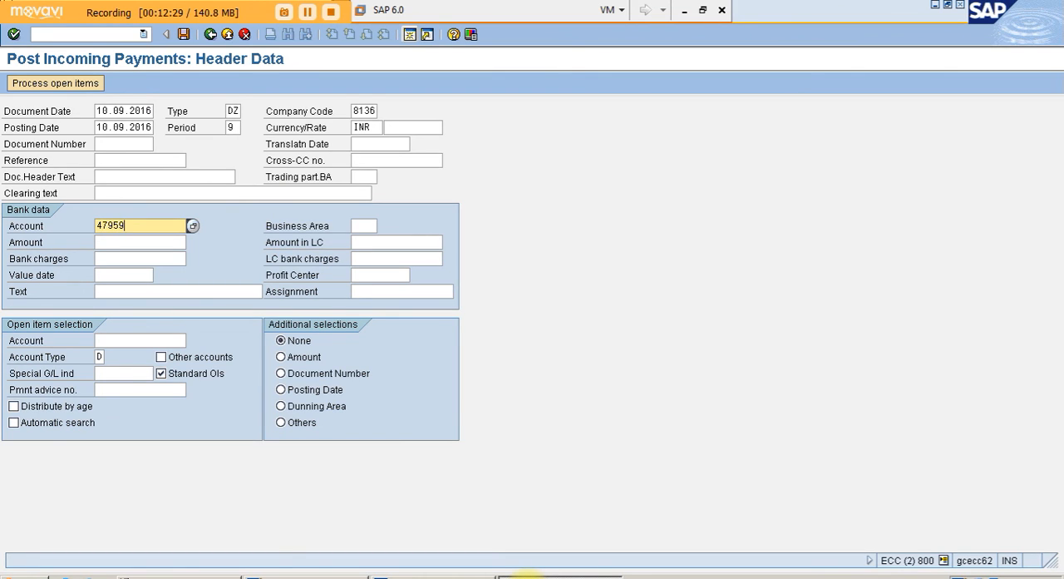
type(".18")
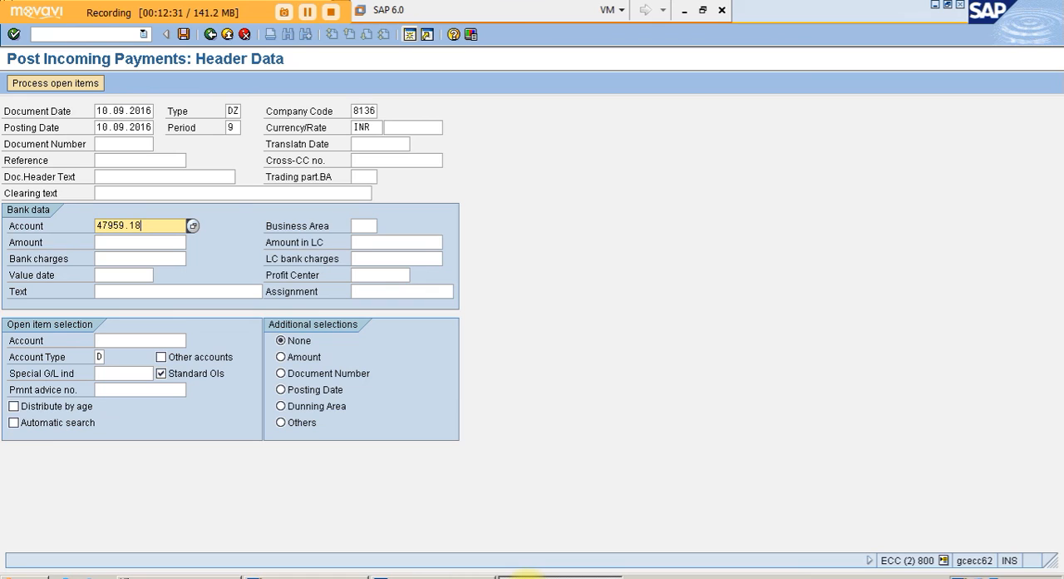
mouse_move(260, 329)
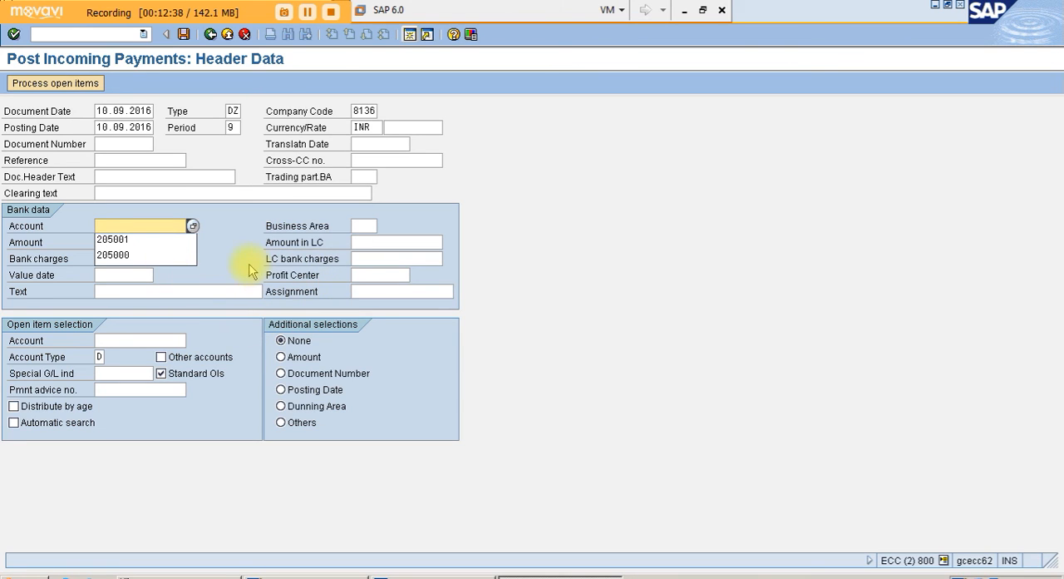
left_click(140, 226)
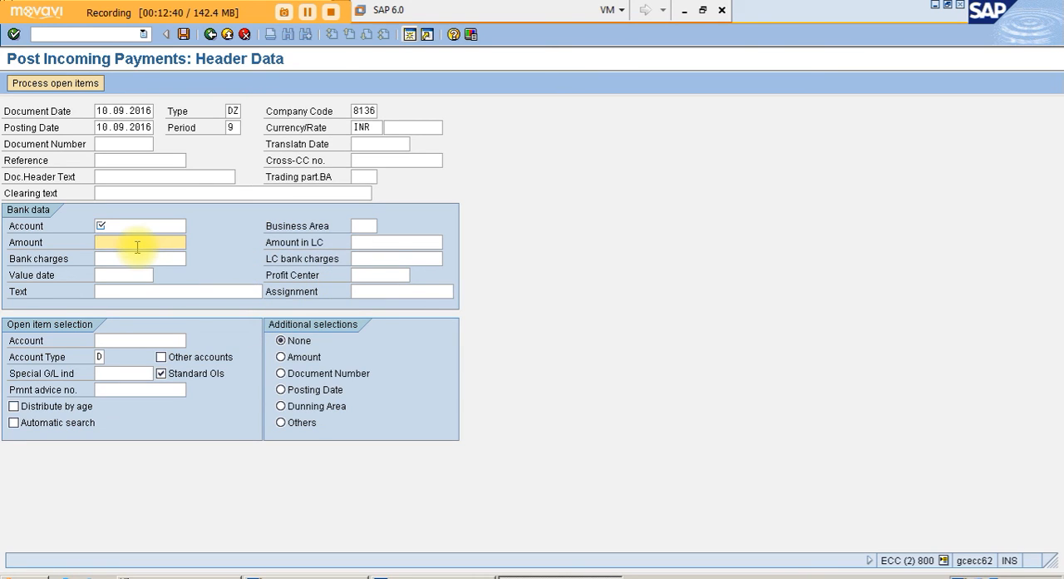
type("4795")
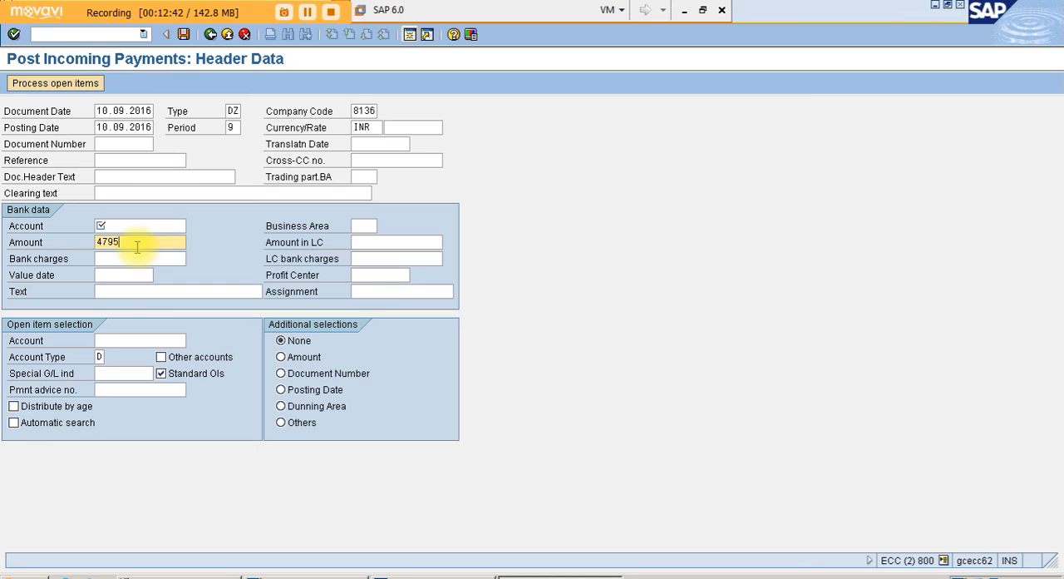
type("7")
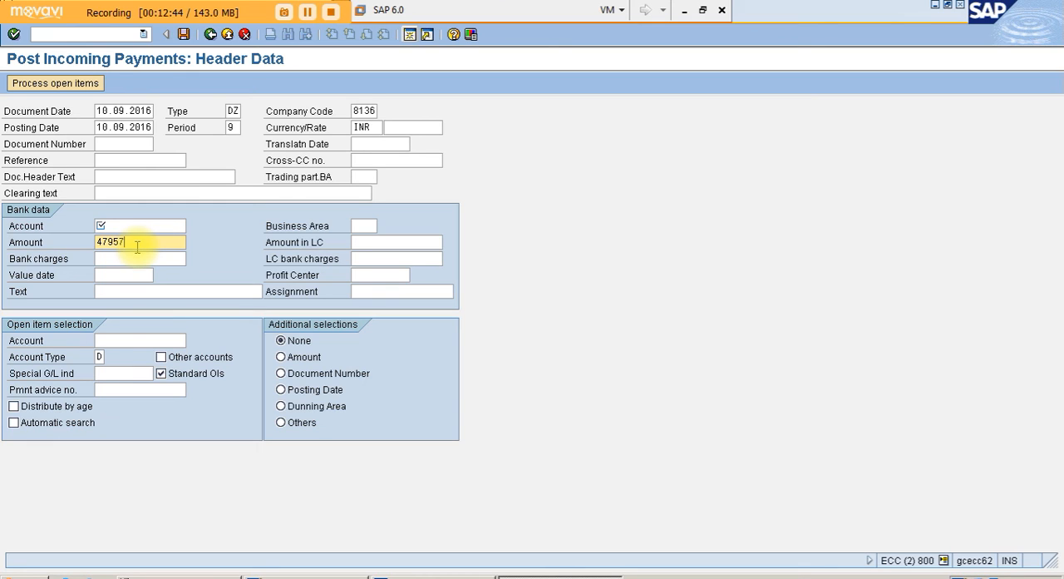
type(".18")
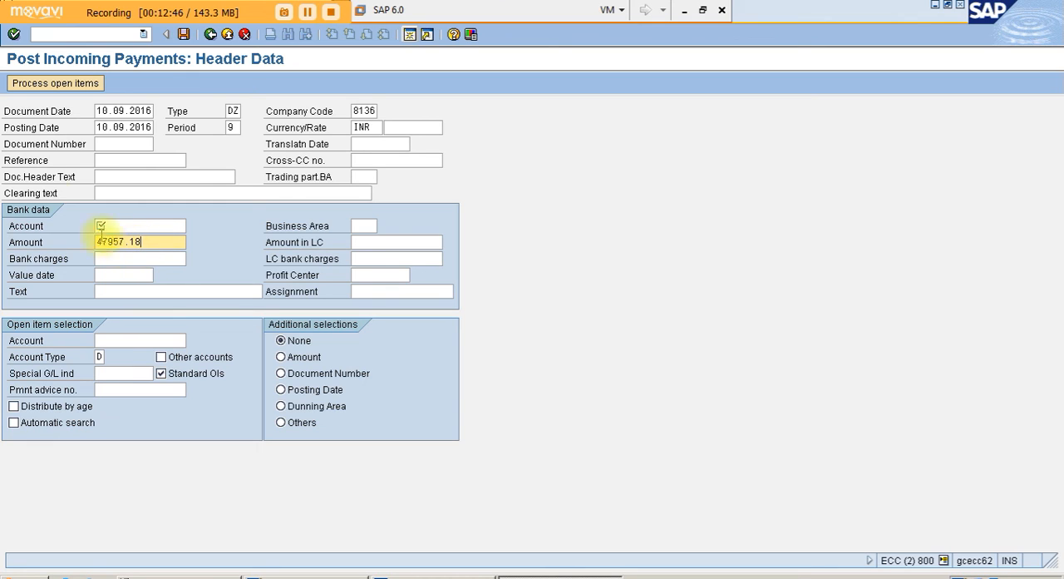
left_click(139, 226)
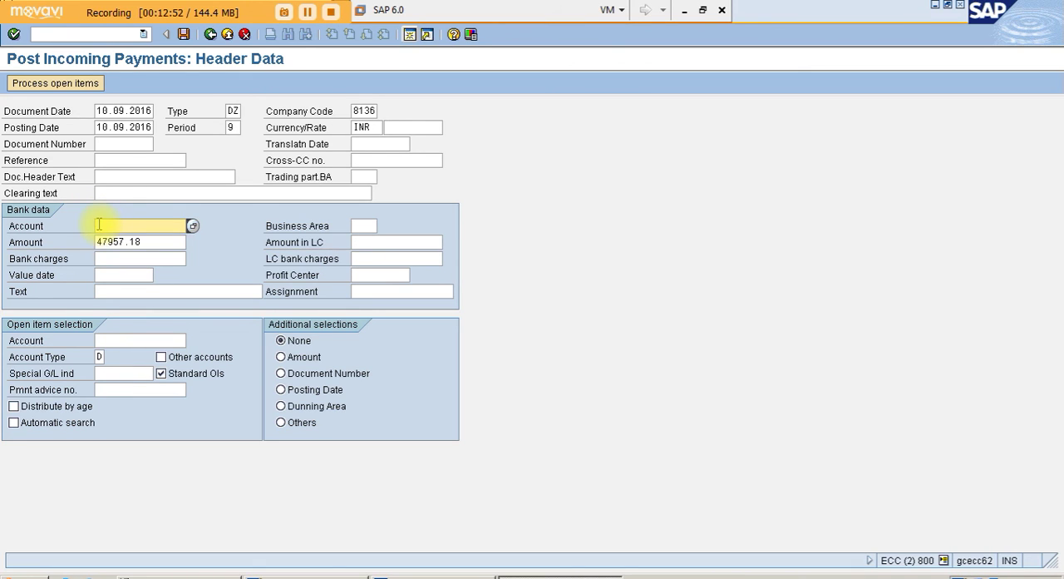
- Choose CITY BANK A/C 205001, value date 10.09.2016 and text 'BEING FINAL PAYMENT RE...' for the payment
left_click(193, 226)
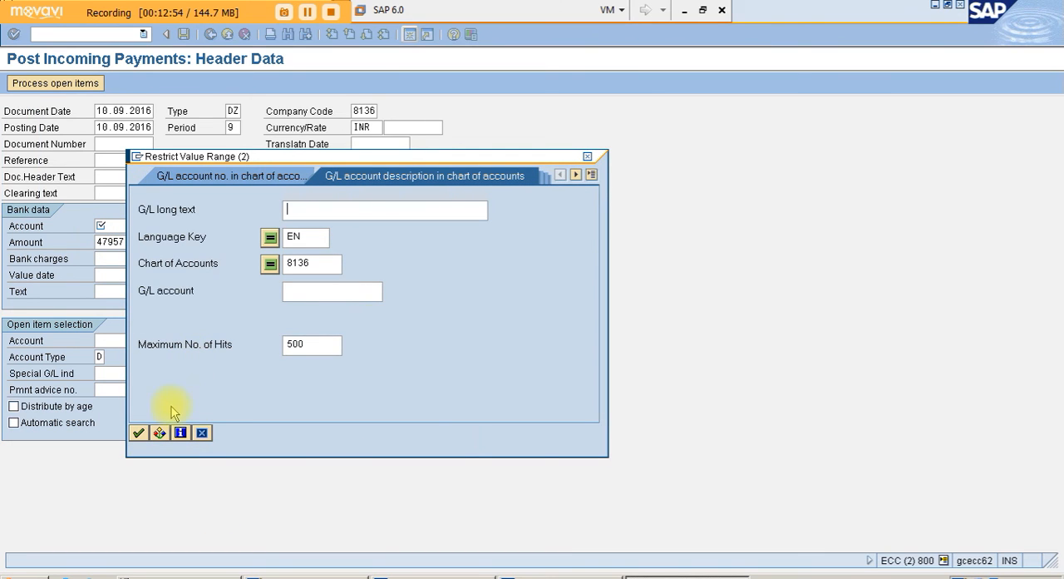
left_click(138, 433)
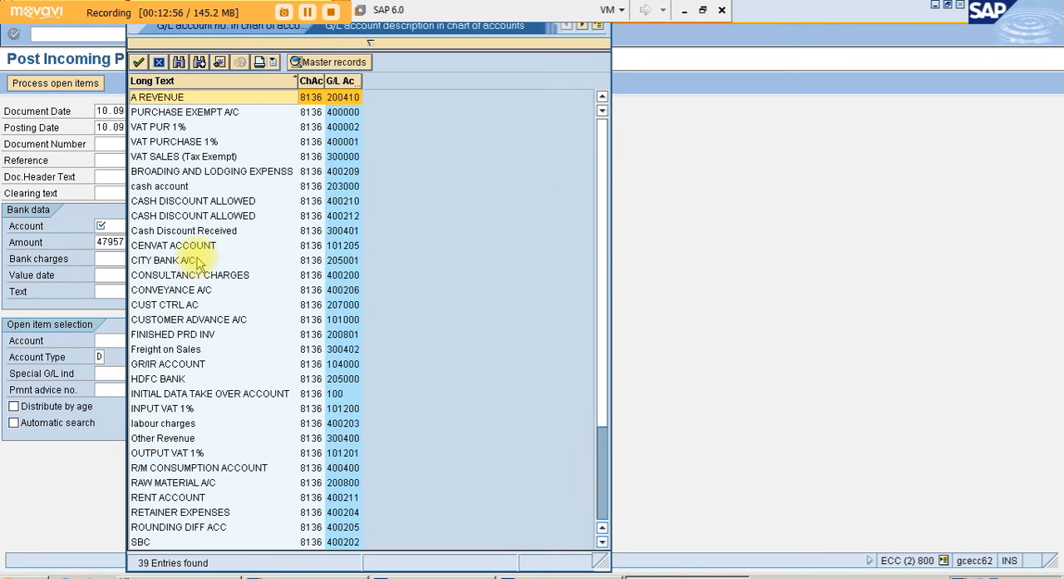
double_click(153, 260)
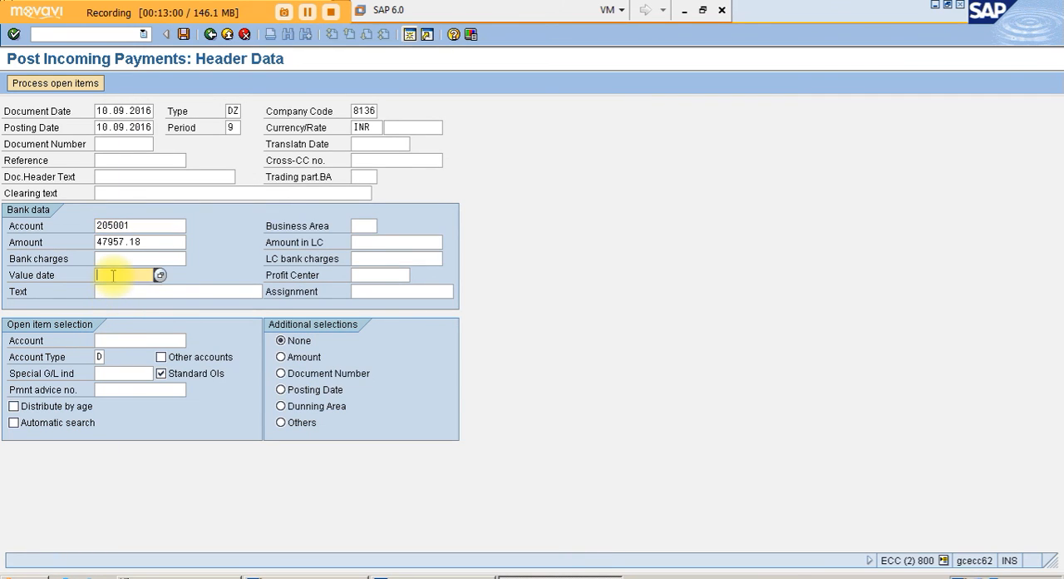
type("10.09.2016")
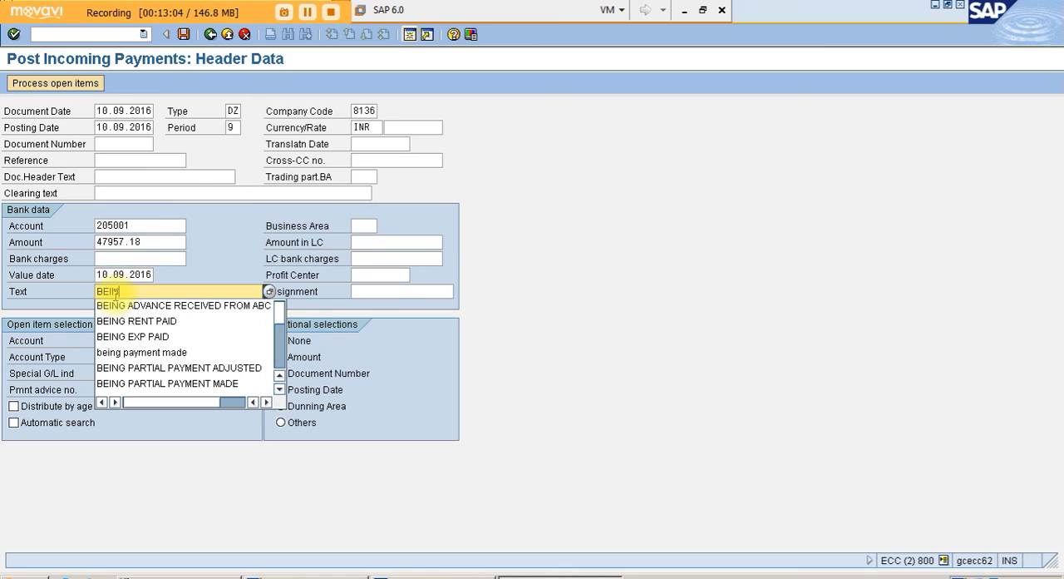
type("BEING FINAL P")
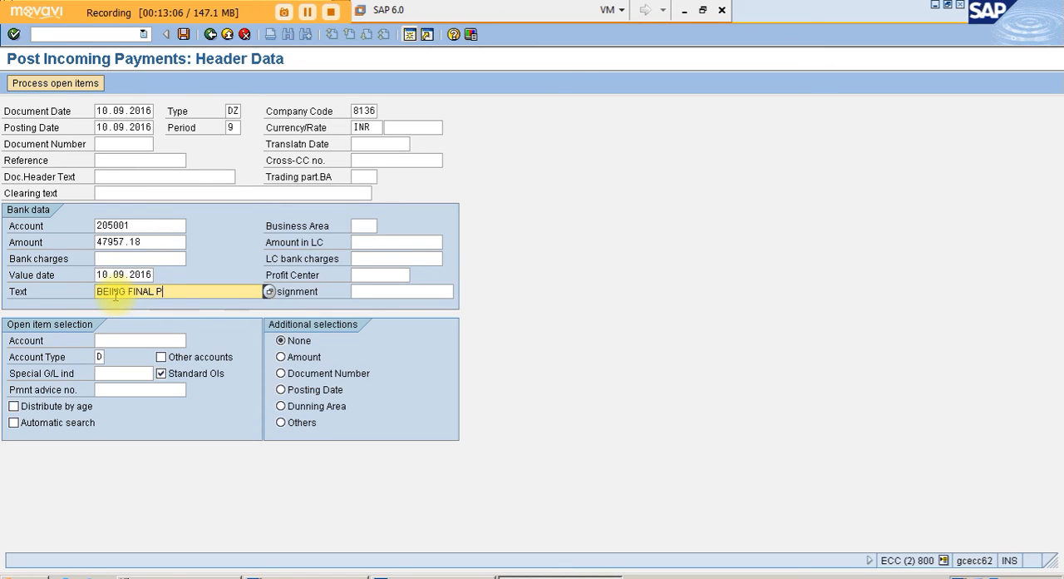
type("AYMENT RECEIVED FR")
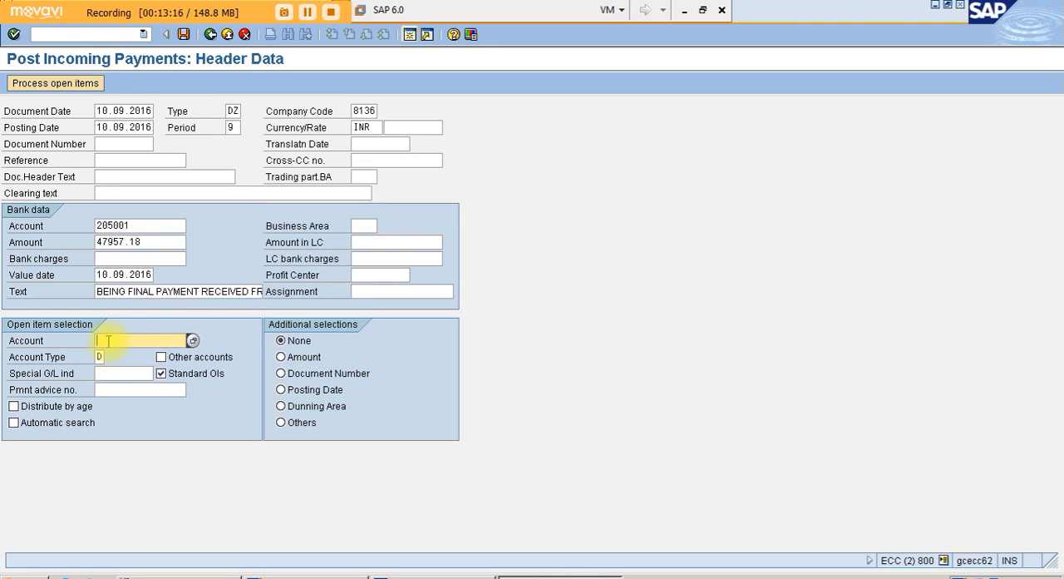
- Select customer ABC TRADING CO (account 406) from the search and process its open items
left_click(193, 339)
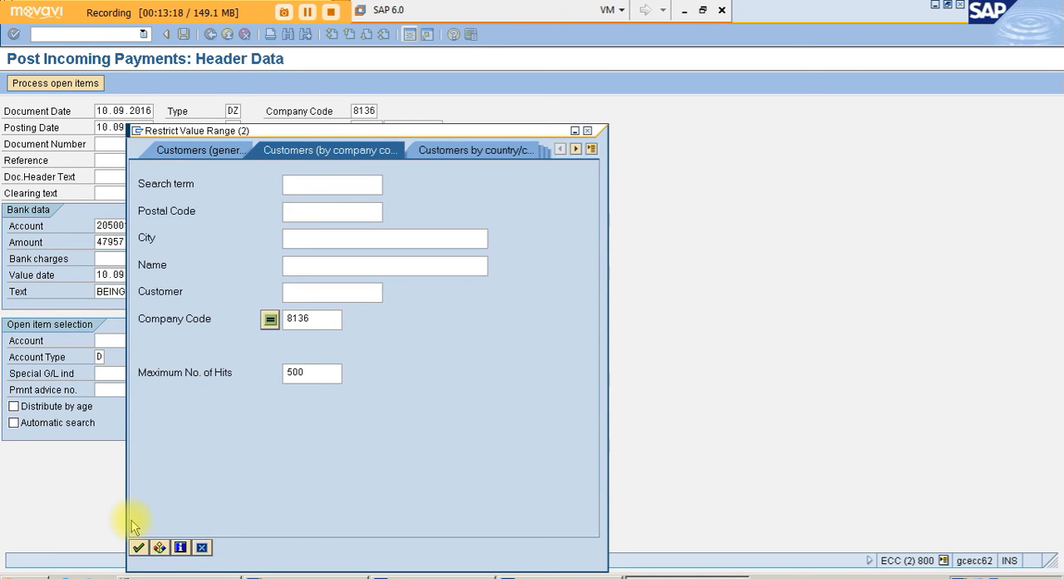
left_click(139, 547)
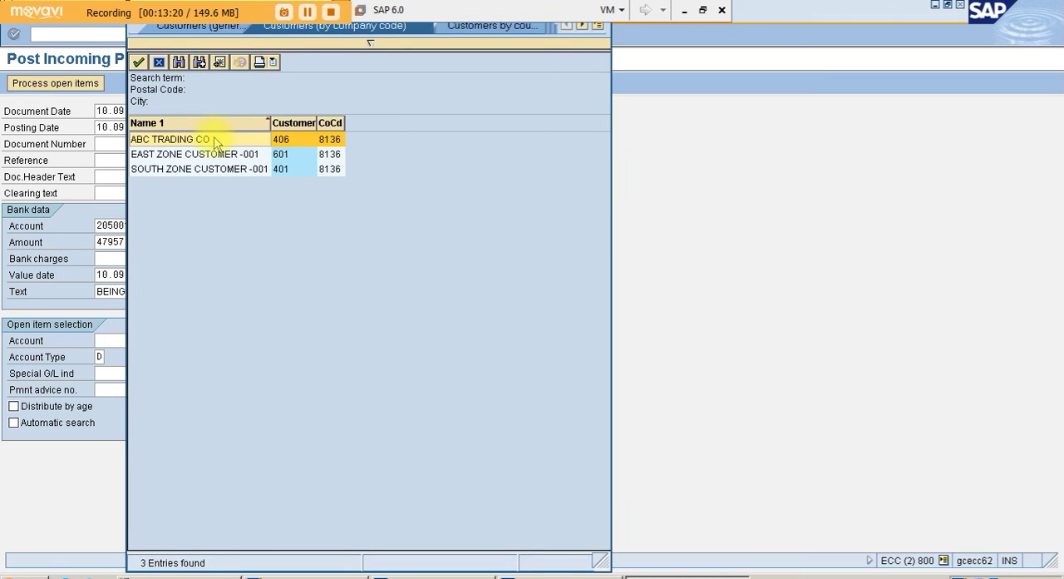
double_click(169, 140)
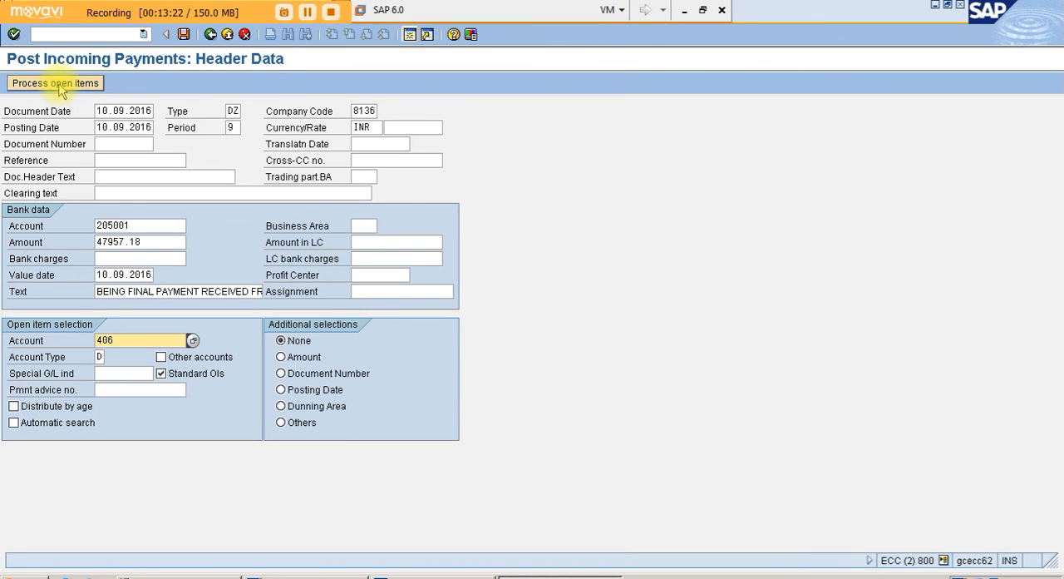
left_click(55, 83)
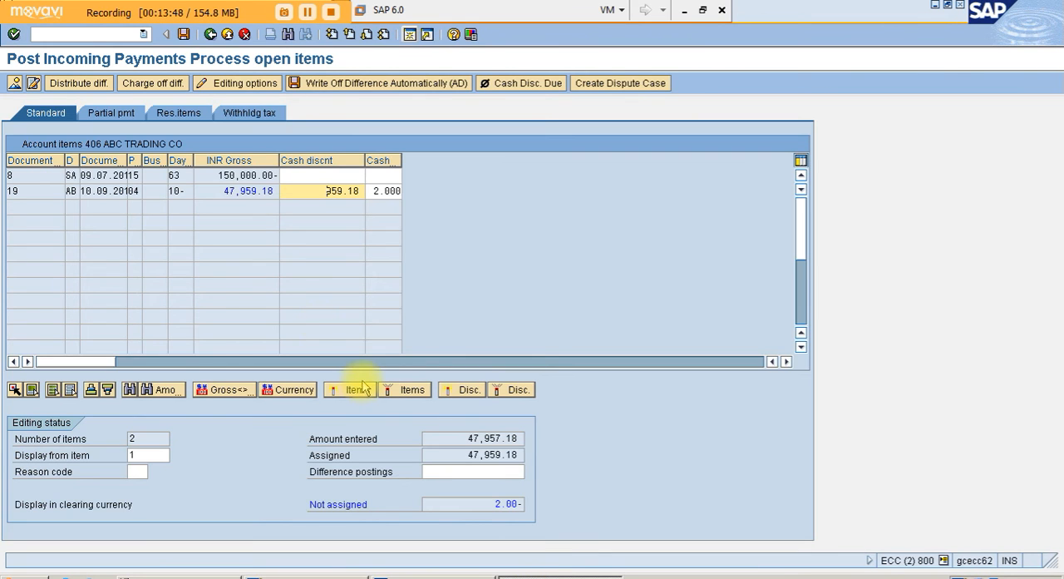
mouse_move(257, 229)
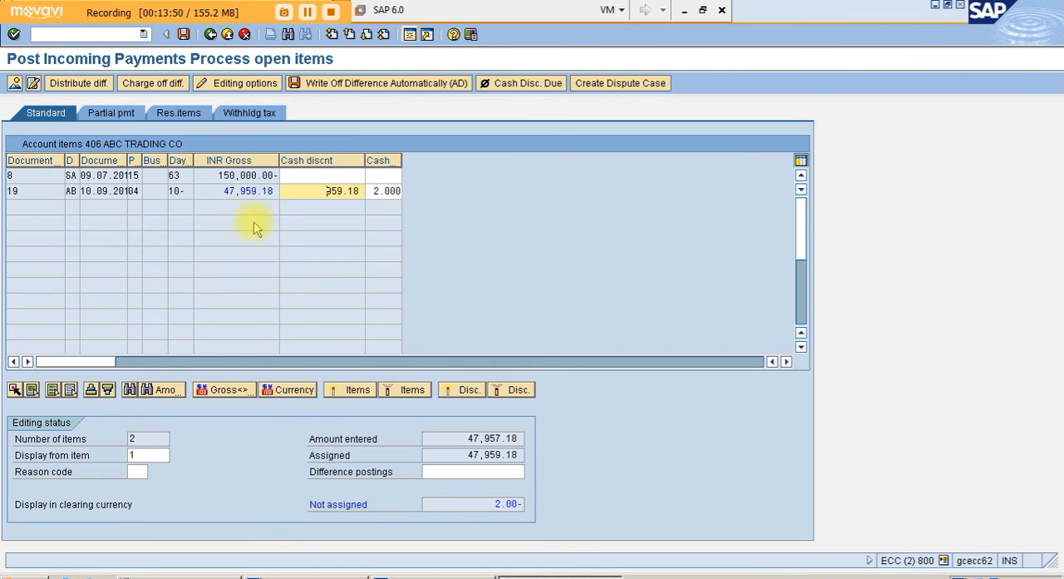
mouse_move(256, 228)
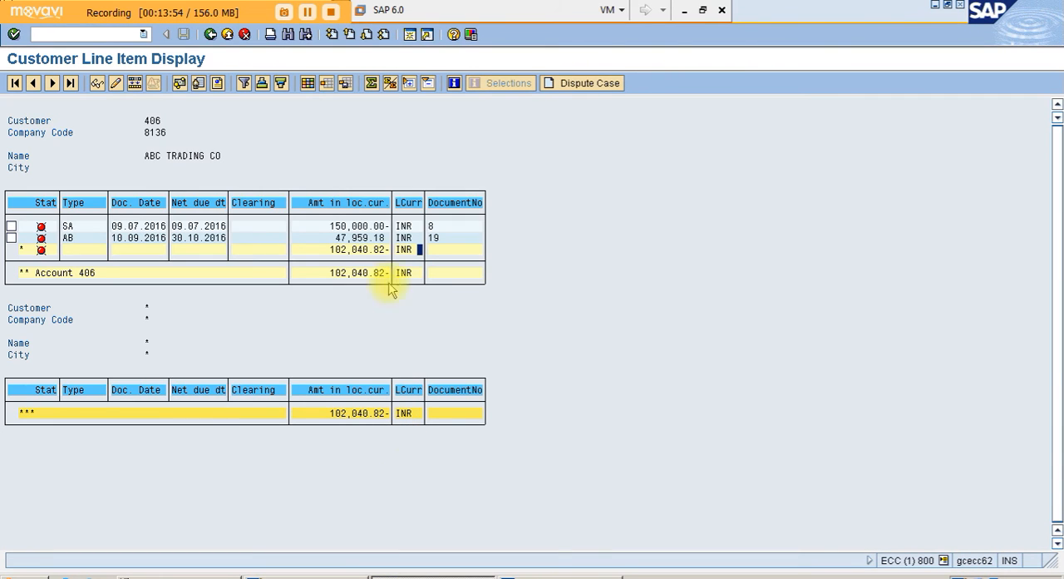
- Return to the open items and show the document overview with the CITY BANK A/C 47,957.18 line
left_click(209, 33)
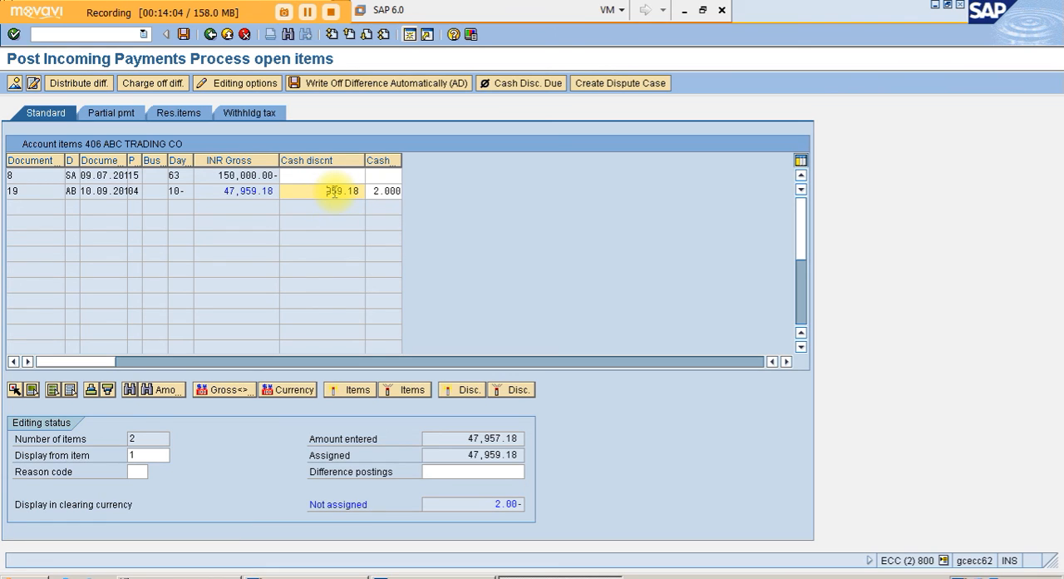
left_click(339, 189)
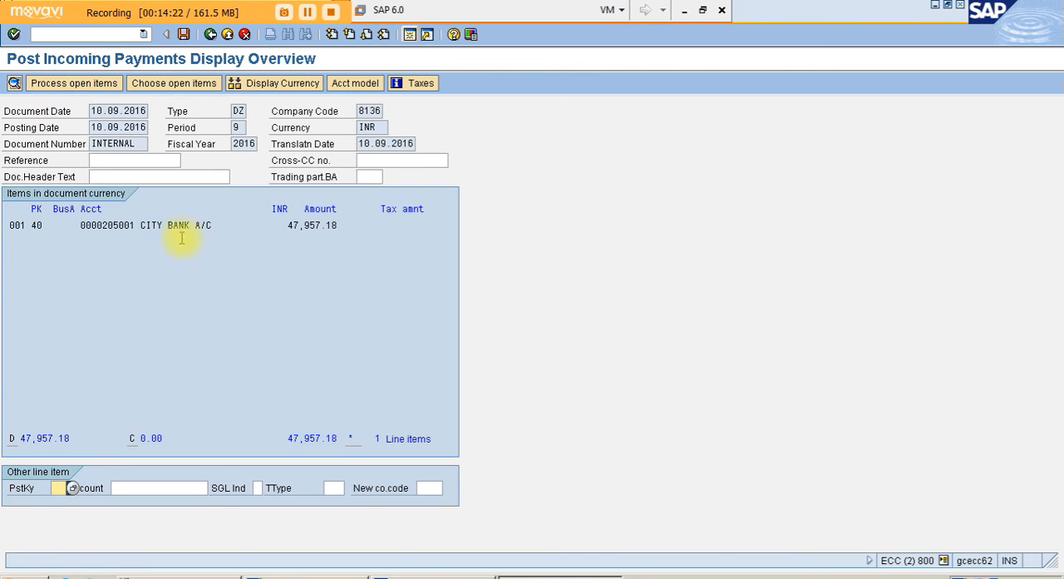
- Correct the City Bank line to 47,959.18 so the open items show 0.00 unassigned
double_click(109, 226)
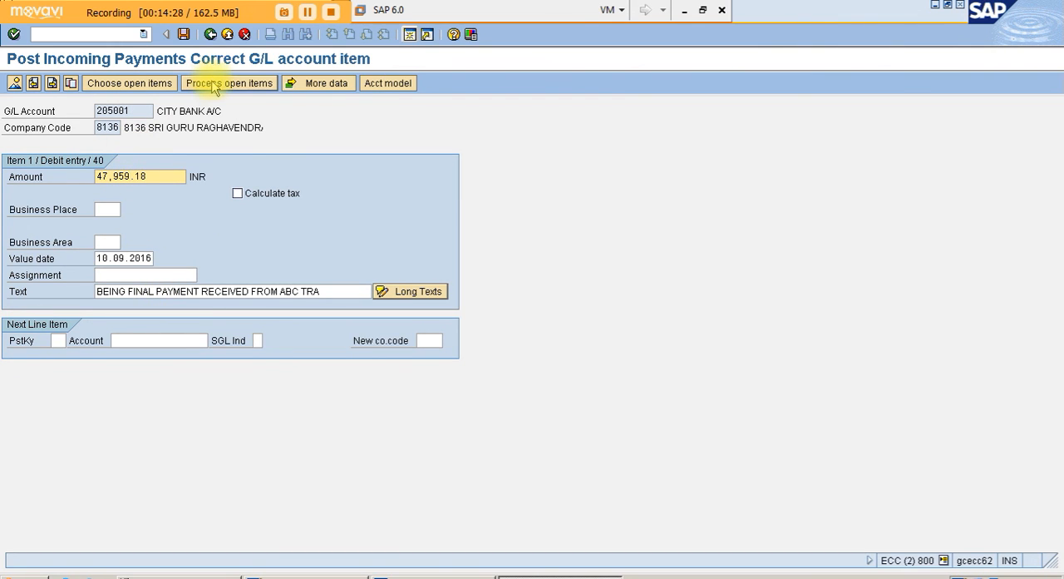
left_click(229, 83)
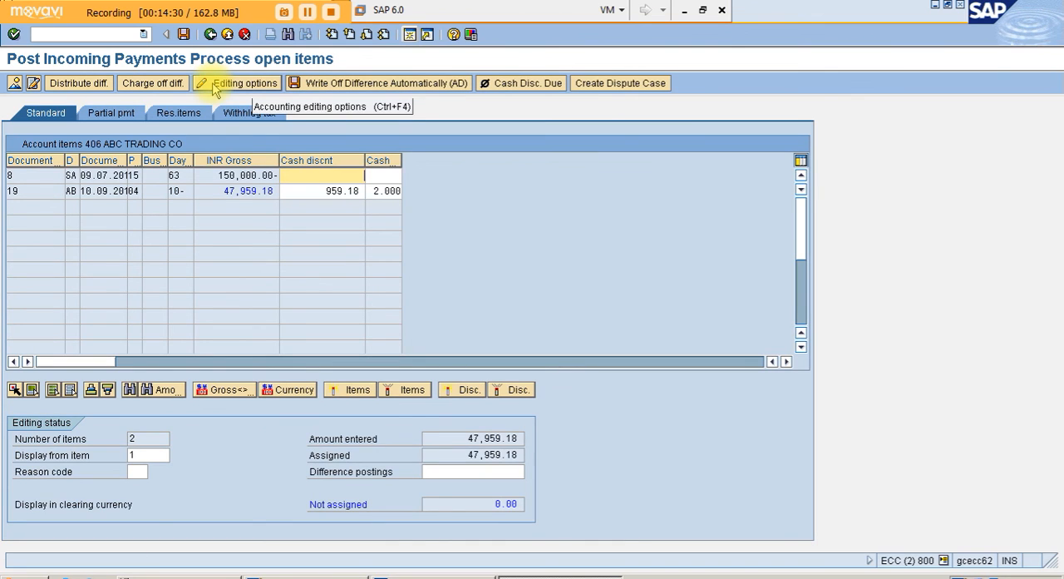
left_click(339, 190)
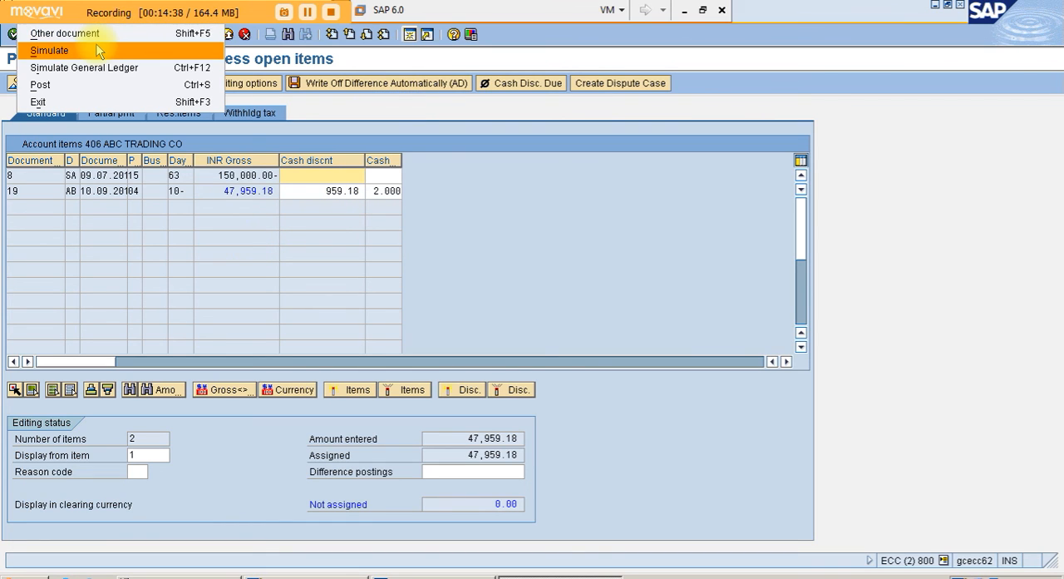
- Simulate the balanced posting and save it as document 400004 in company code 8136
left_click(50, 50)
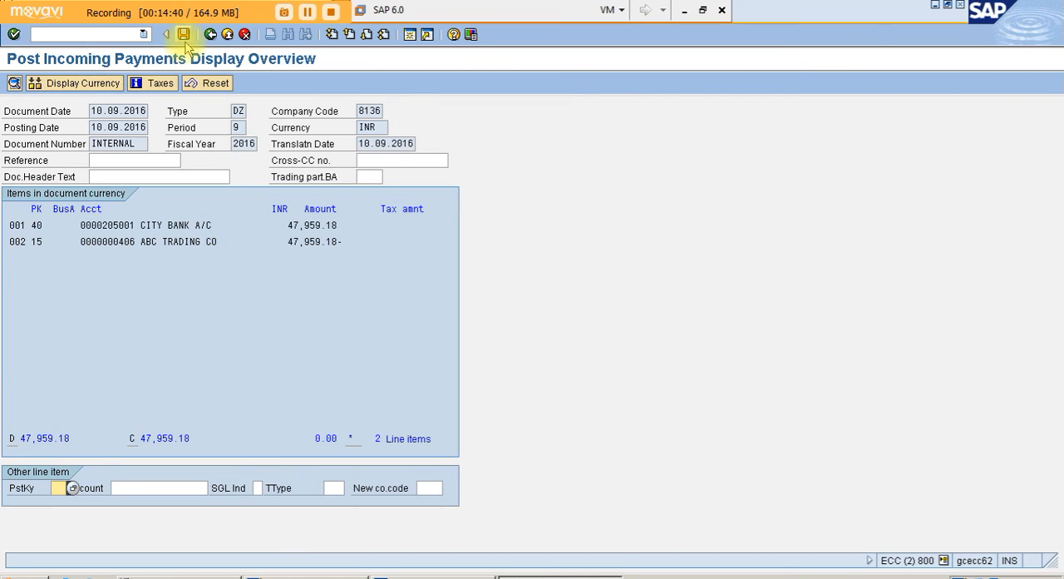
left_click(183, 33)
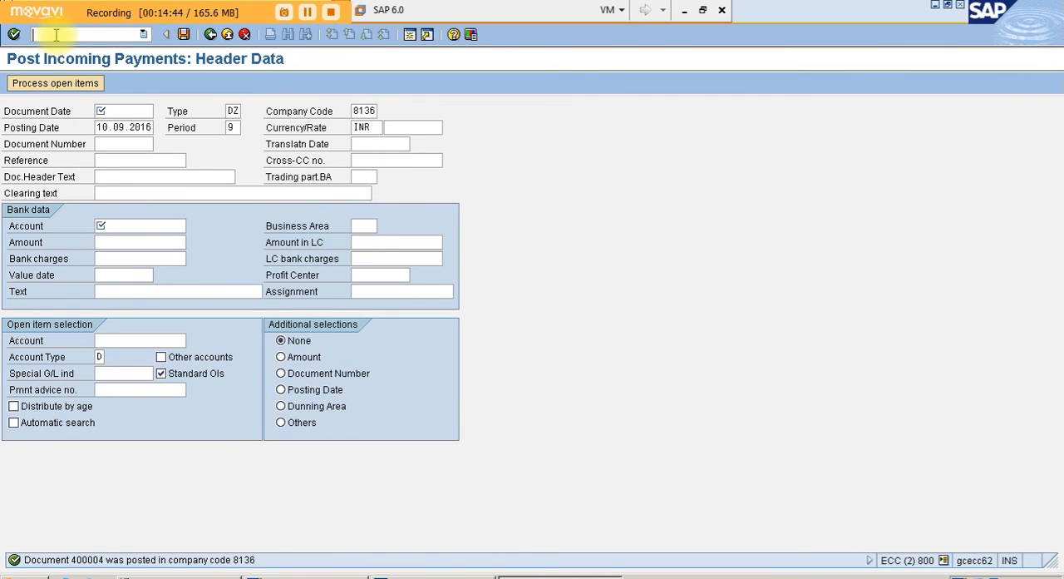
type("/N")
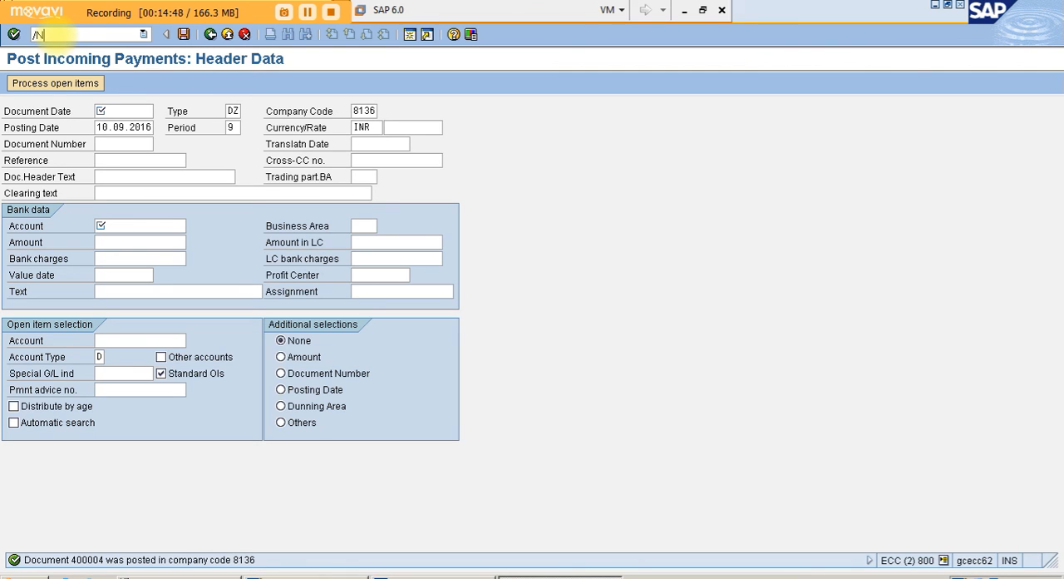
- Review customer 406's line items in FBL5N, confirming only the 150,000 item remains open, then return to selection
type("FBL5N")
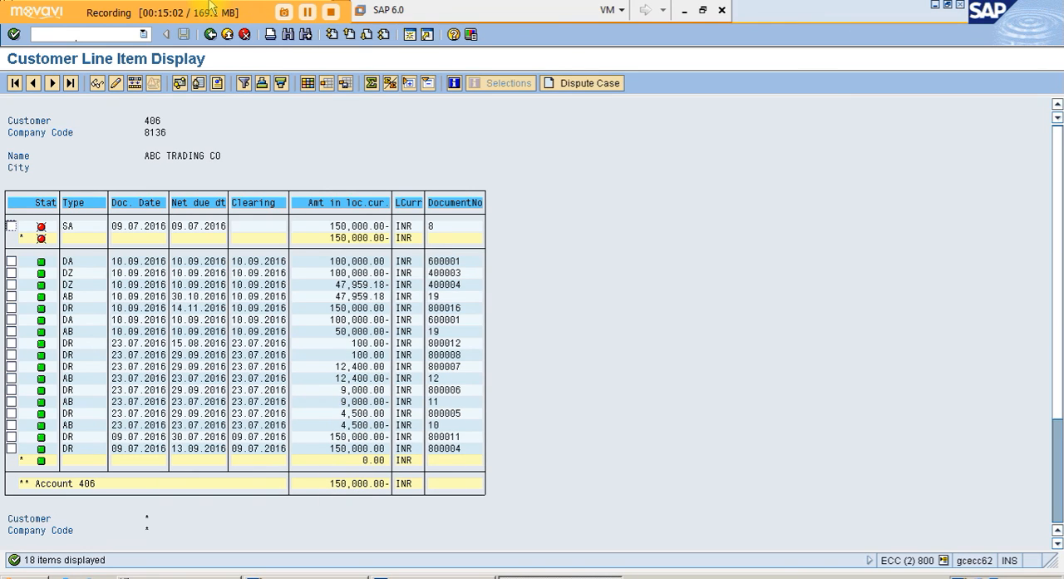
left_click(209, 33)
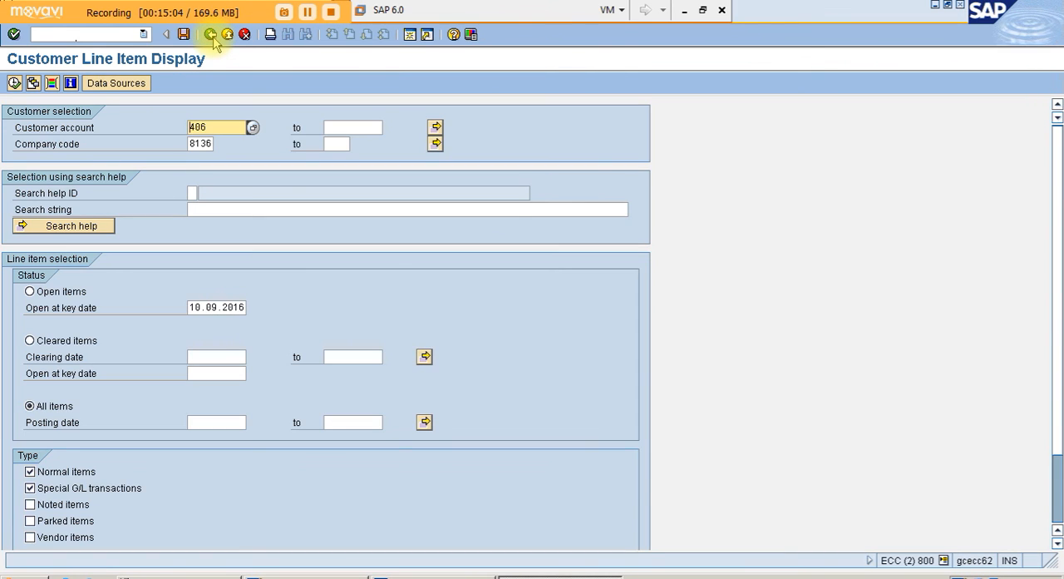